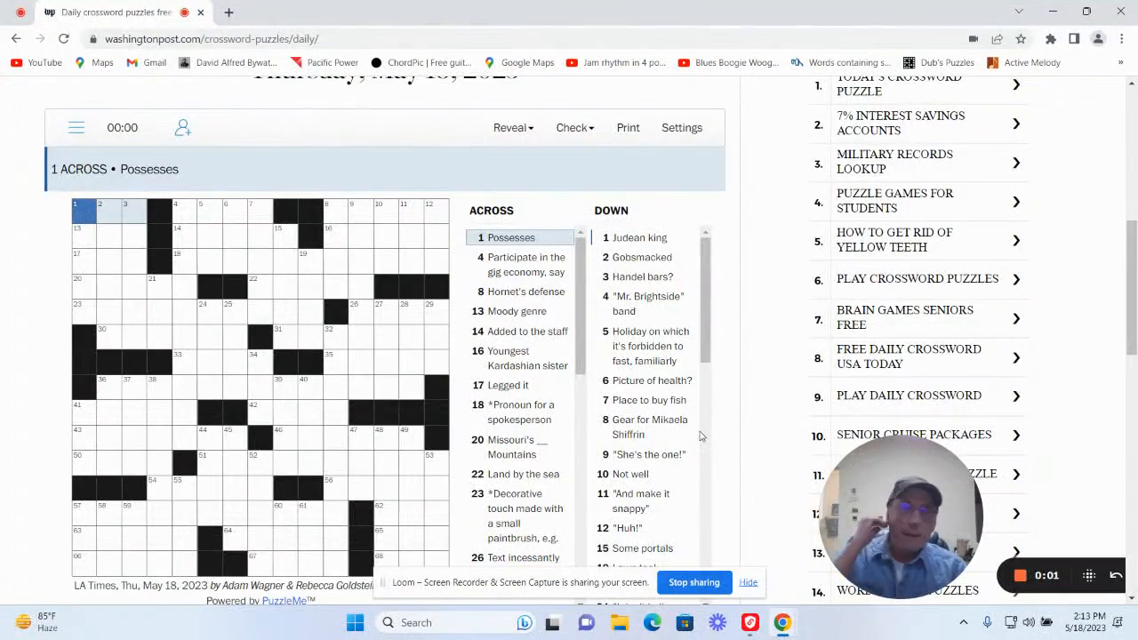
Fill in HAS, STING and HIRED across the top of the grid.
scroll(up, 3)
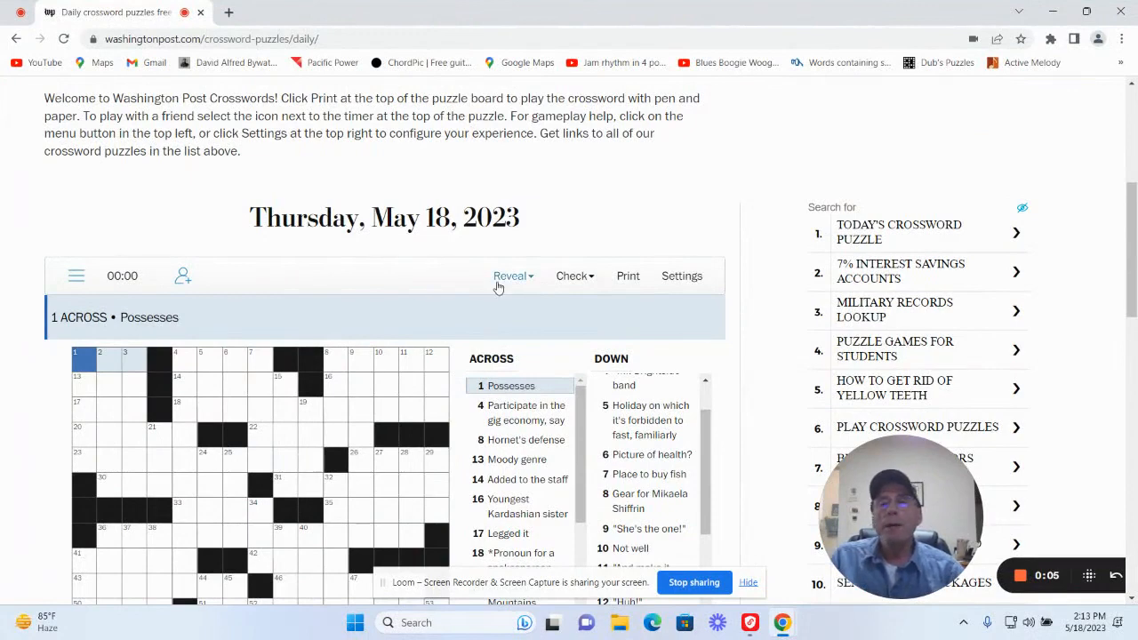
scroll(down, 3)
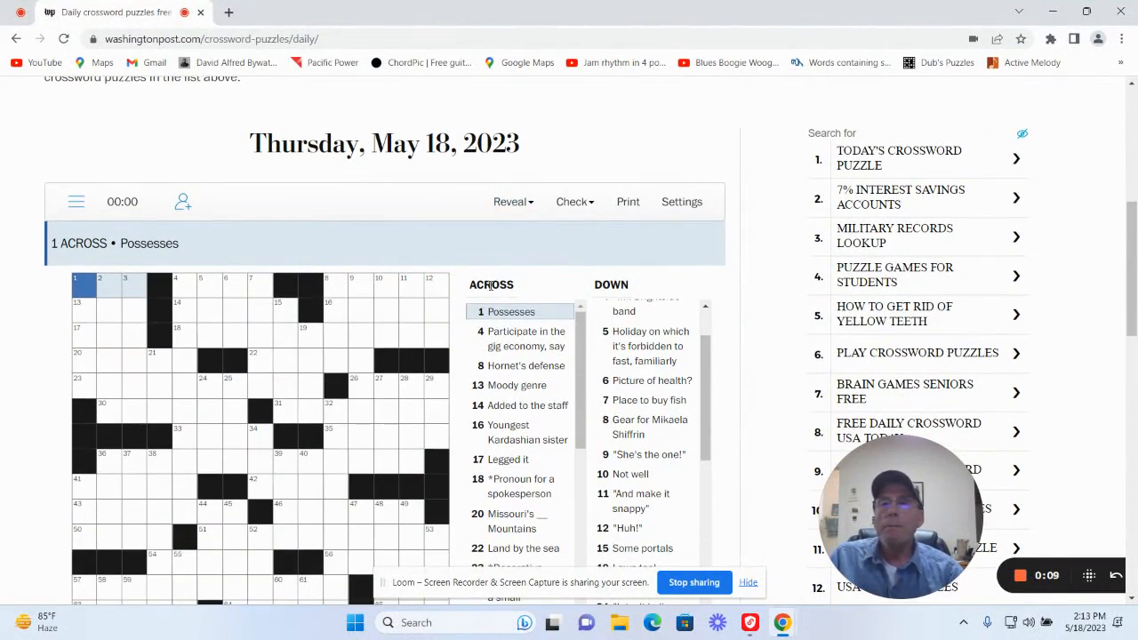
scroll(down, 3)
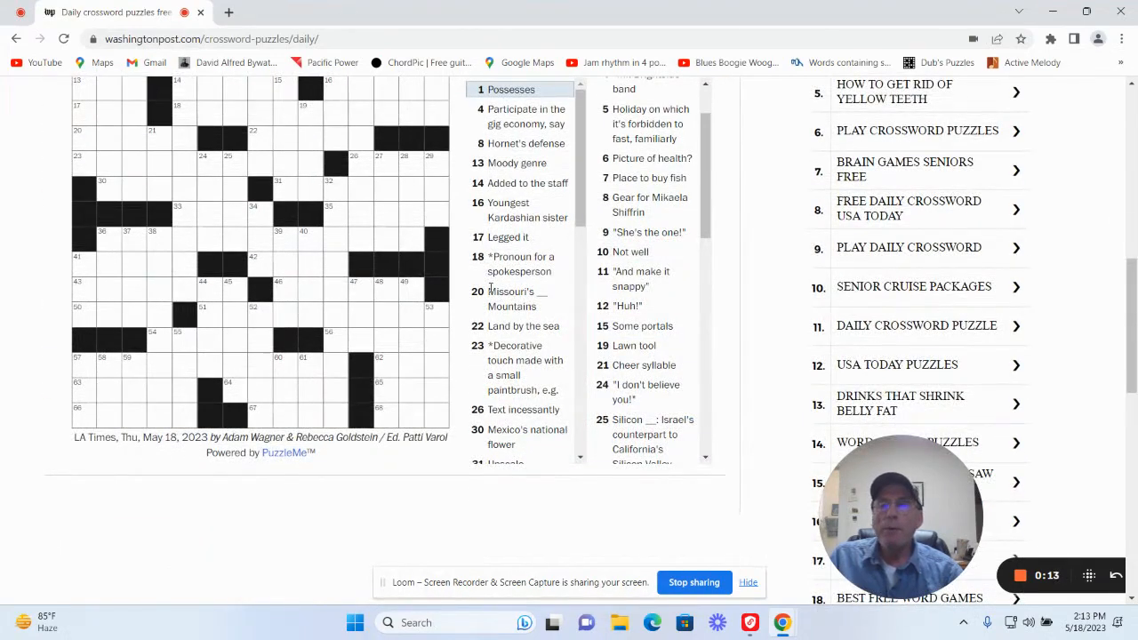
scroll(up, 3)
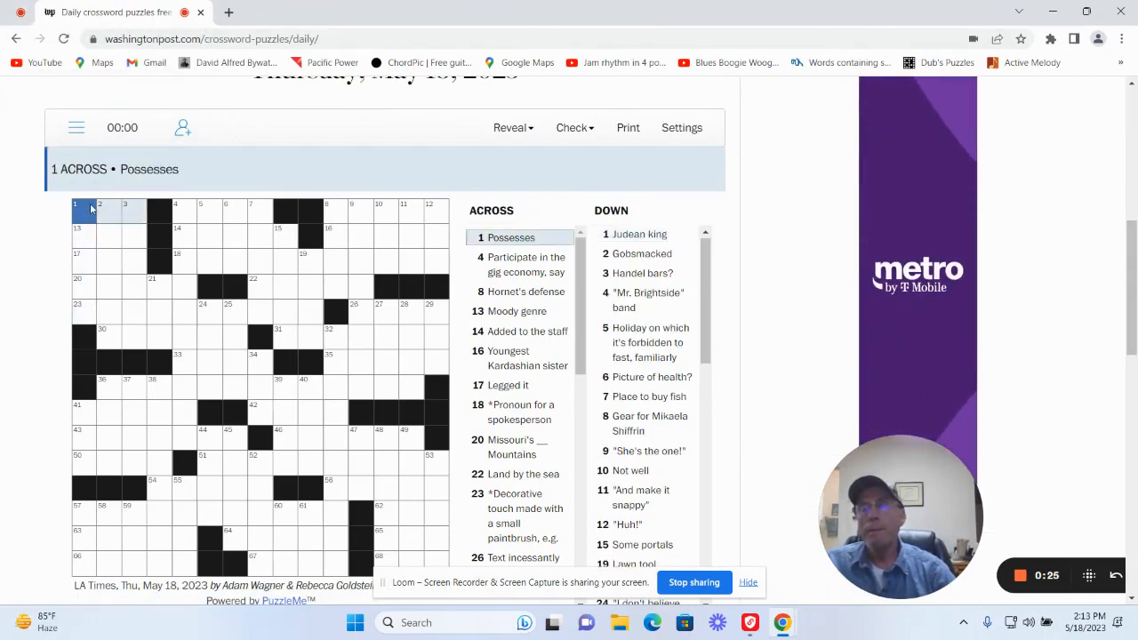
text(HAS)
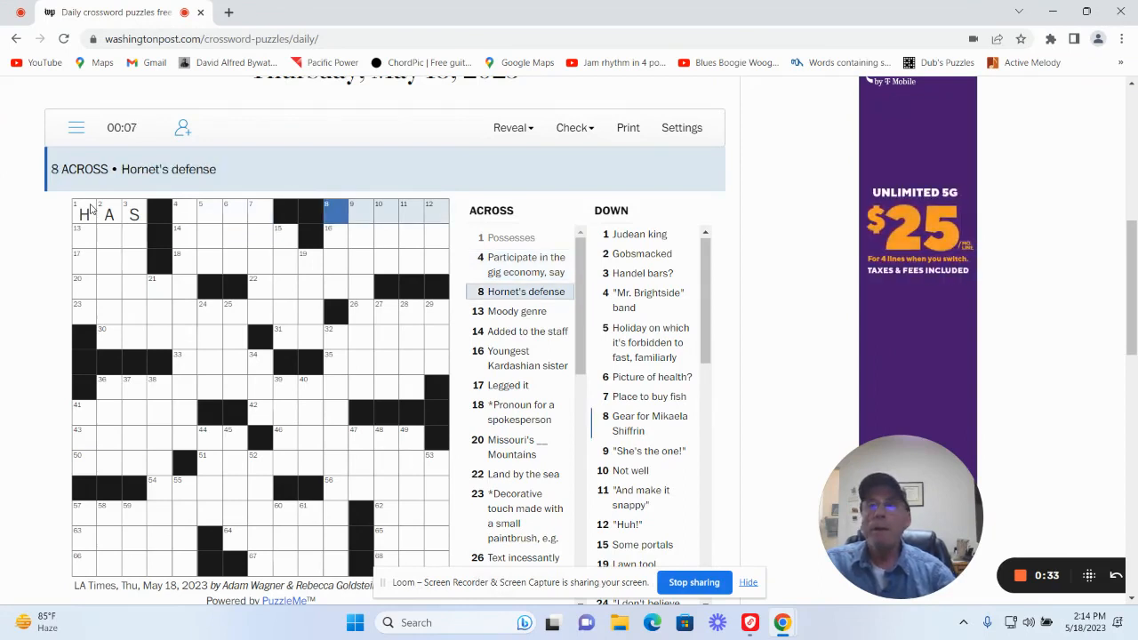
text(STING)
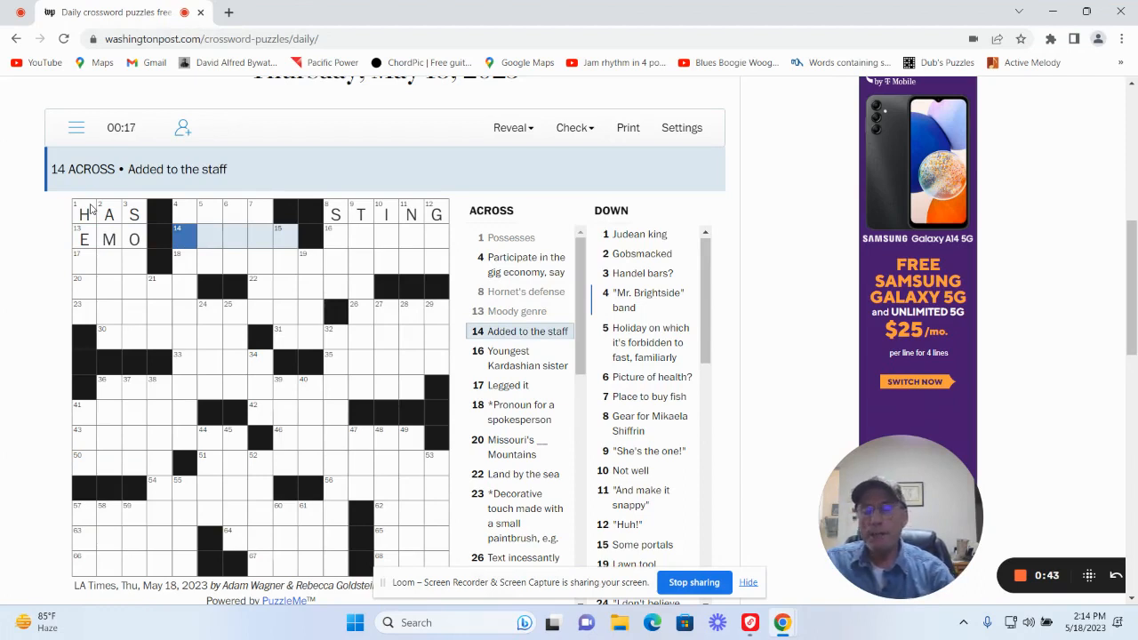
text(HIRED)
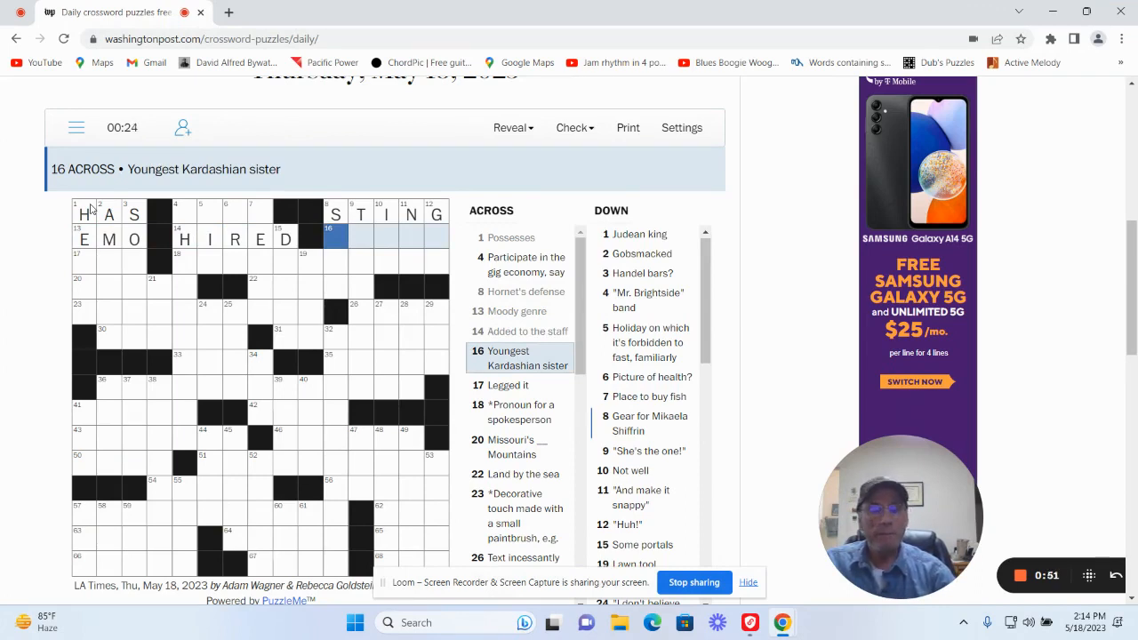
Enter SKIS and THAT'S HER down, add NOW, and start KHLOE at 16 Across.
click(649, 423)
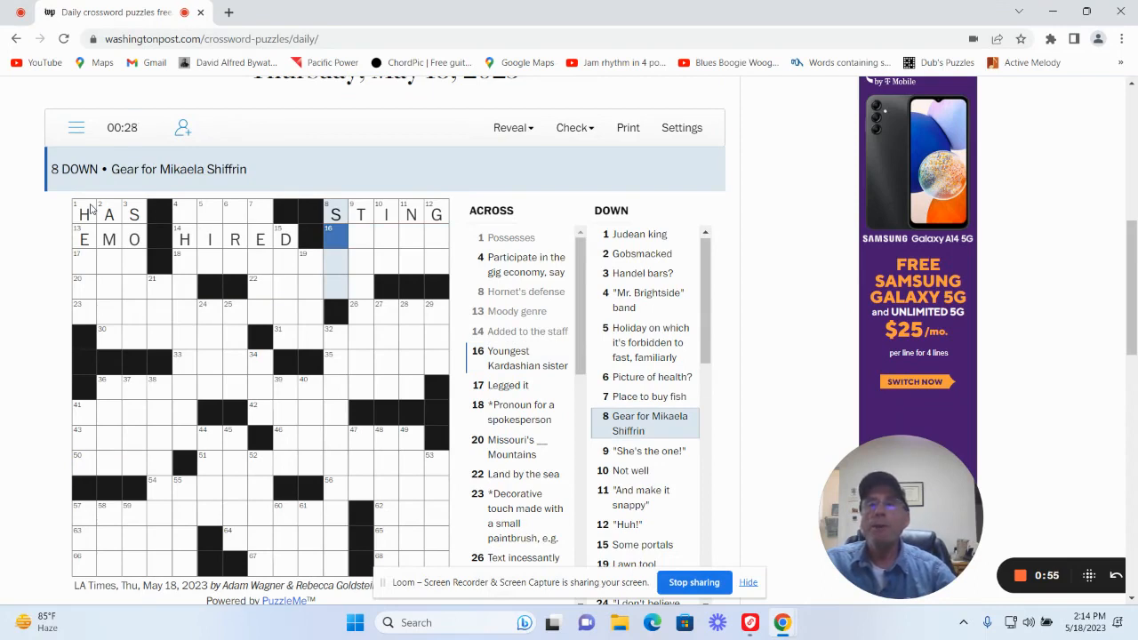
text(KIS)
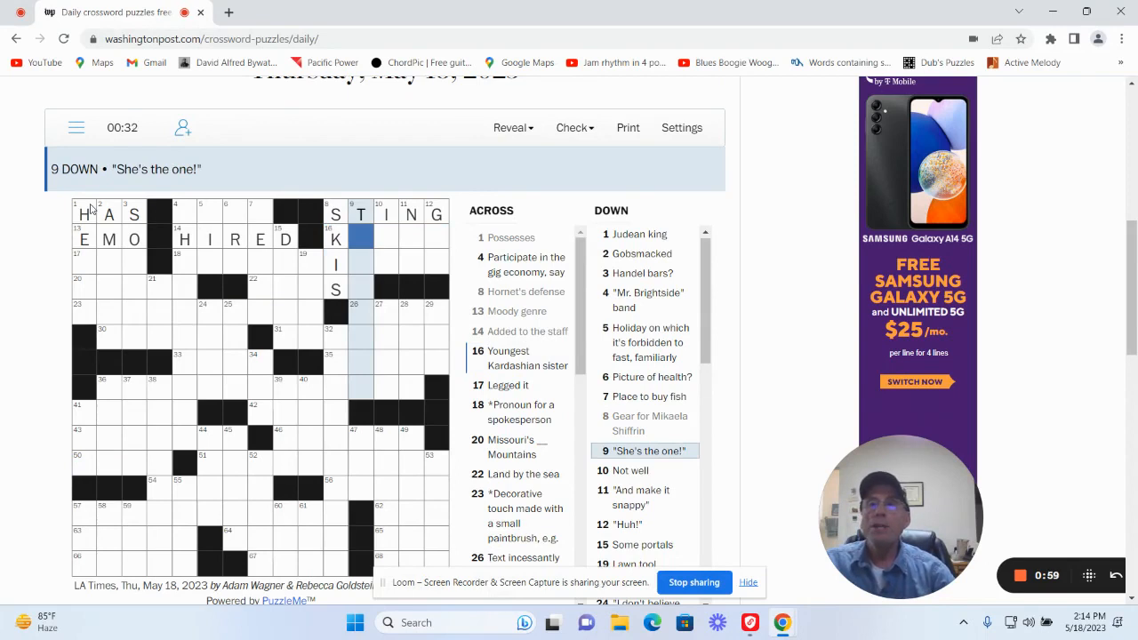
text(HAT)
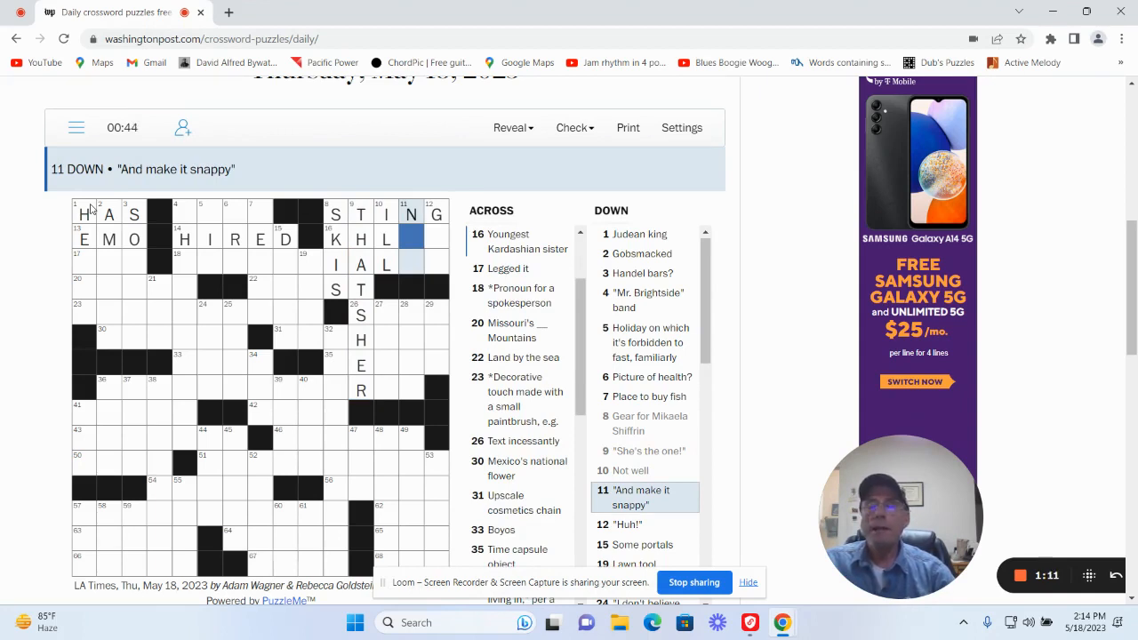
text(W)
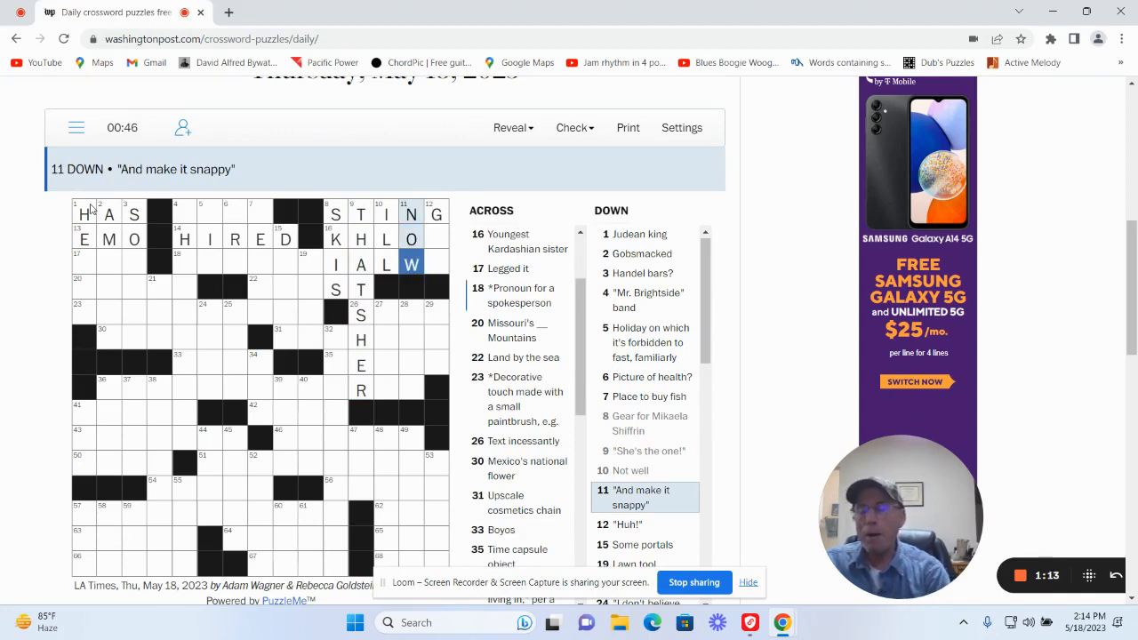
click(629, 524)
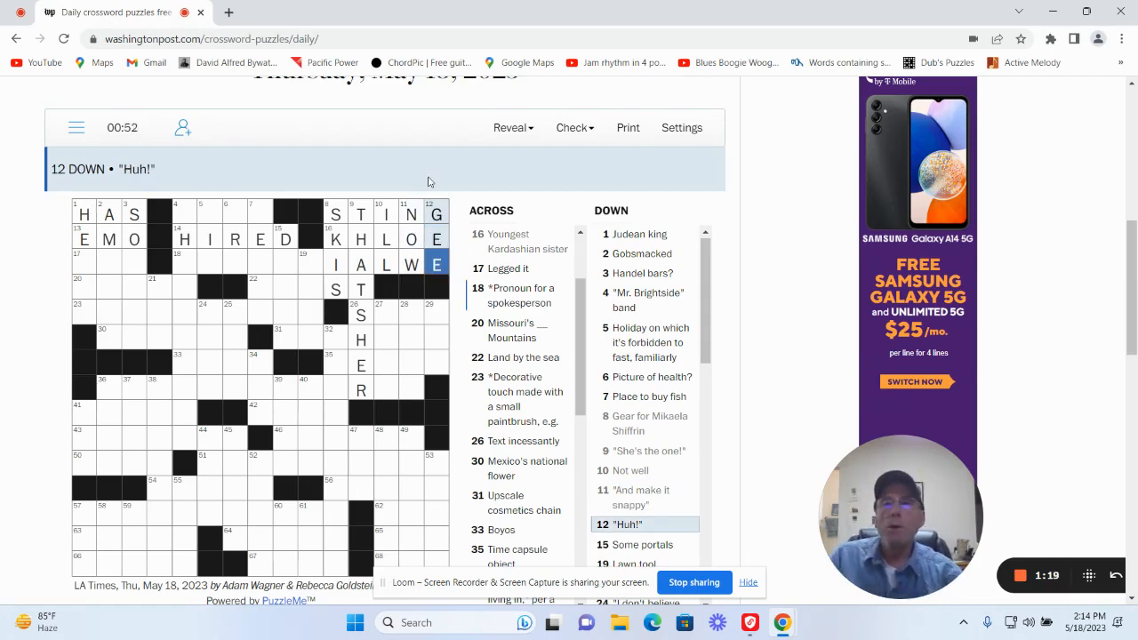
click(336, 239)
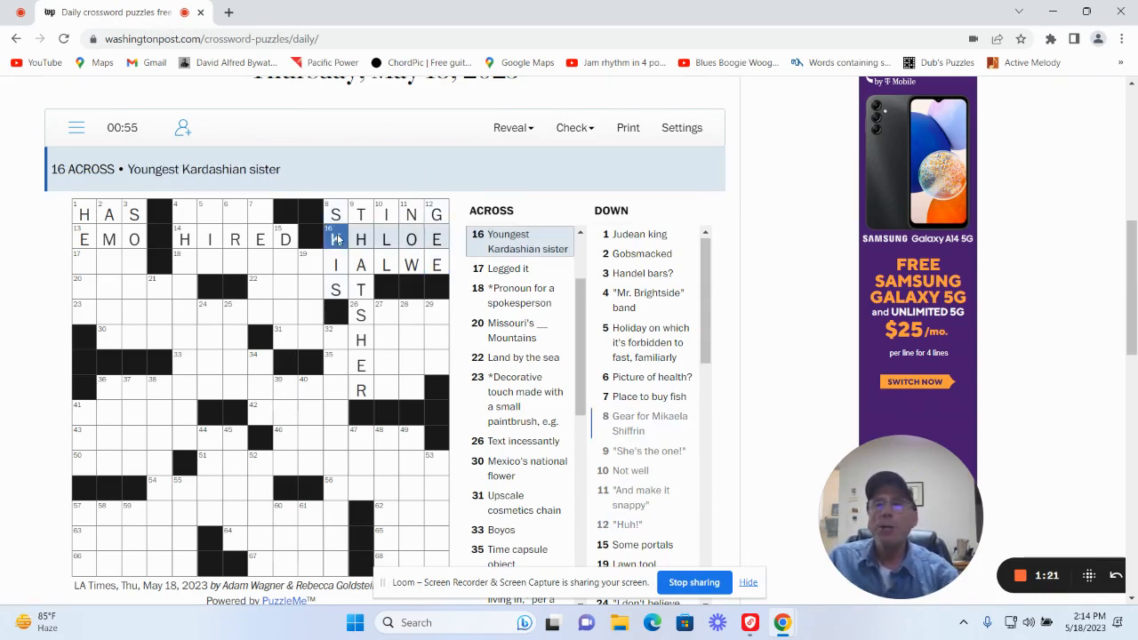
text(K)
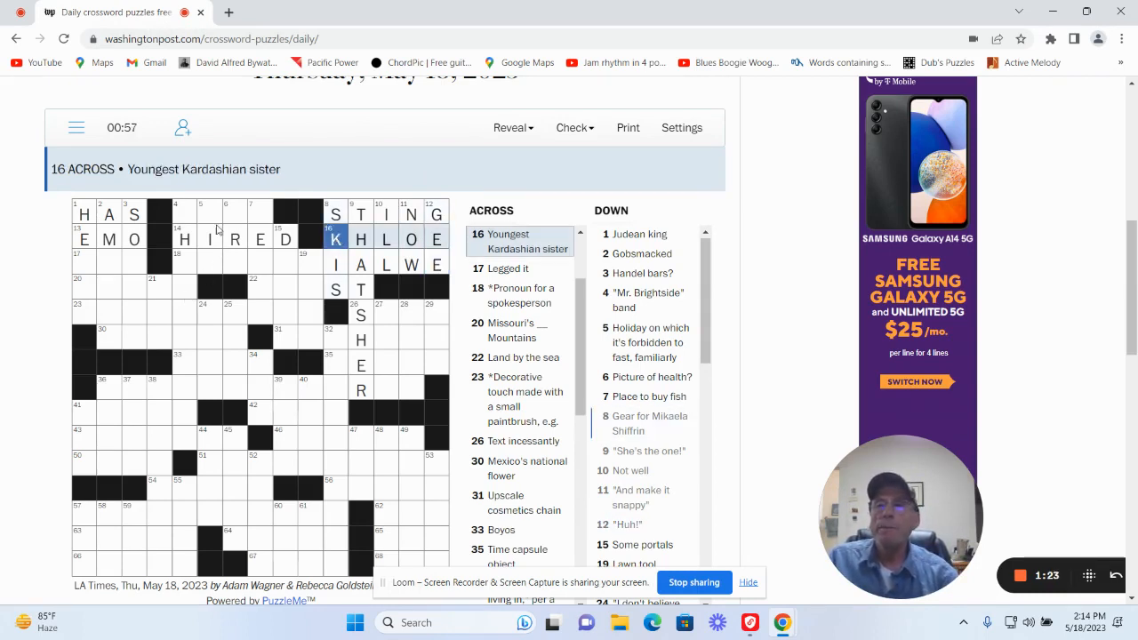
Add MRI and PETCO down and COAST across.
click(214, 212)
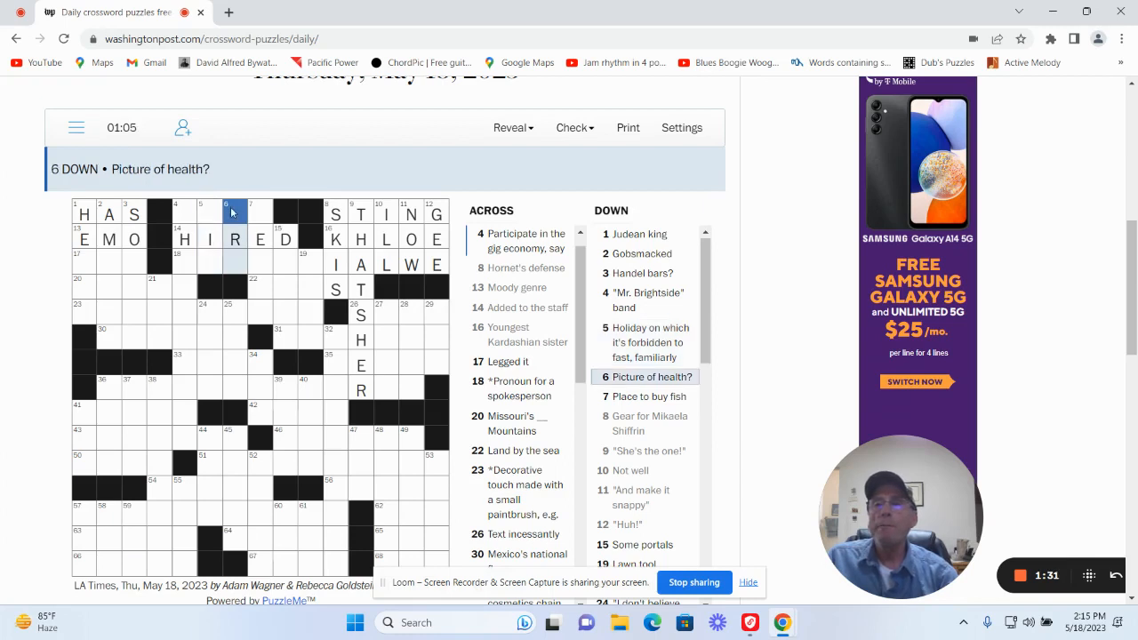
text(MRI)
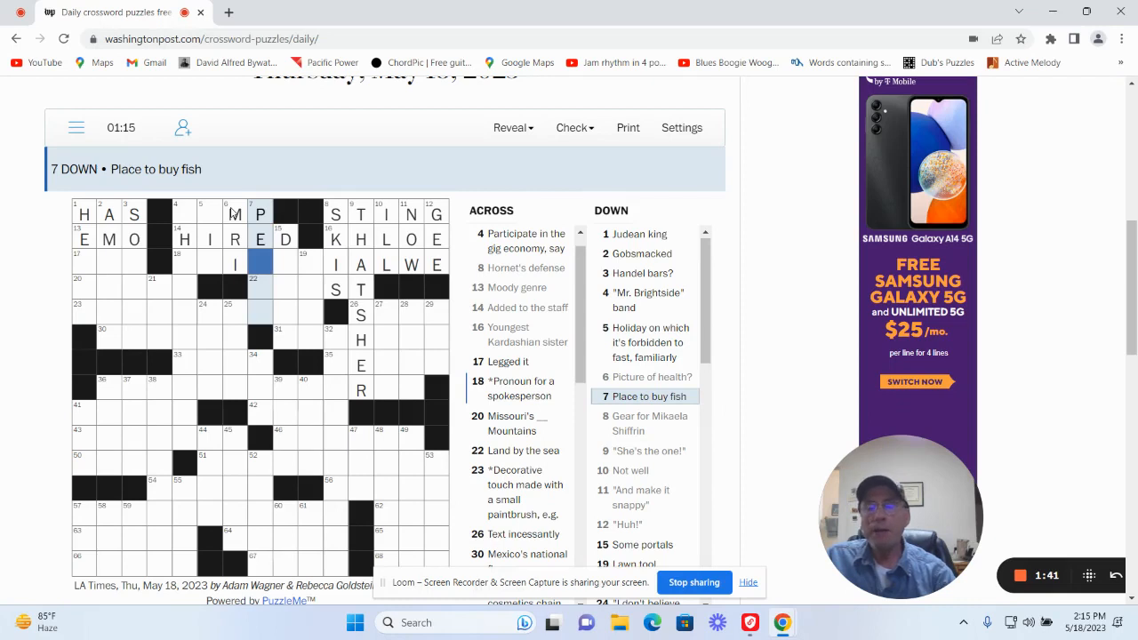
text(TCO)
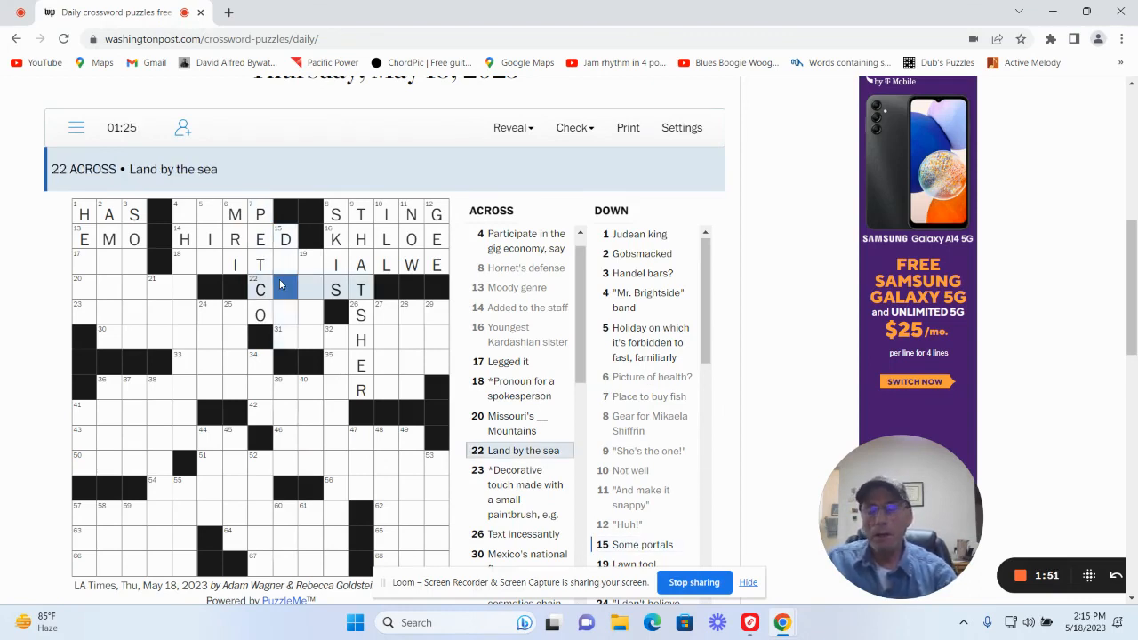
text(A)
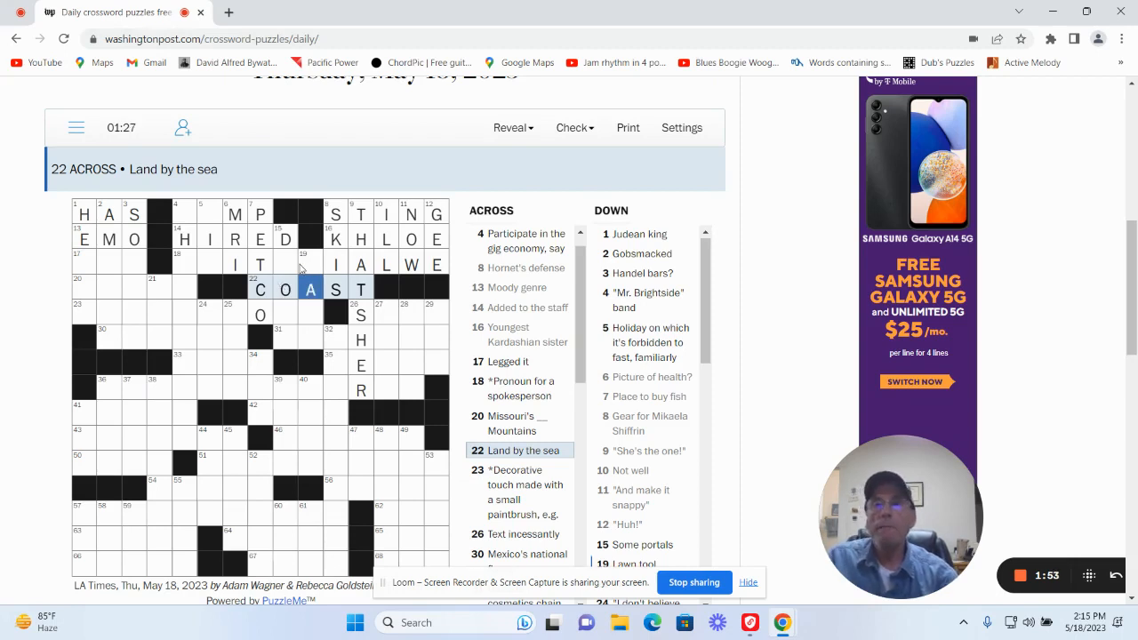
Fill RAKE and DOORS down and complete 18 Across as EDITORIAL WE.
click(309, 264)
text(RAKE)
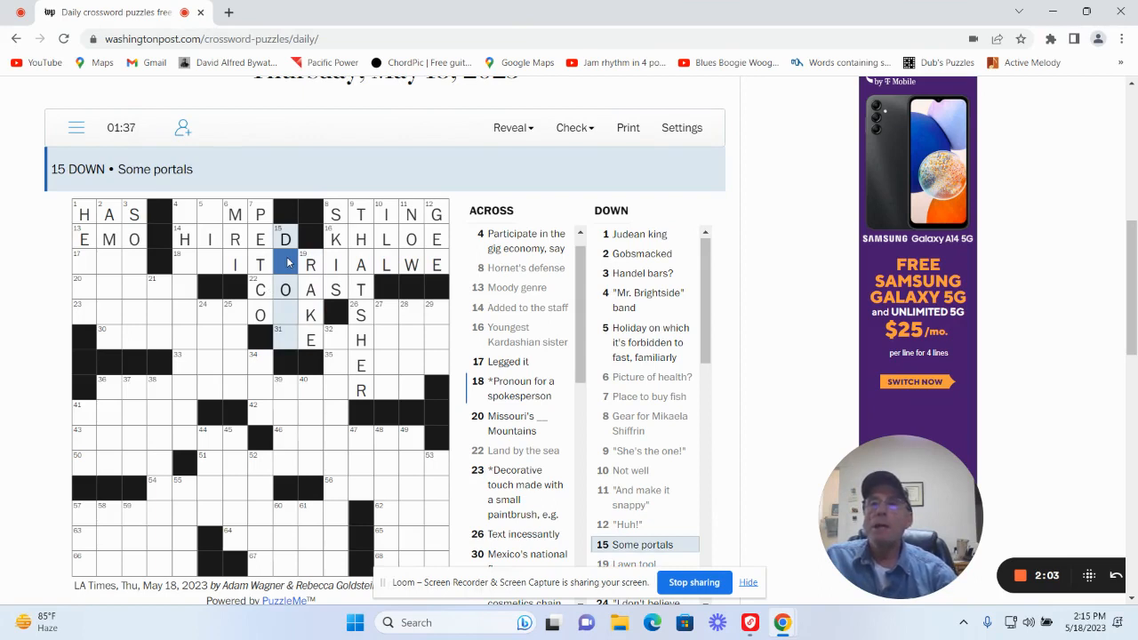
click(284, 315)
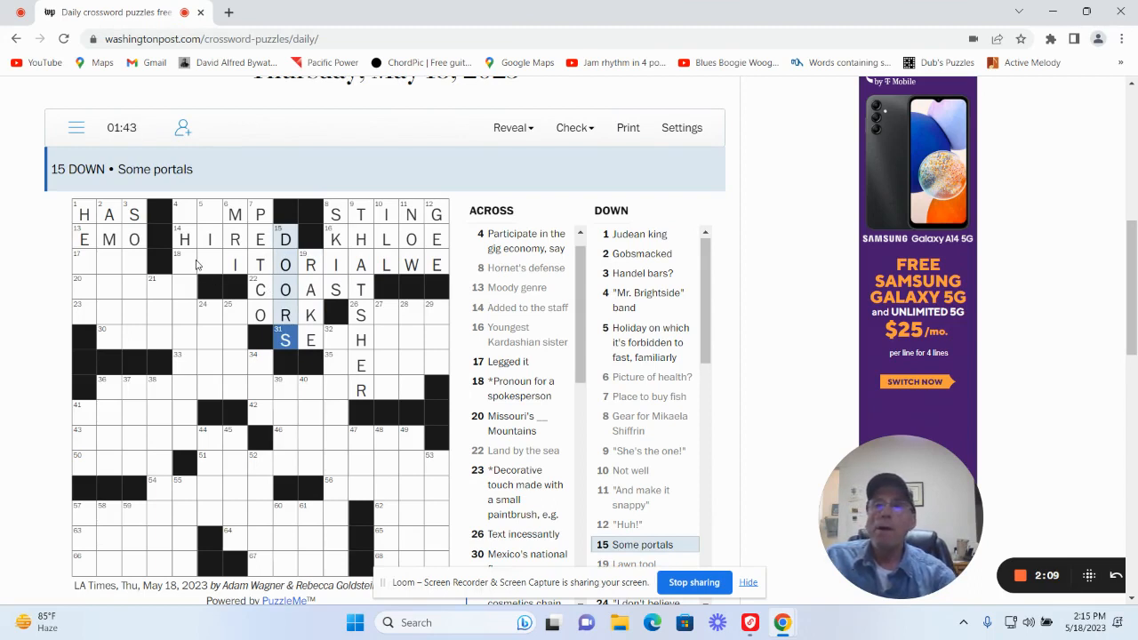
click(183, 264)
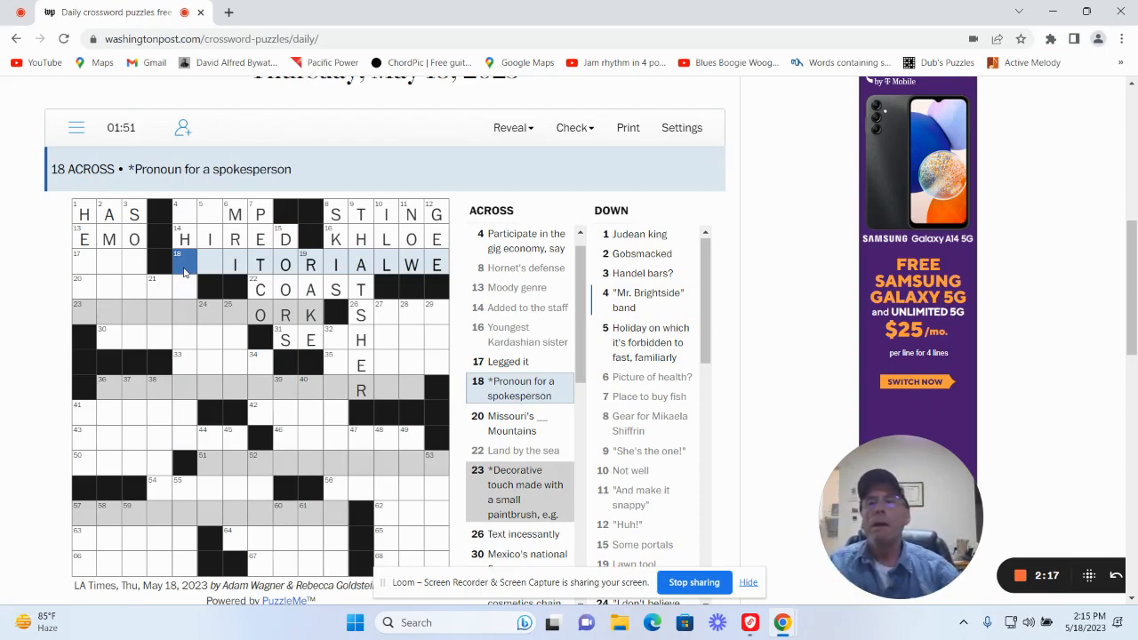
text(ED)
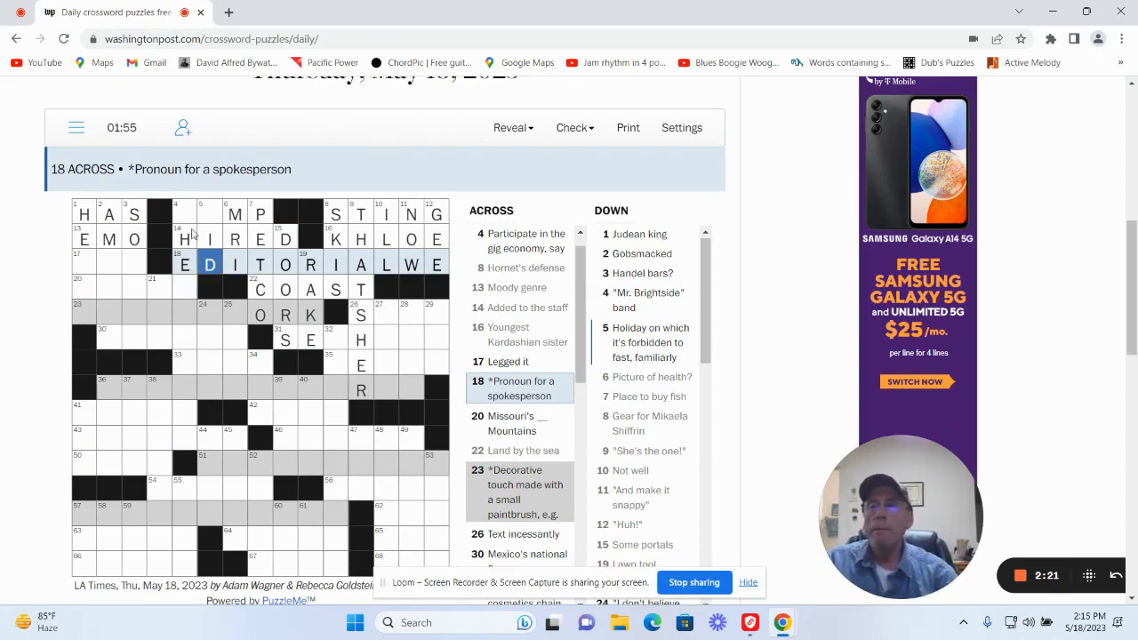
click(184, 213)
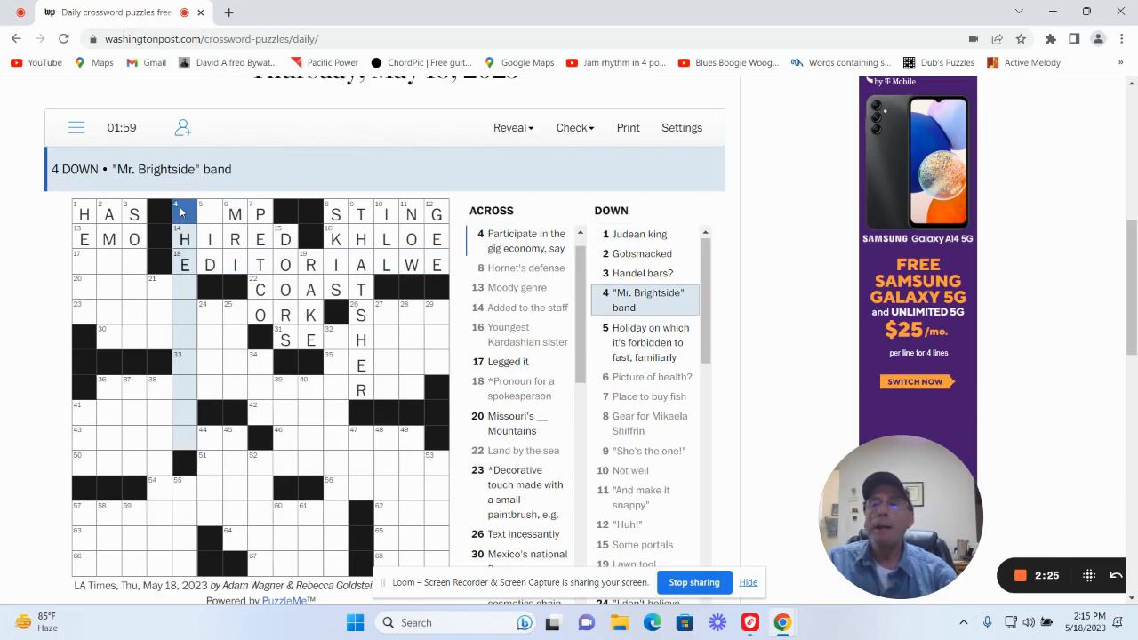
mouse_move(176, 220)
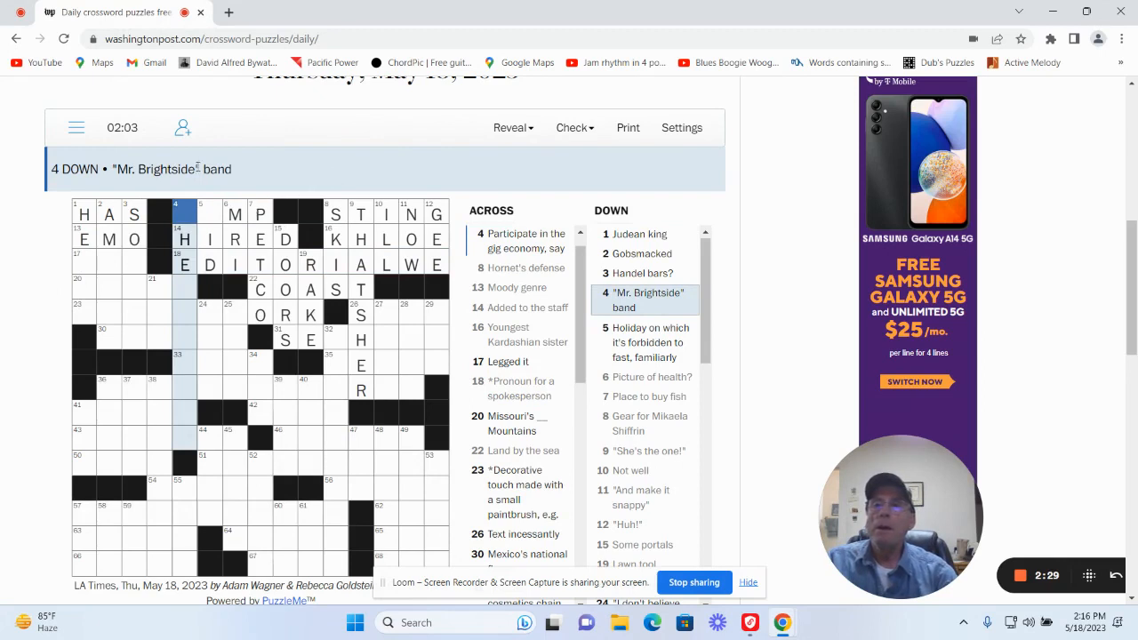
Enter OZARK at 20 Across.
click(184, 214)
text(TE)
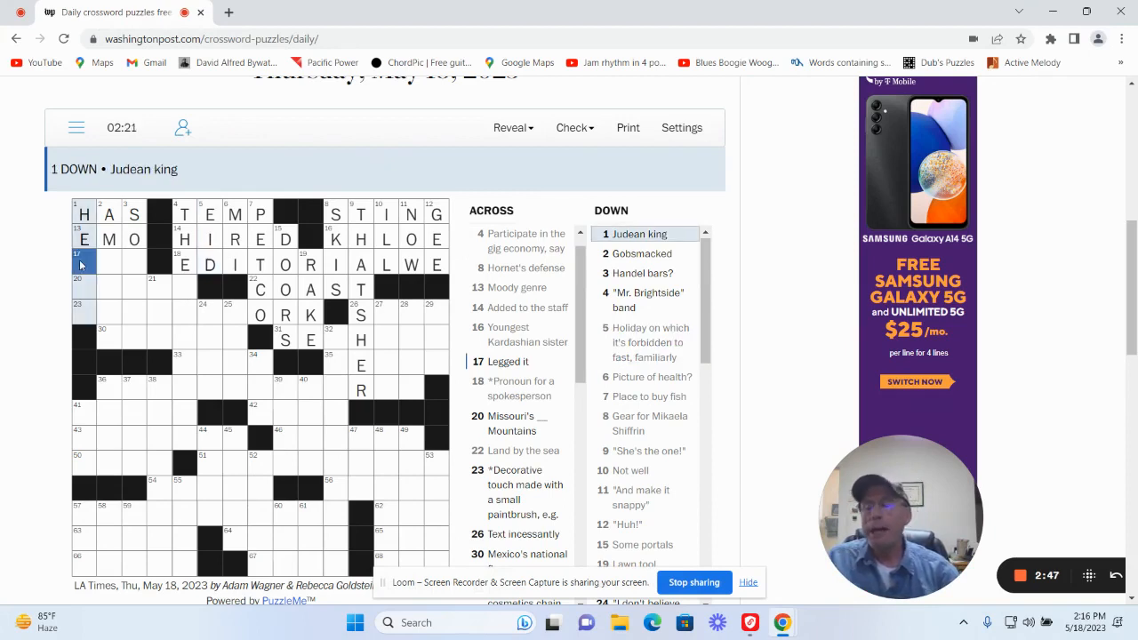
text(OD)
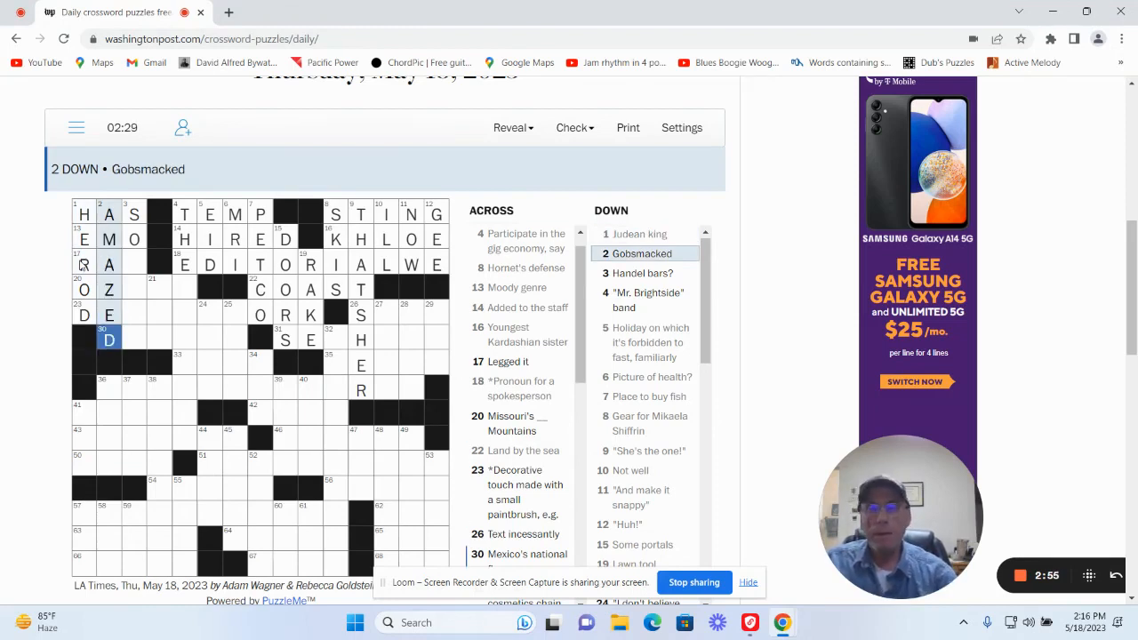
click(134, 265)
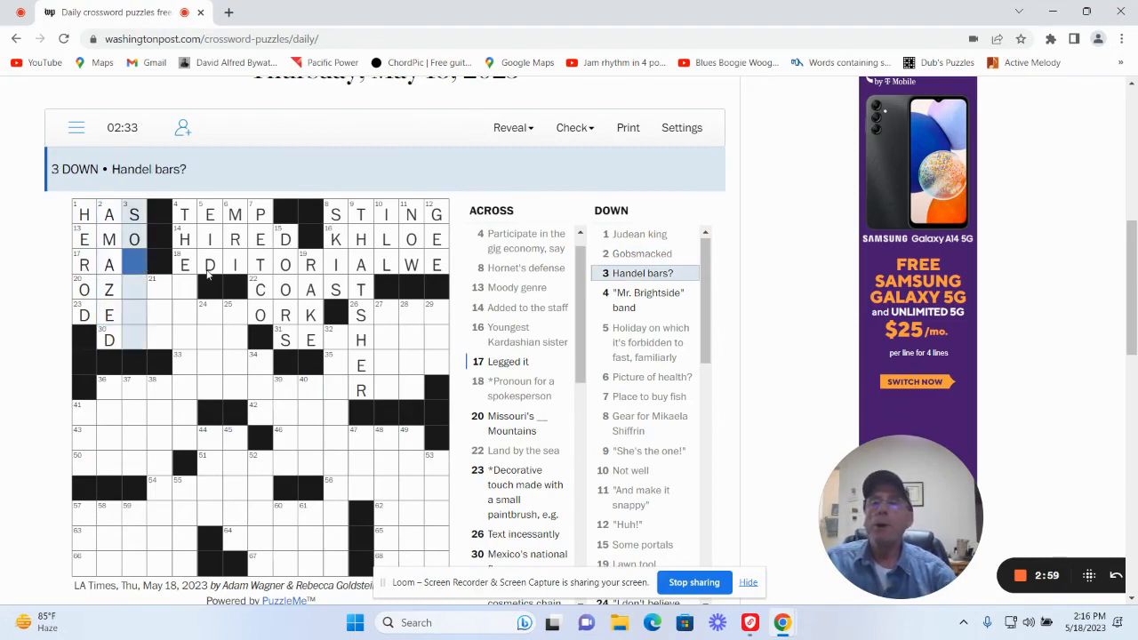
click(109, 264)
text(N)
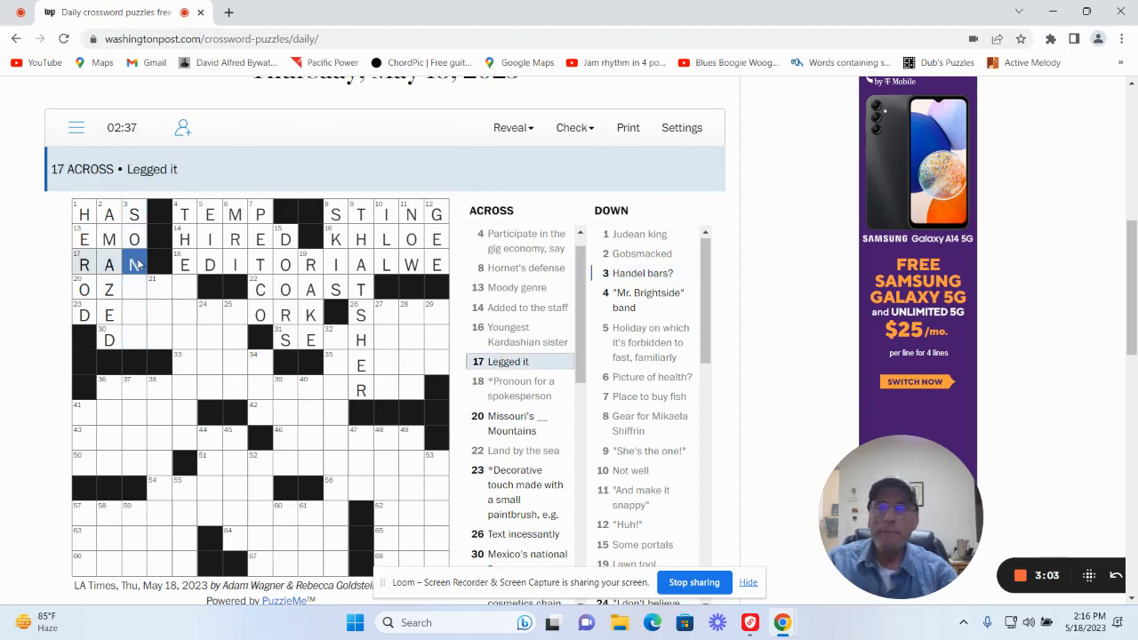
click(133, 289)
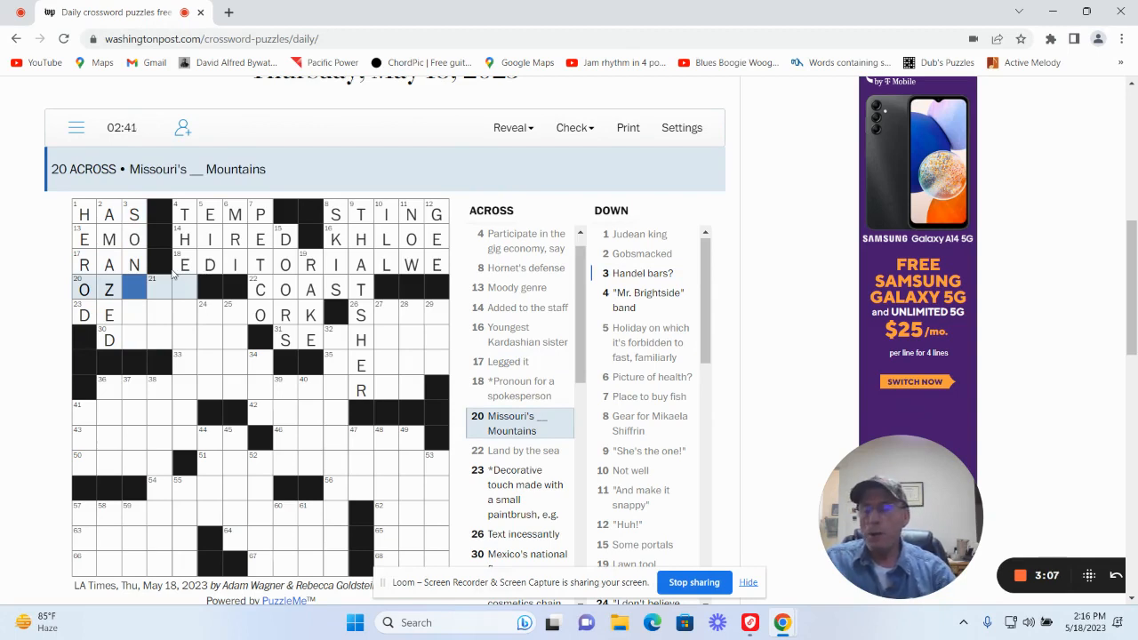
text(ARK)
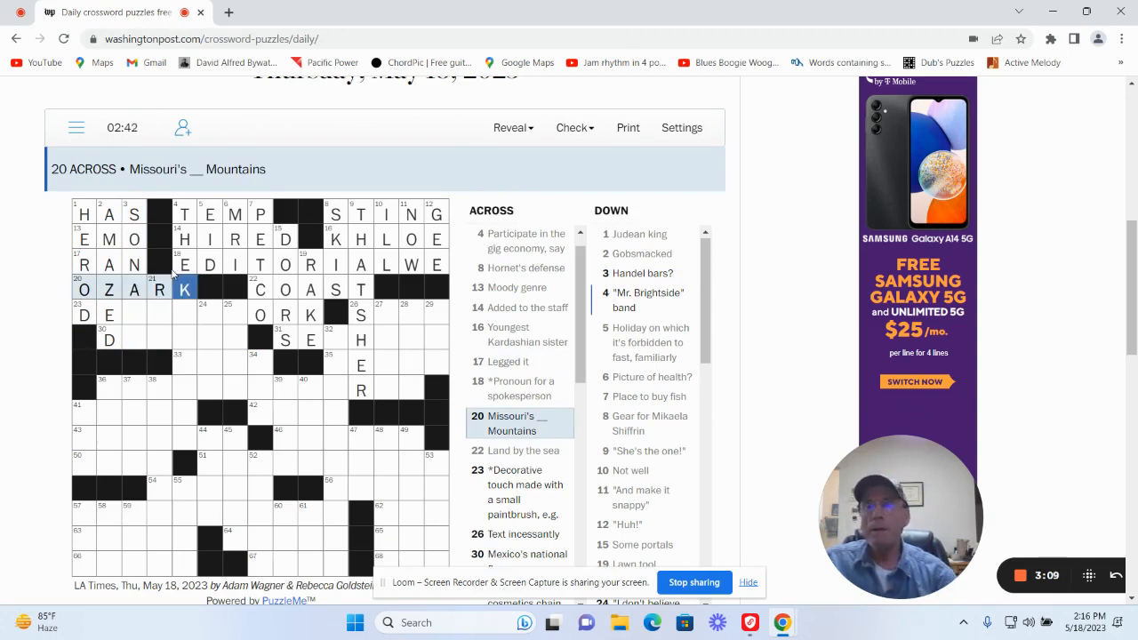
Finish SONATA and RAH down and DETAIL WORK at 23 Across.
click(134, 314)
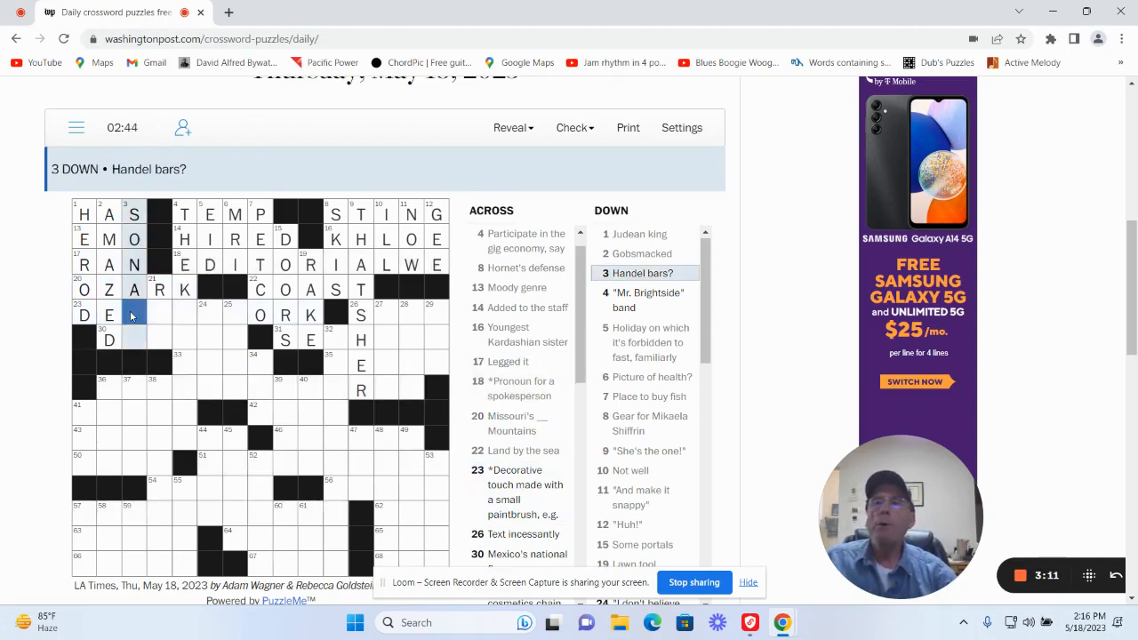
text(A)
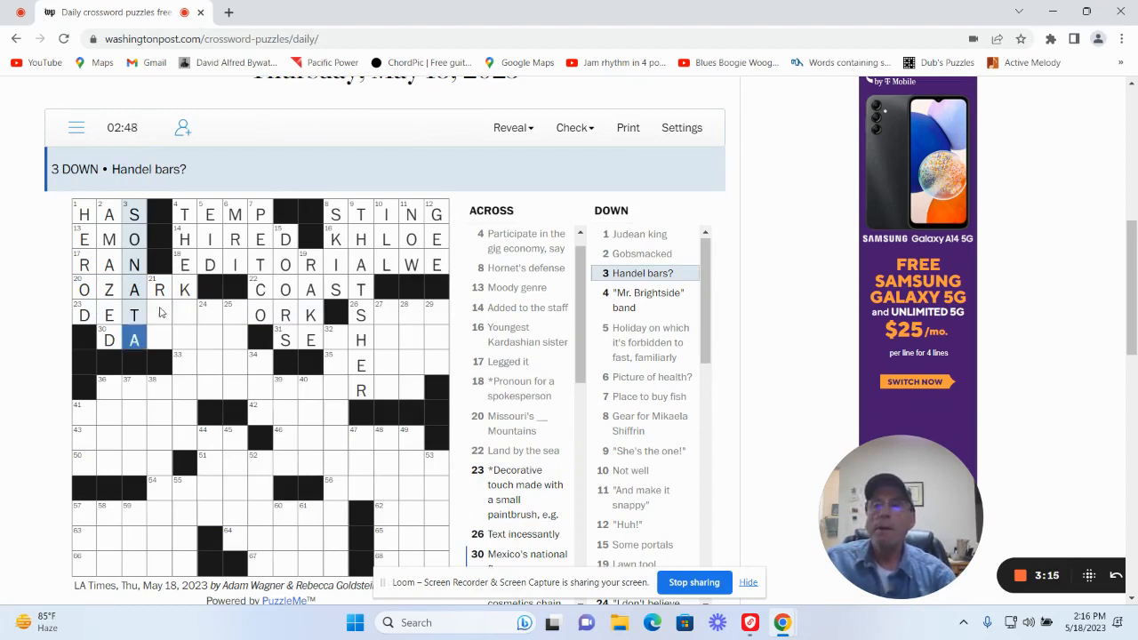
click(159, 314)
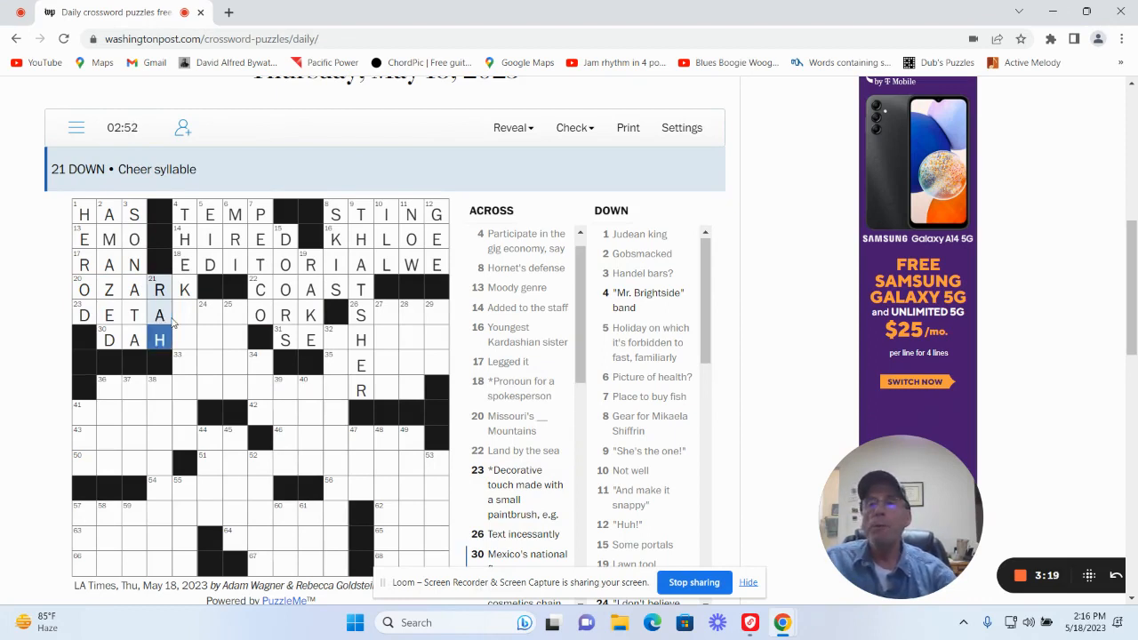
click(187, 315)
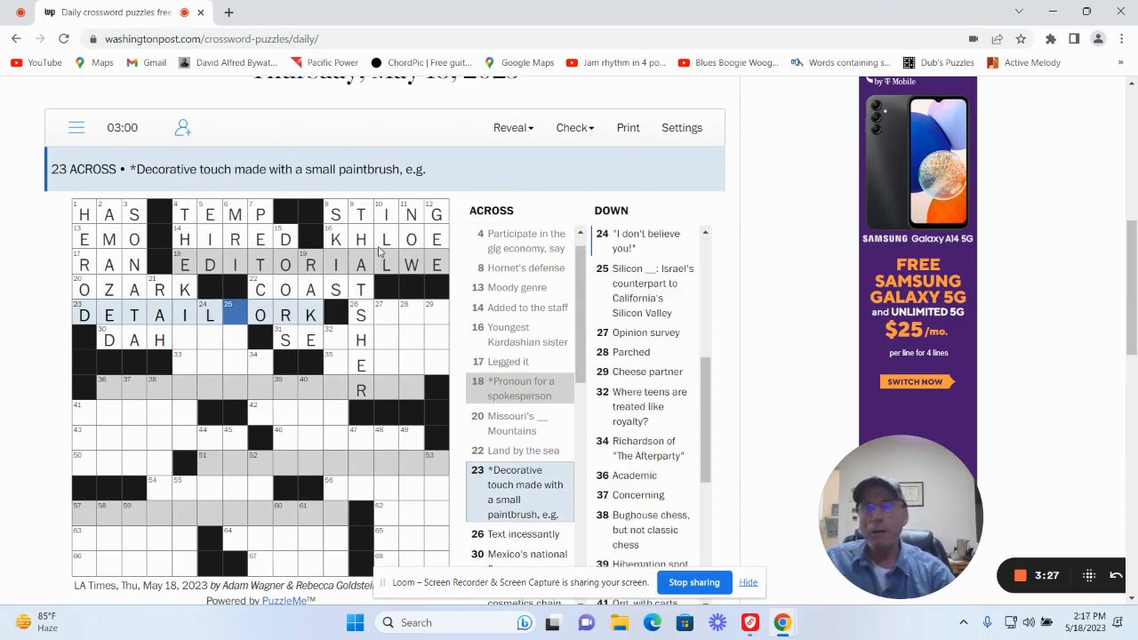
text(W)
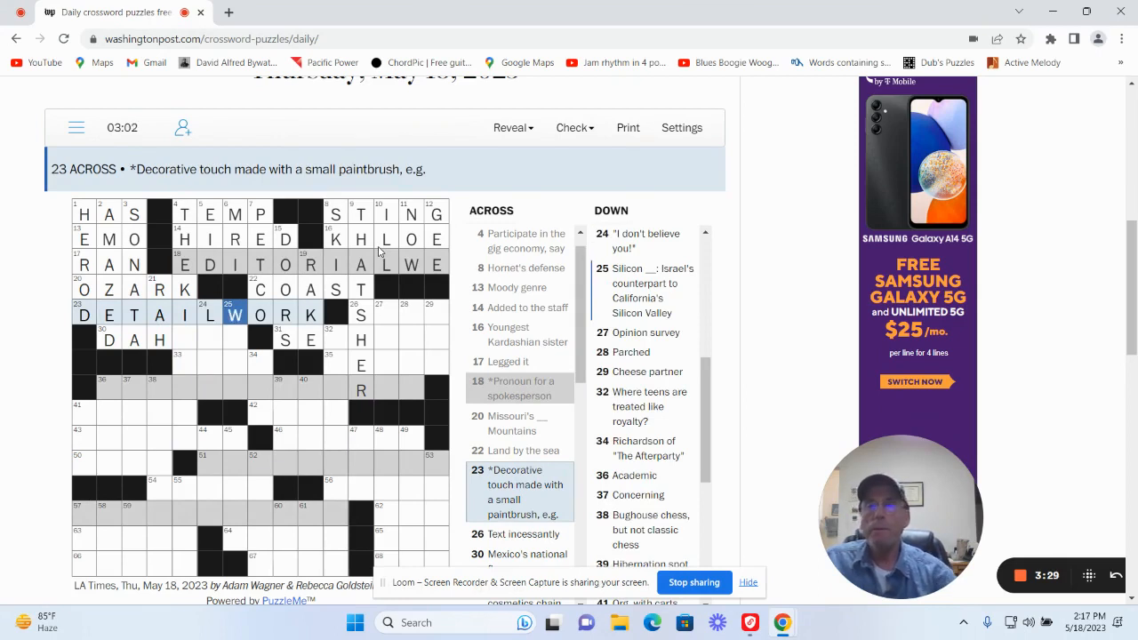
click(385, 315)
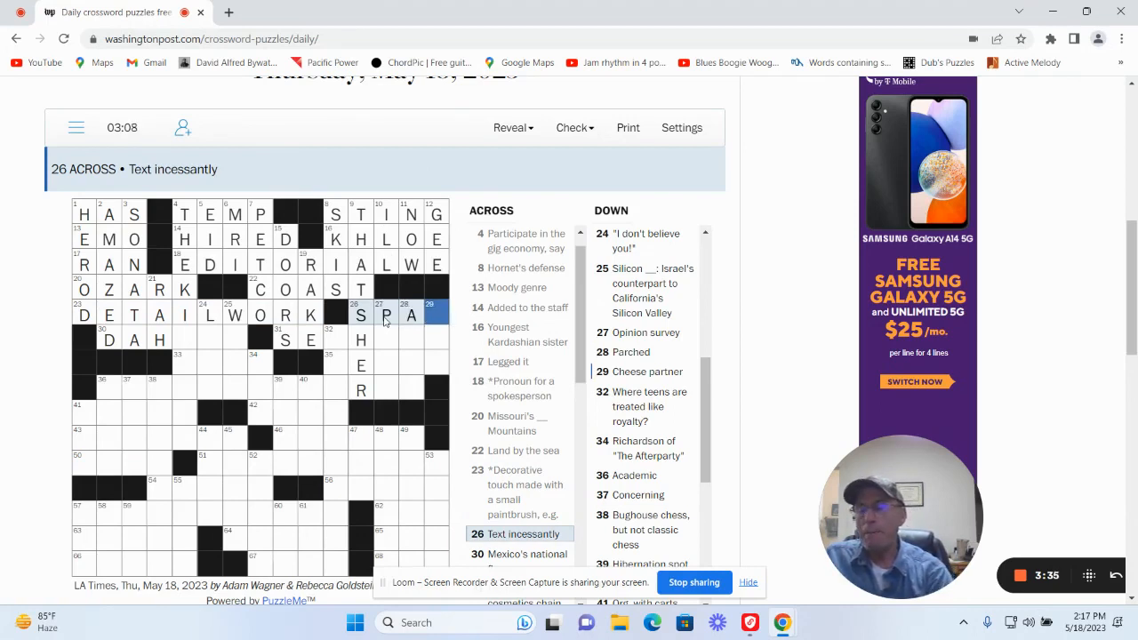
Type the missing letters of SPAM, MAC, HORA, RELIC and MATERIAL WORLD.
text(M)
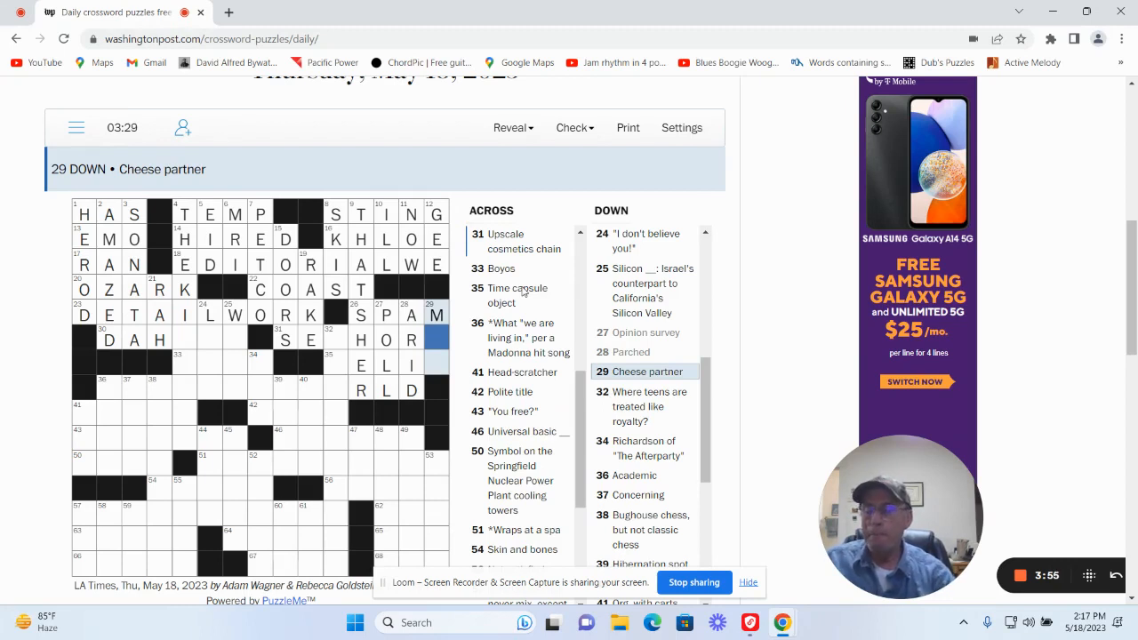
text(AC)
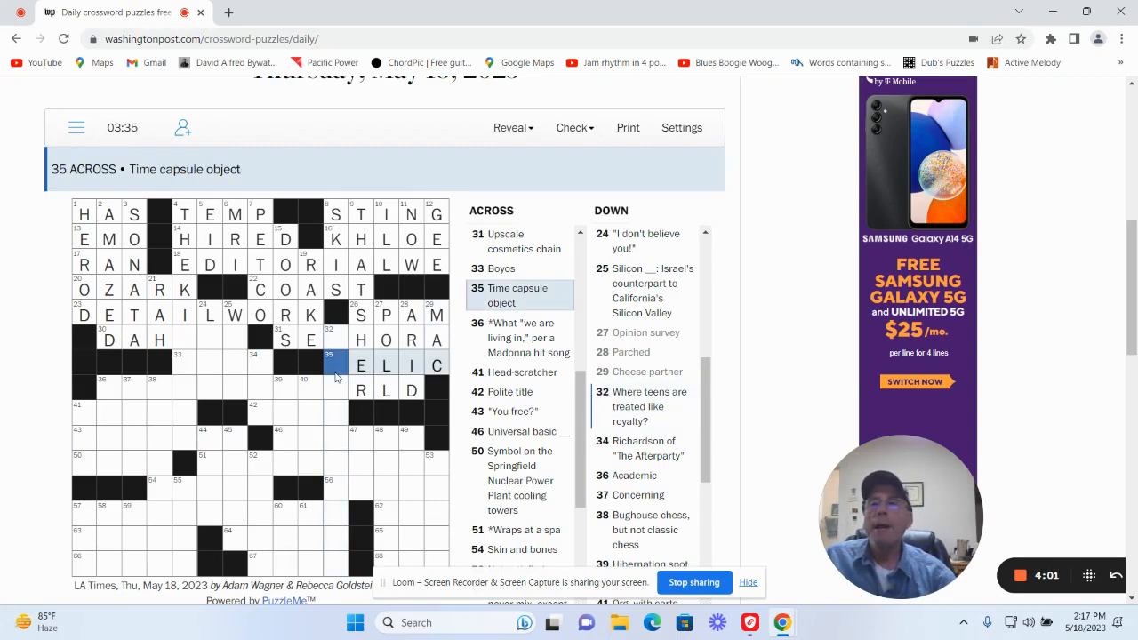
text(R)
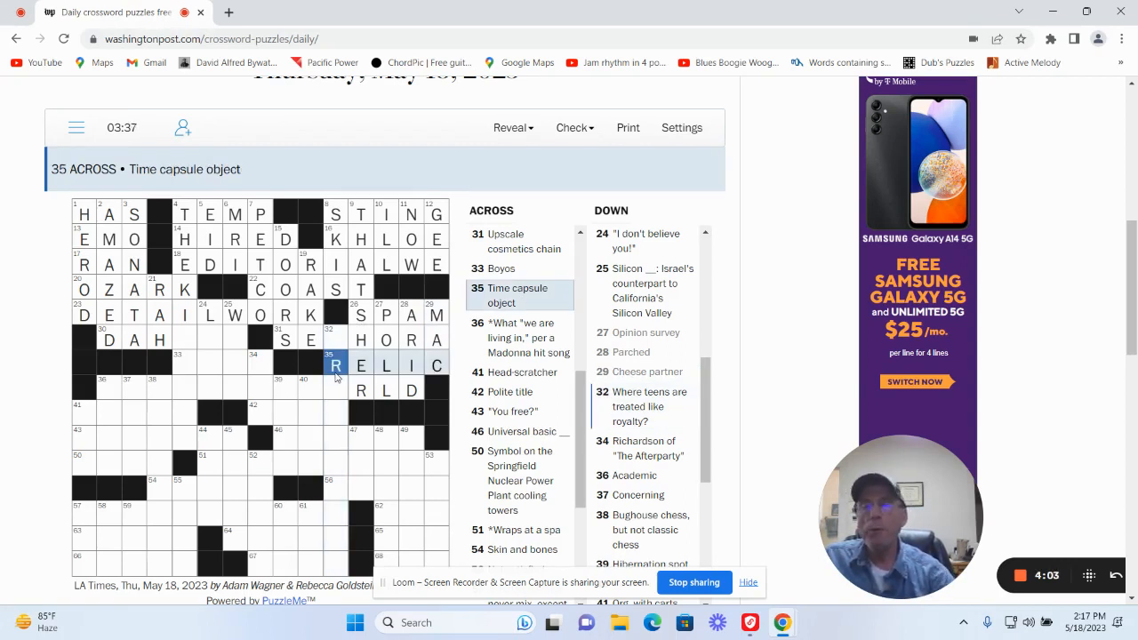
mouse_move(121, 388)
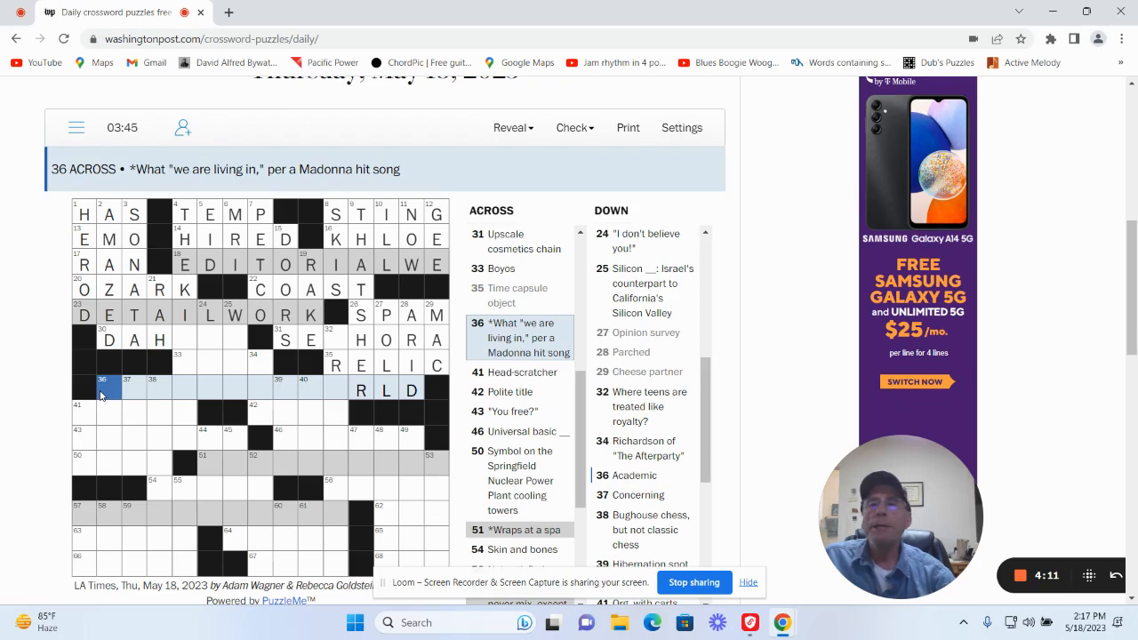
text(MATERIA)
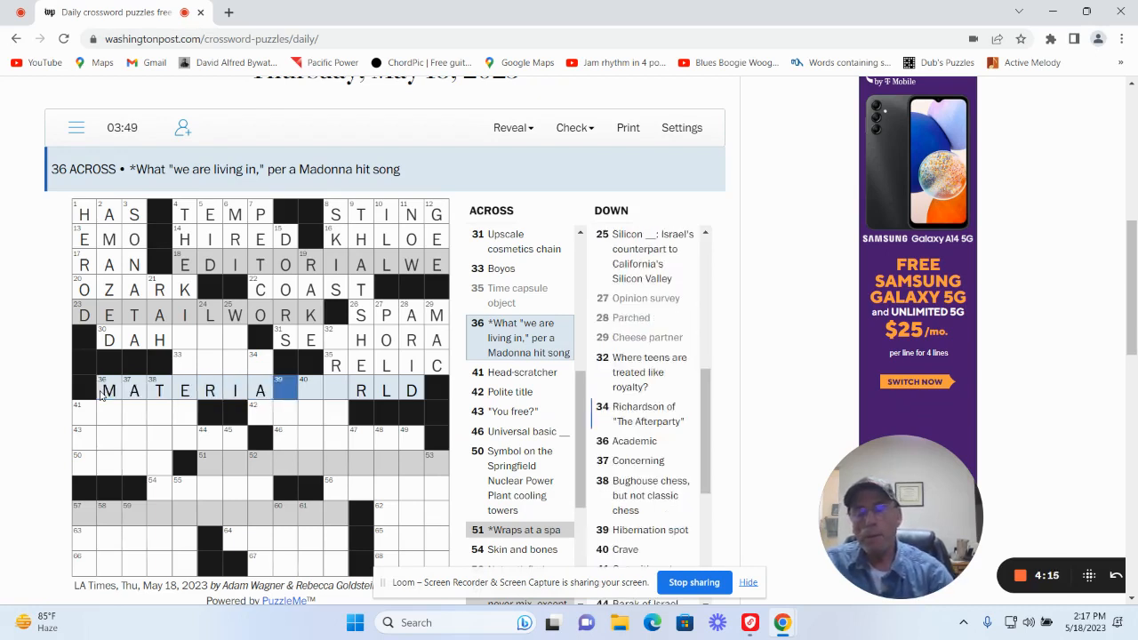
text(WO)
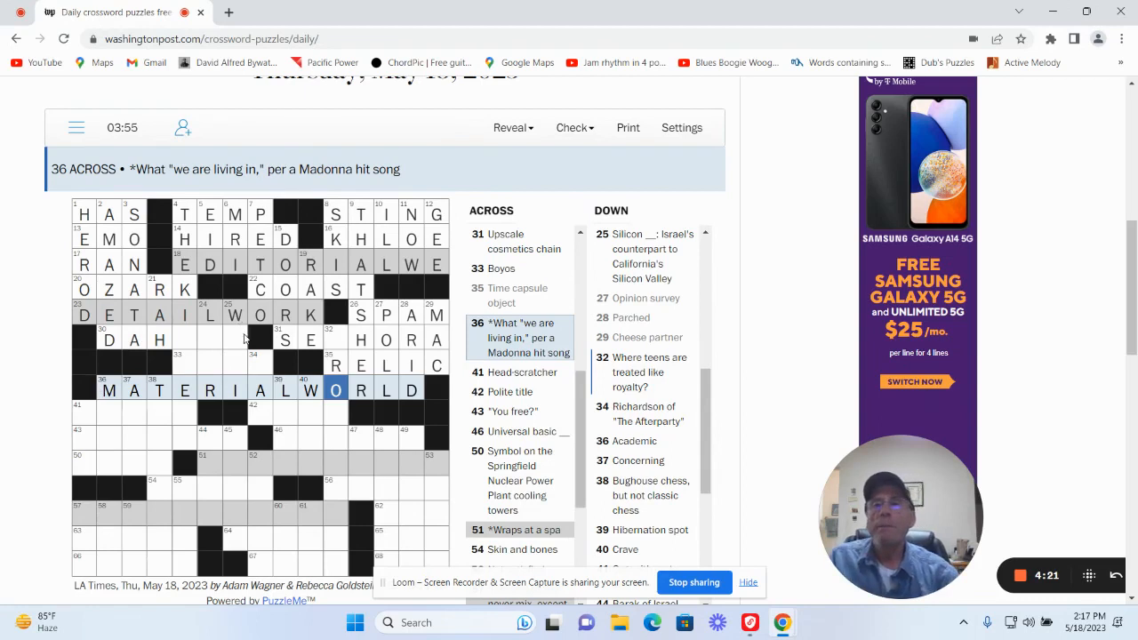
Add letters to 25 Down, Mexico's national flower, Boyos and 4 Down.
click(233, 339)
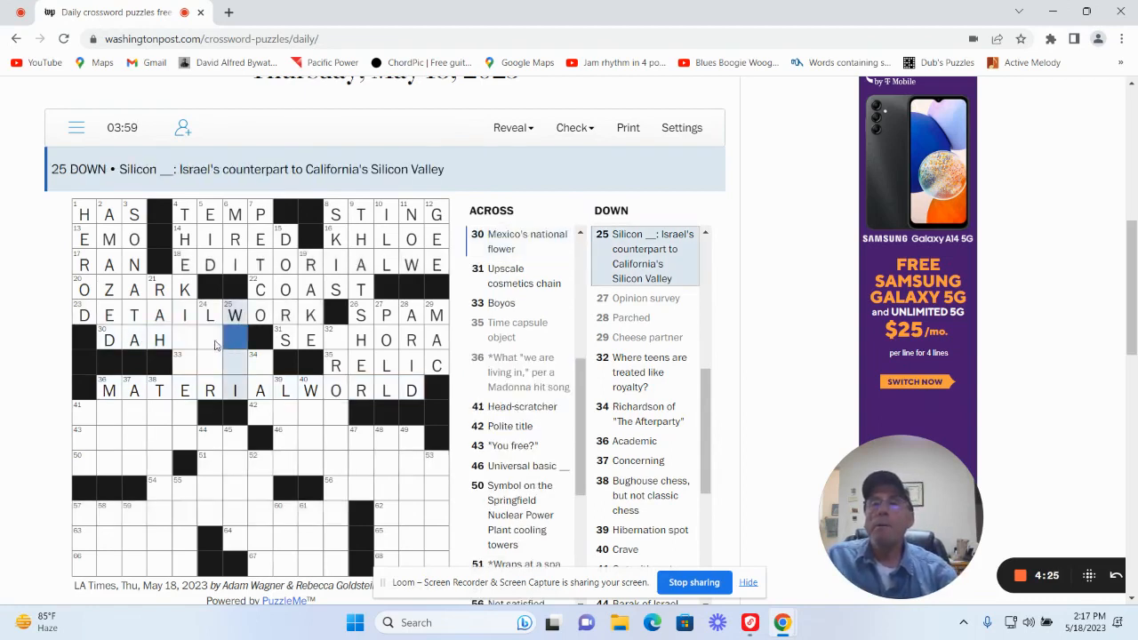
click(209, 340)
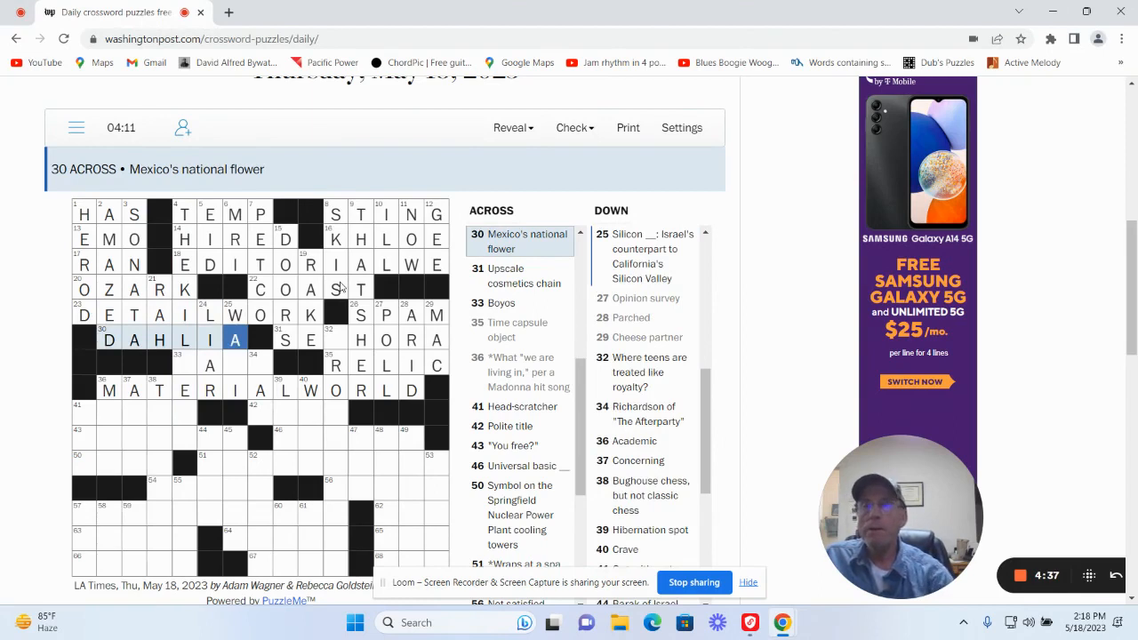
mouse_move(206, 373)
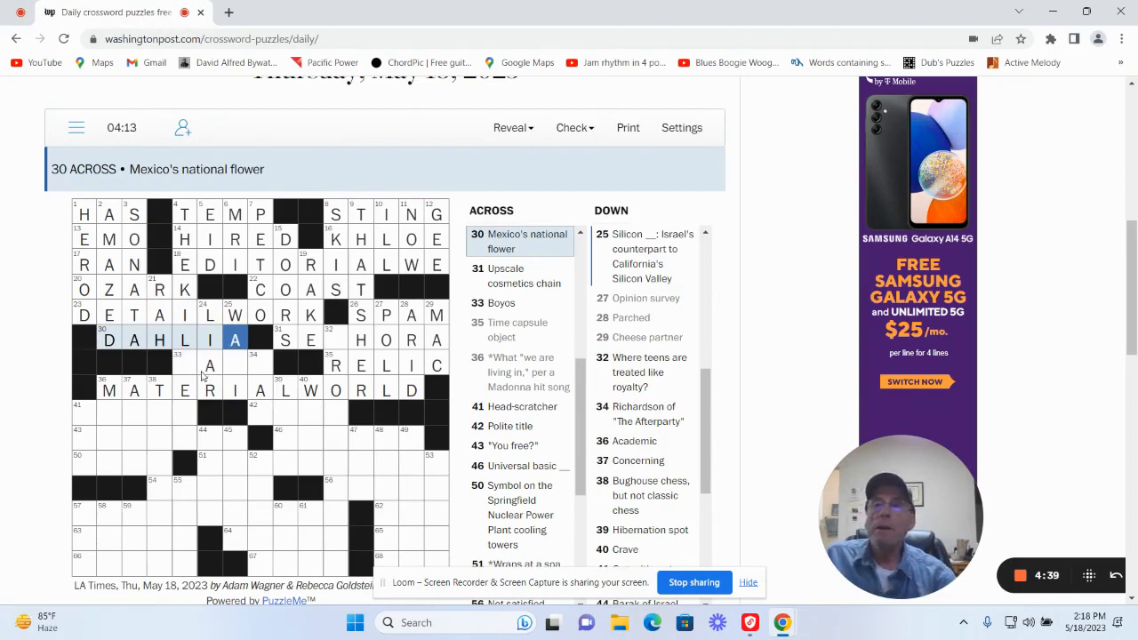
click(184, 364)
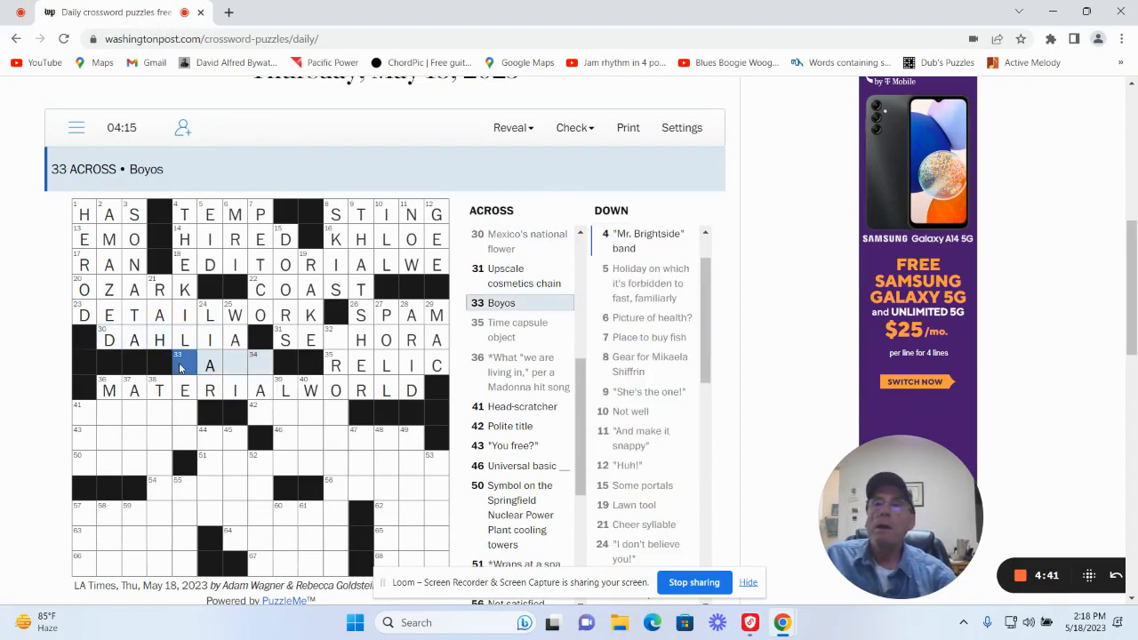
scroll(down, 3)
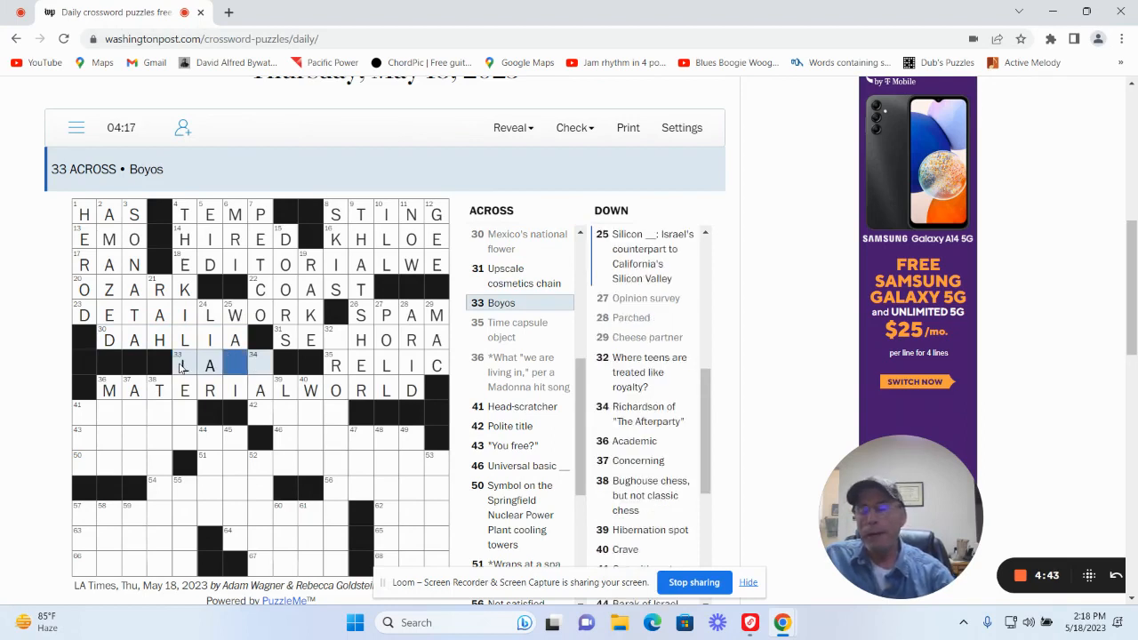
text(S)
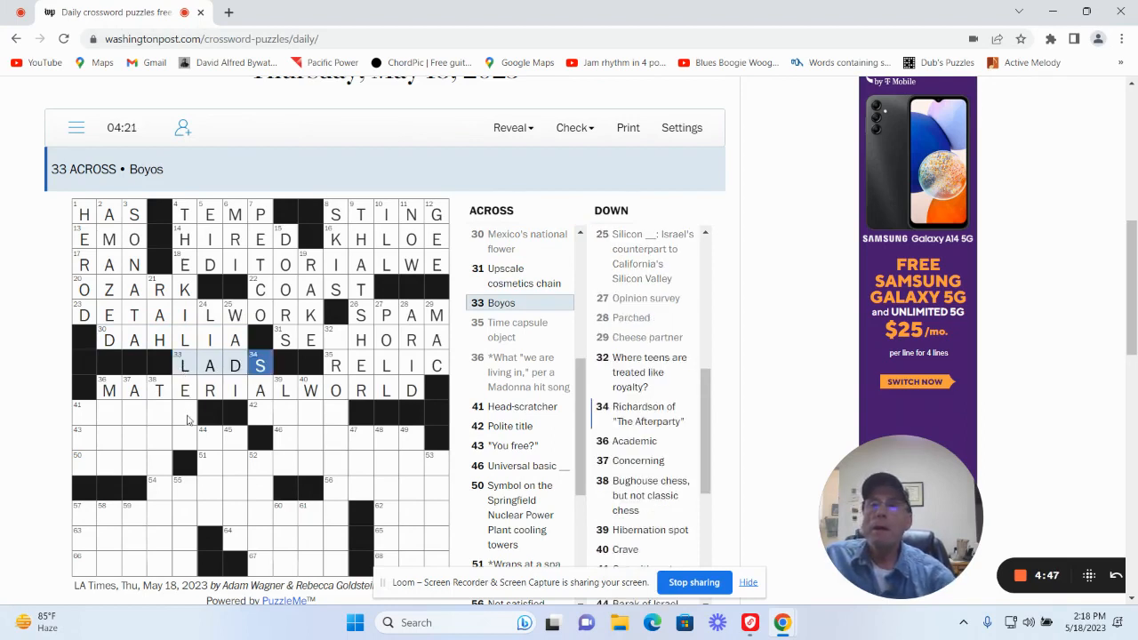
click(184, 412)
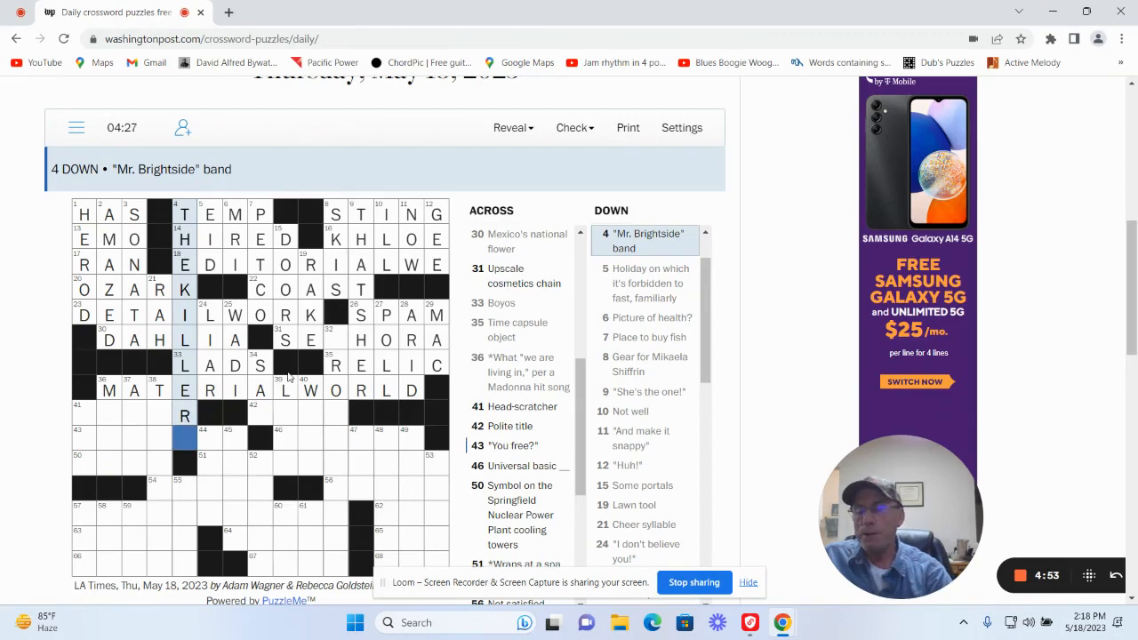
text(S)
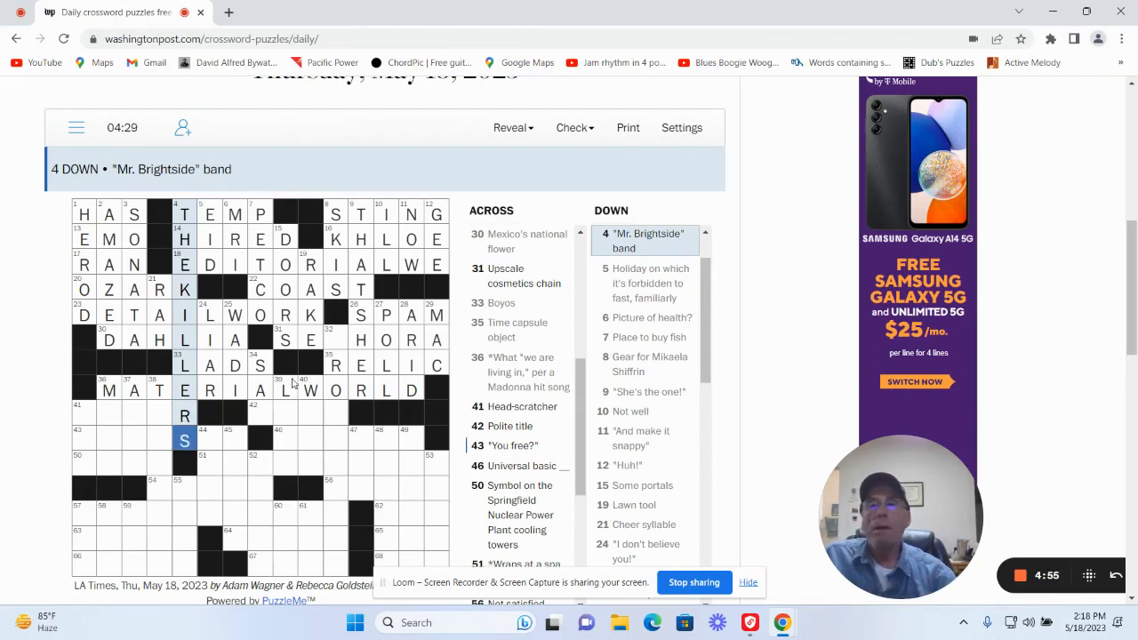
Fill LAIR and WANT down and complete MA'AM at 42 Across.
click(260, 413)
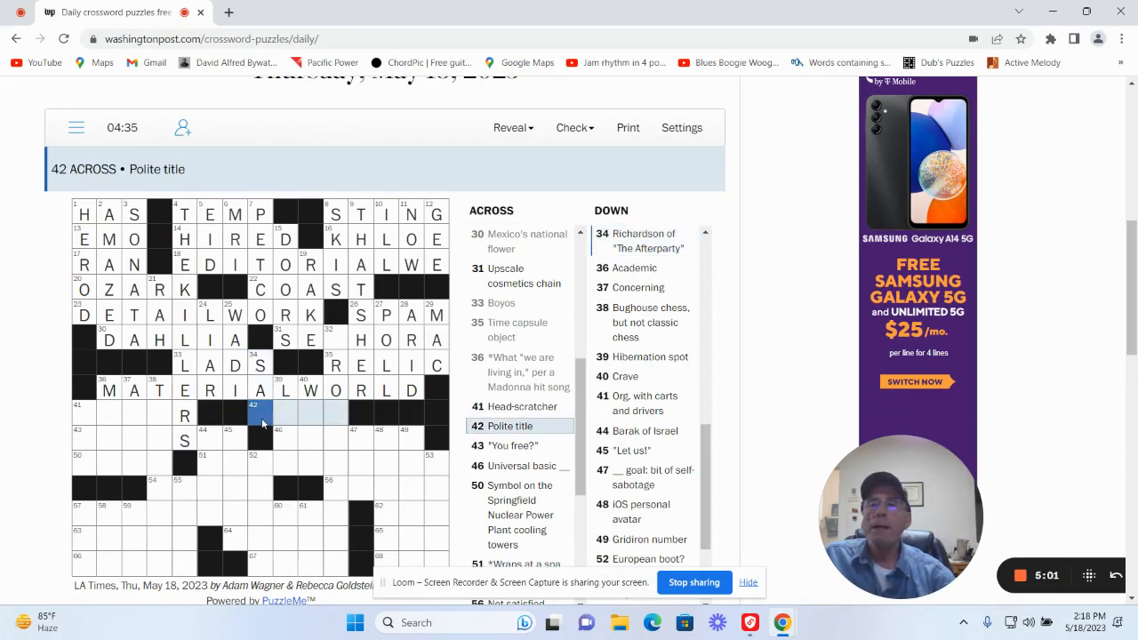
mouse_move(278, 426)
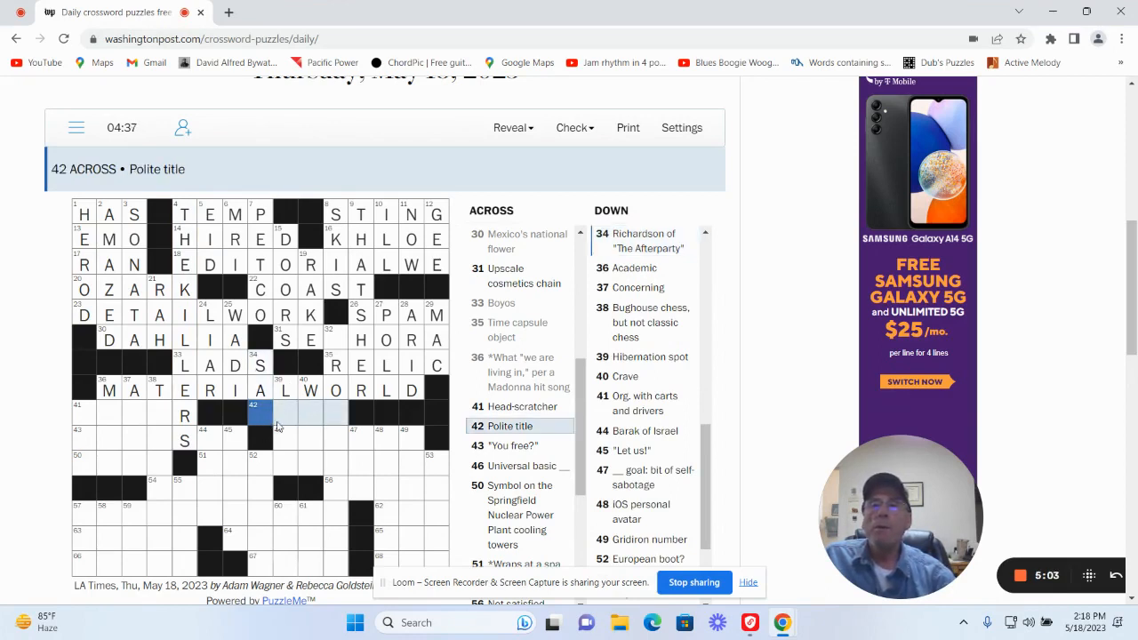
click(284, 413)
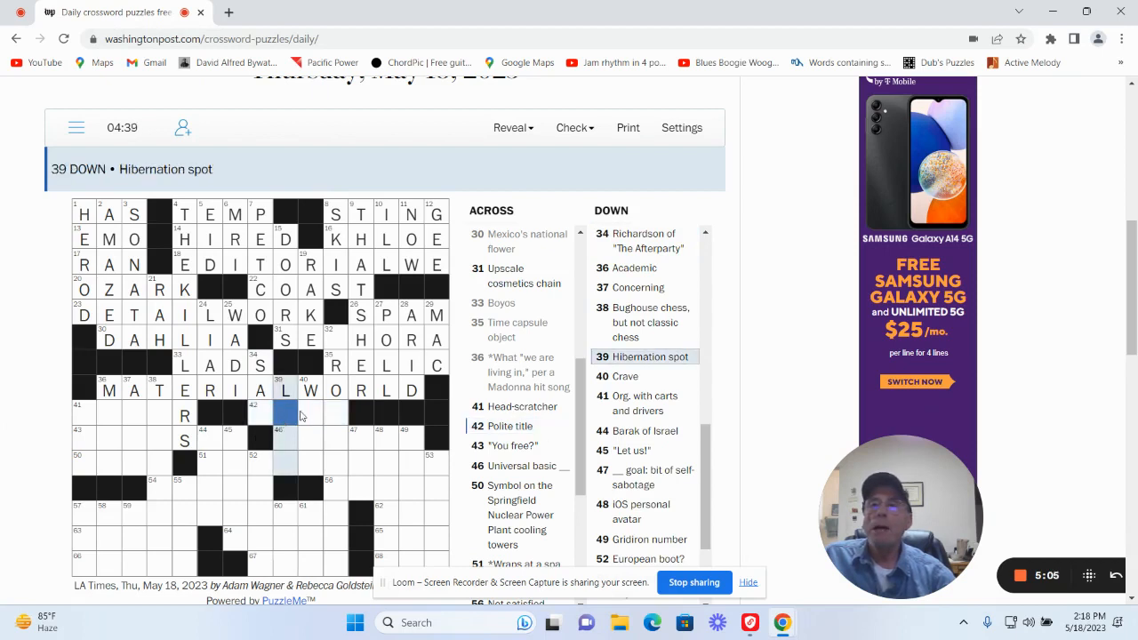
text(AI)
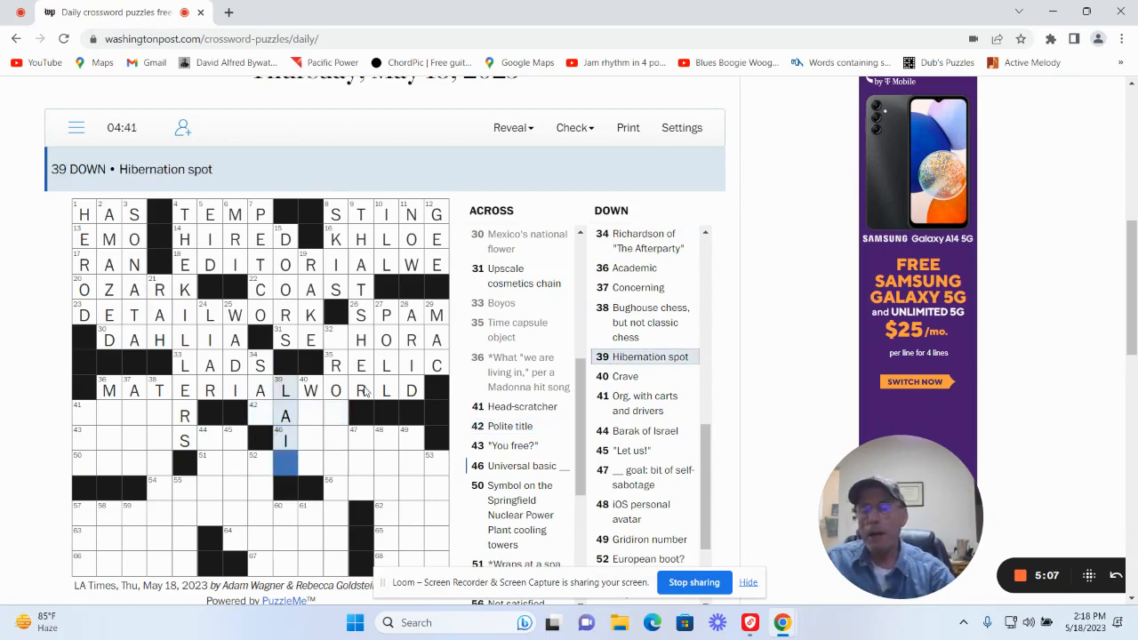
click(285, 414)
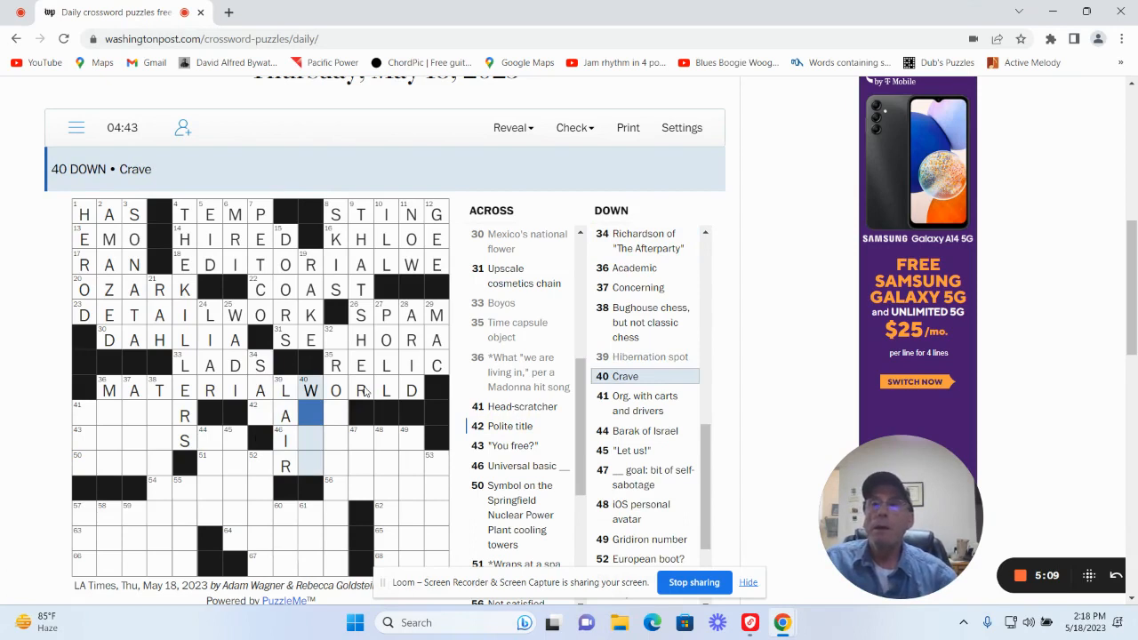
text(N)
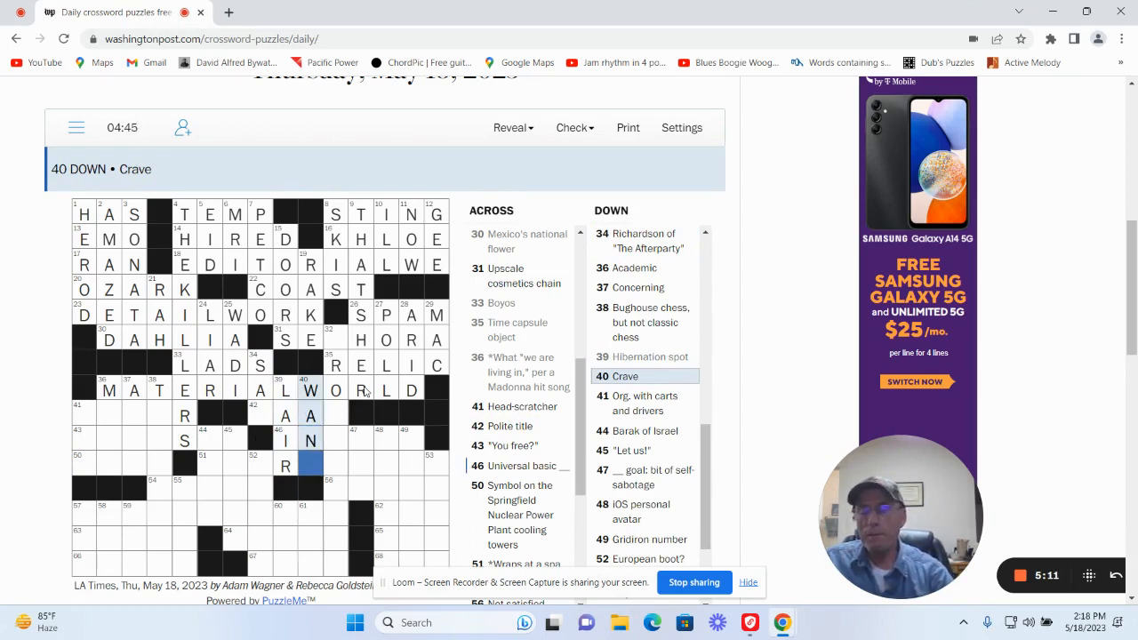
text(T)
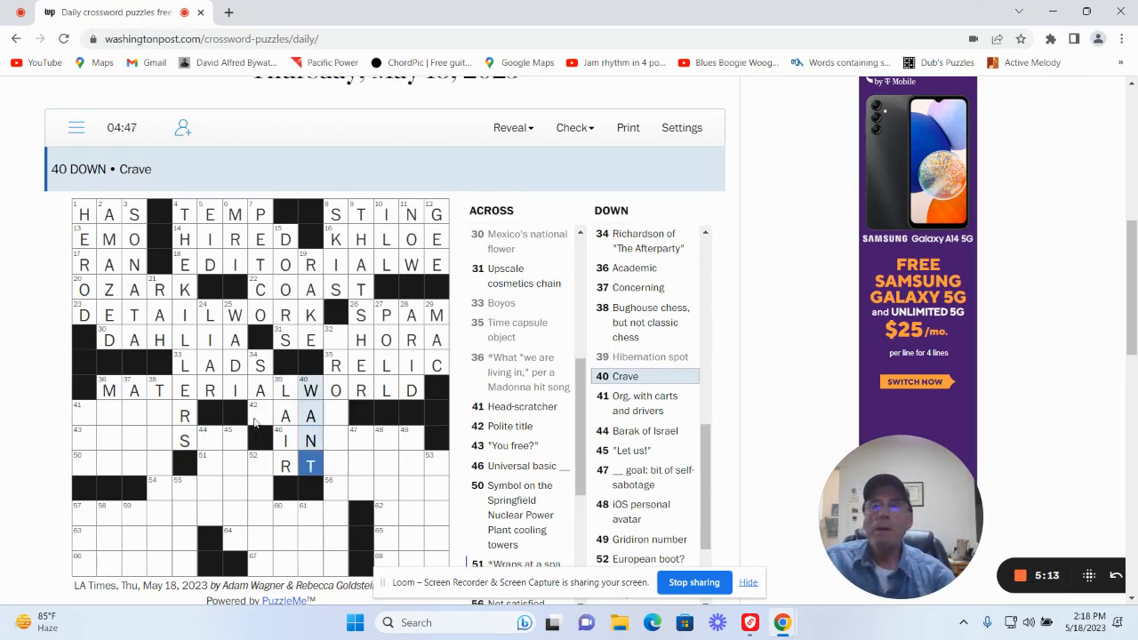
click(284, 416)
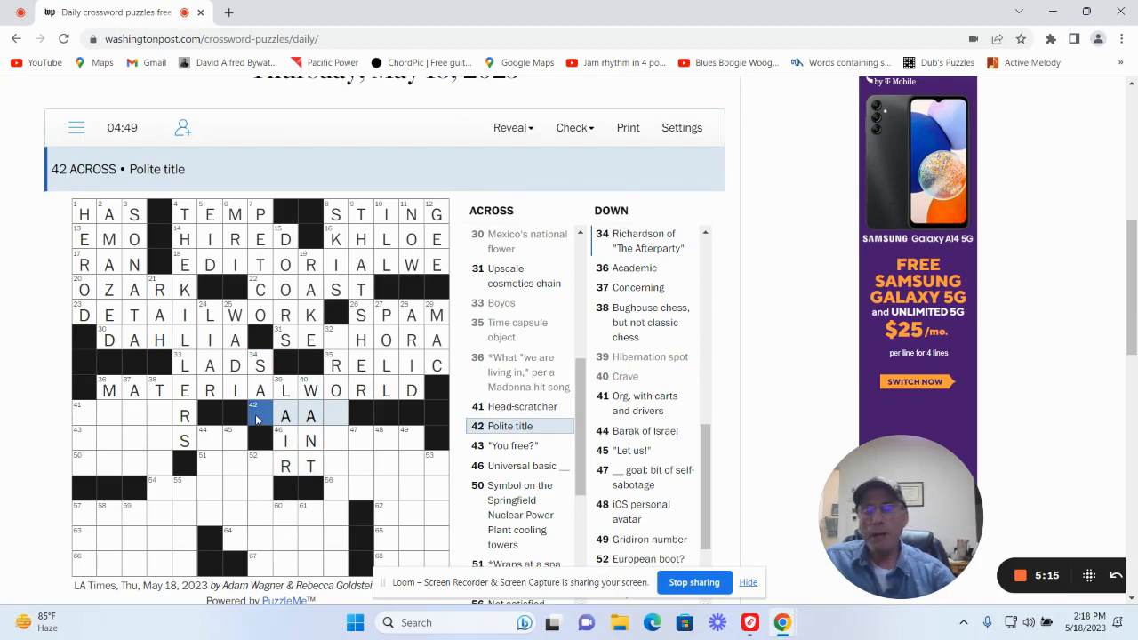
text(MAAM)
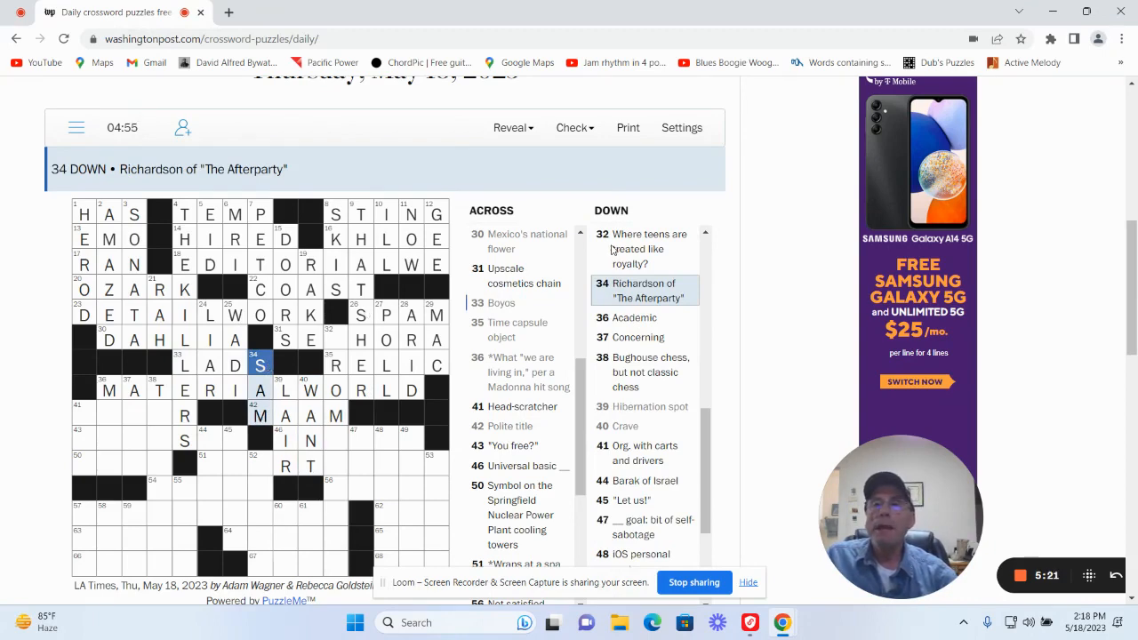
Finish SEPHORA at 31 Across and INCOME at 46 Across.
scroll(down, 3)
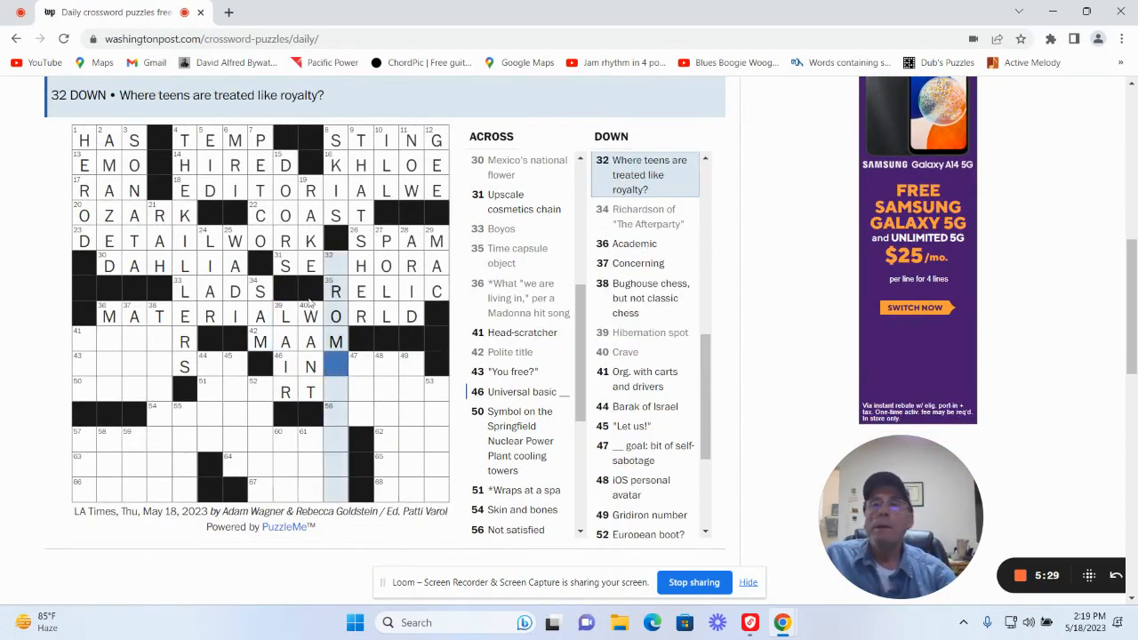
click(338, 265)
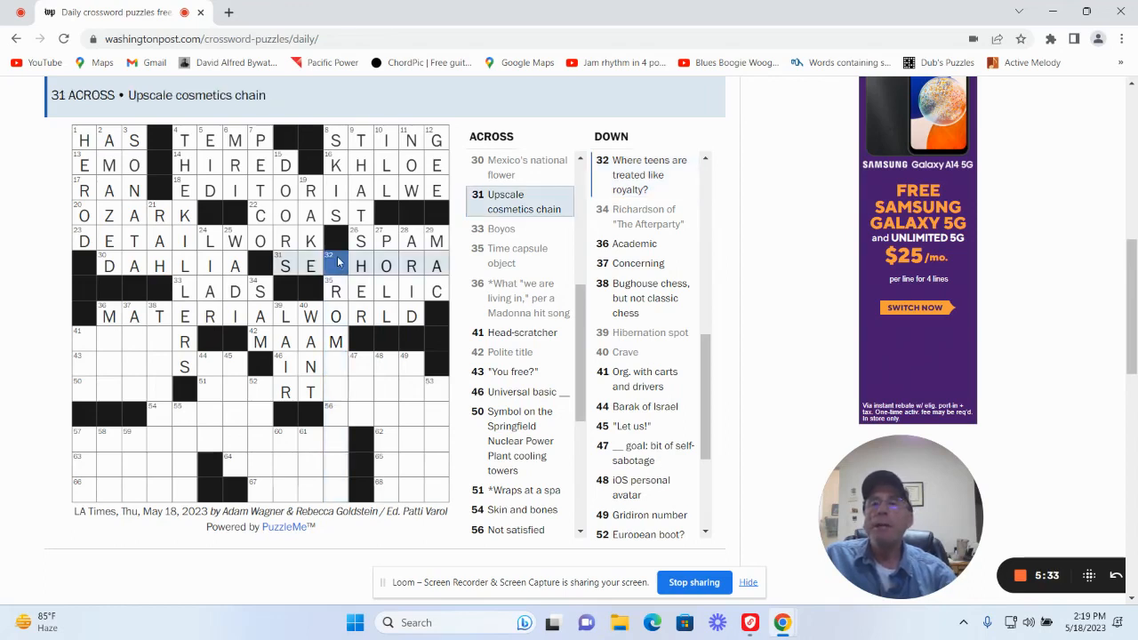
click(336, 265)
text(P)
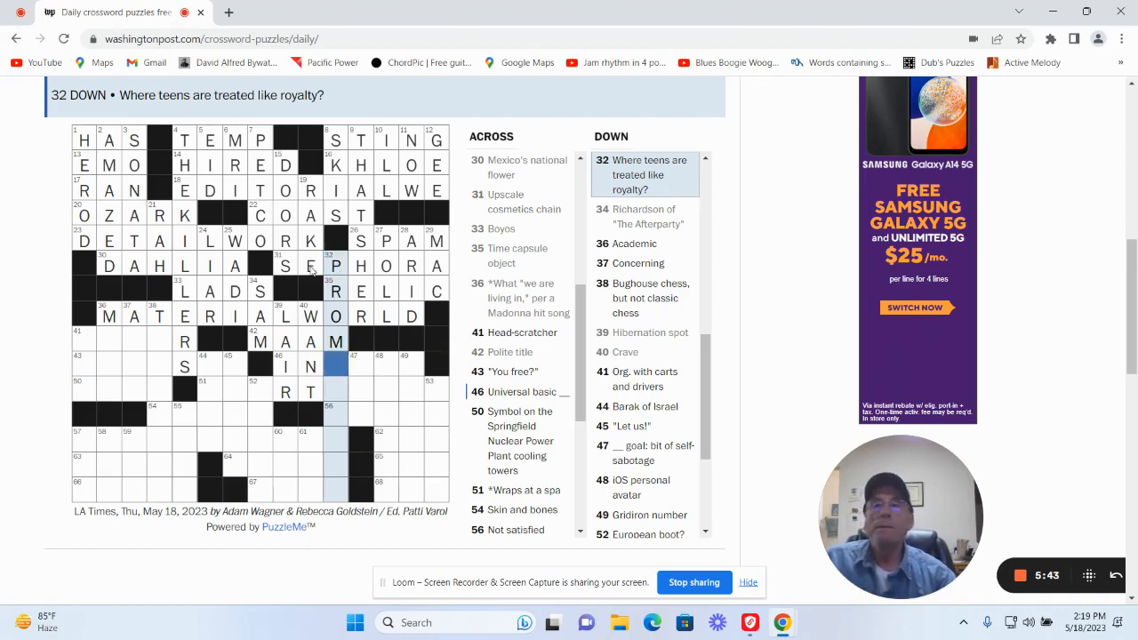
click(345, 366)
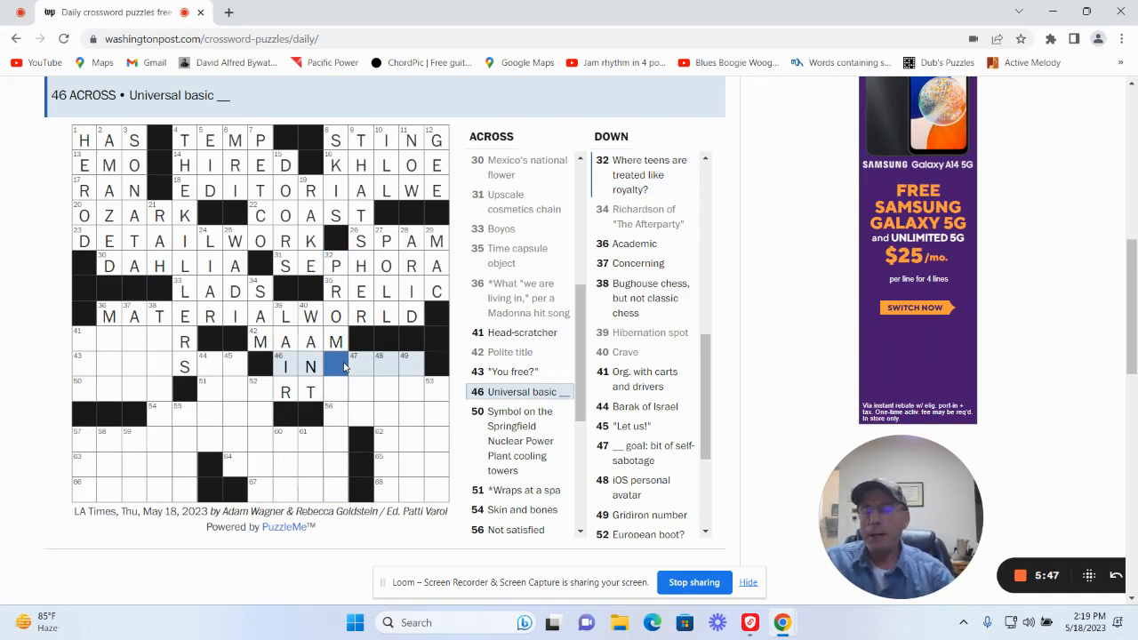
text(COME)
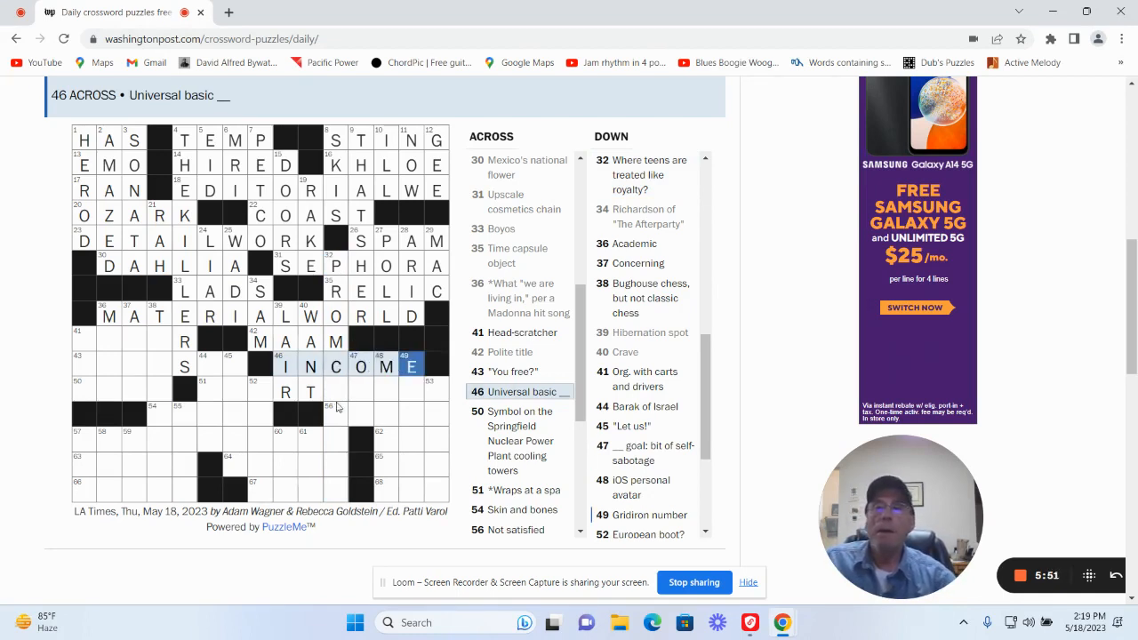
Check the 51 Across clue and the 47, 48 and 49 Down clues.
click(337, 391)
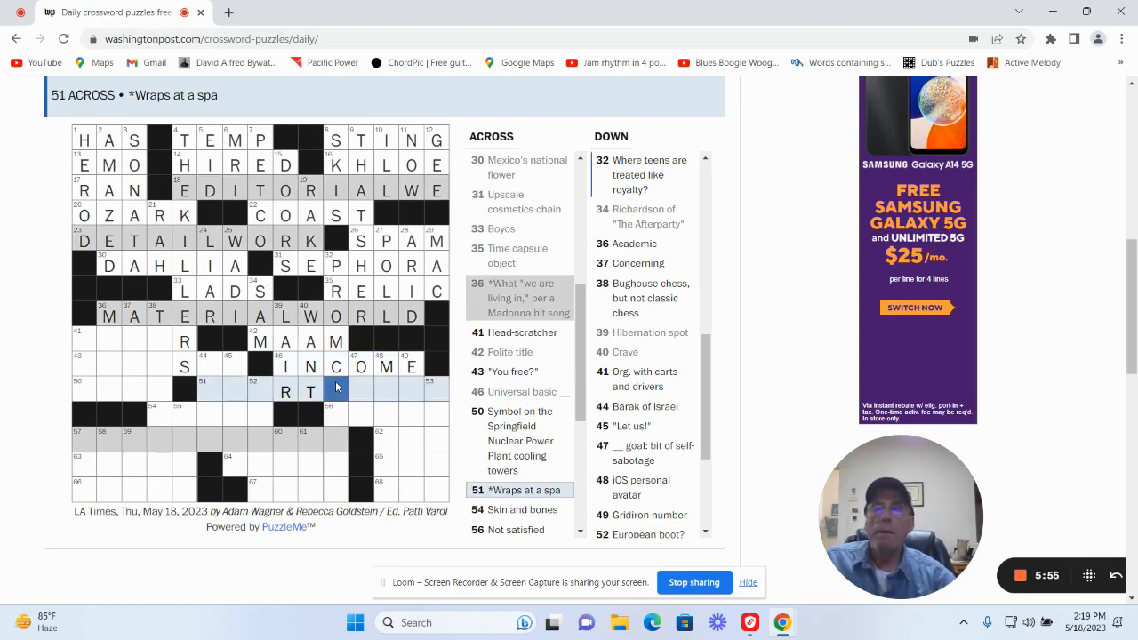
click(360, 390)
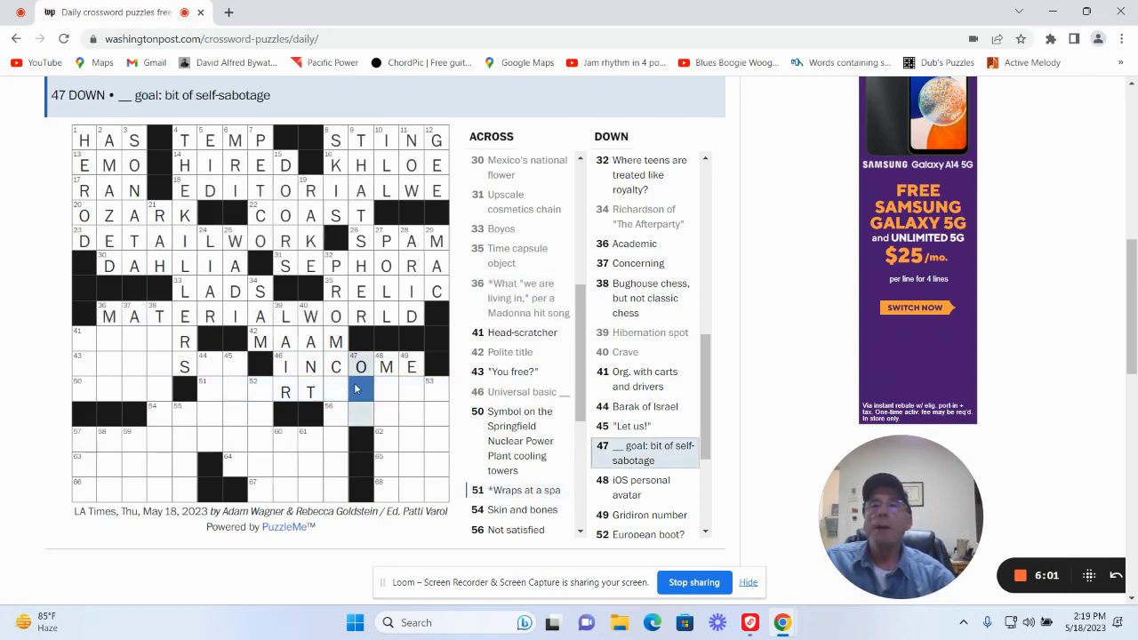
click(386, 388)
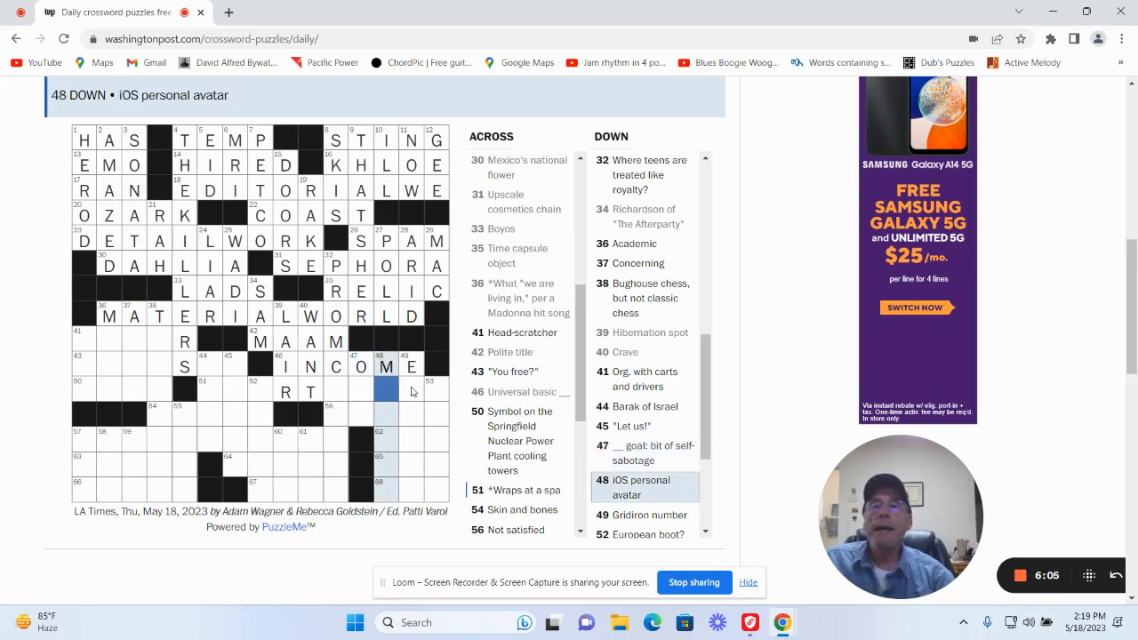
click(418, 388)
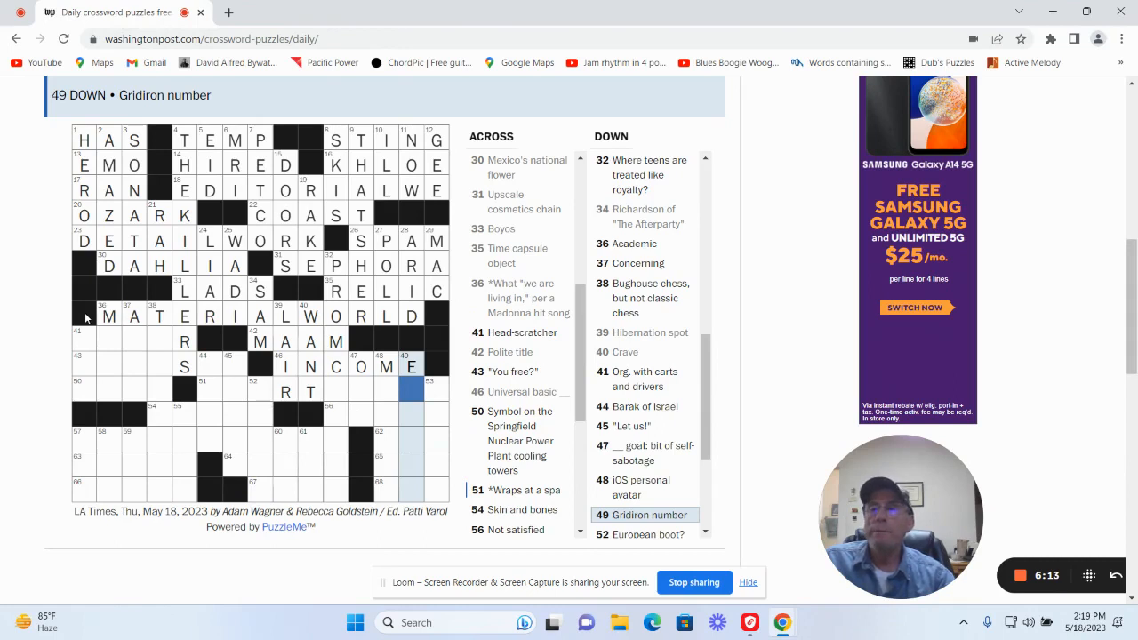
Fill in POSER, GOT A SEC and ATOM.
click(108, 341)
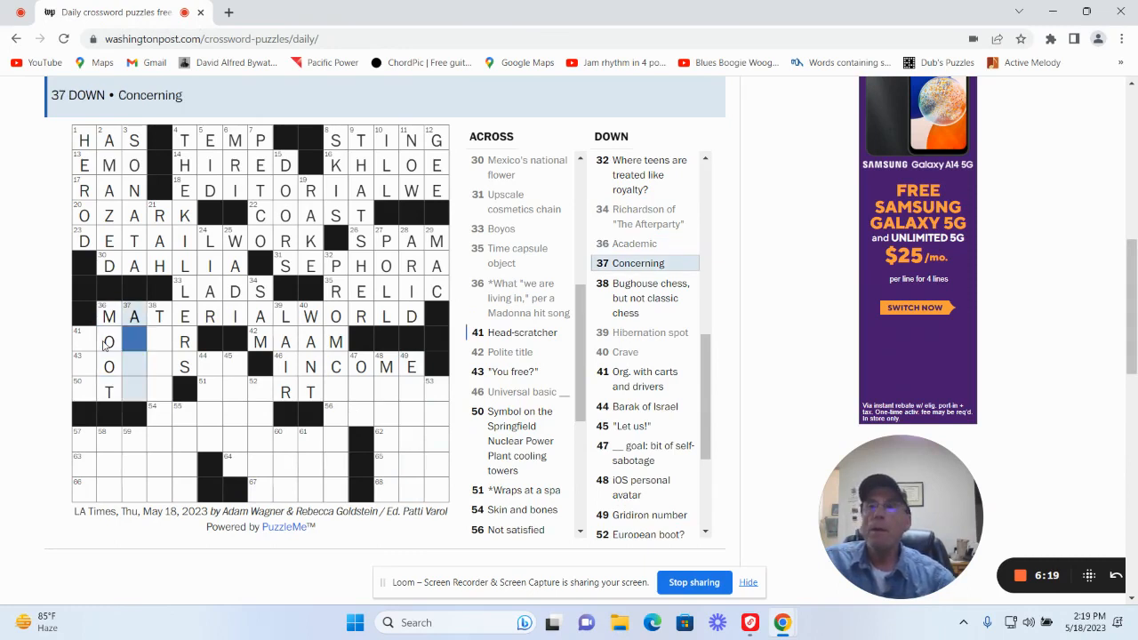
text(SE)
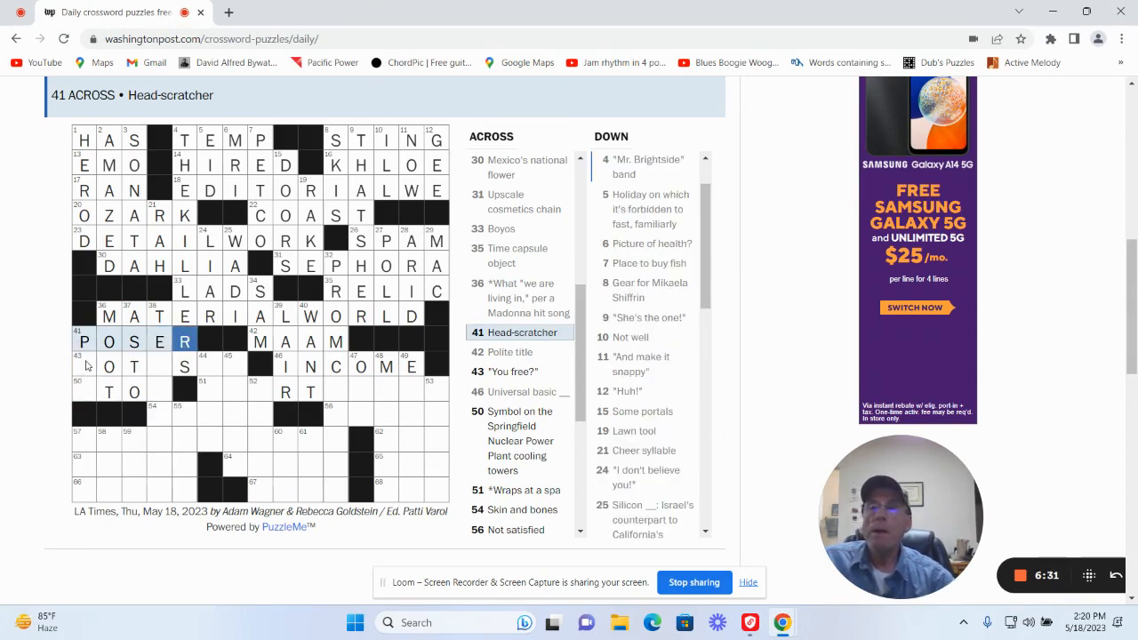
click(85, 366)
text(GOTASE)
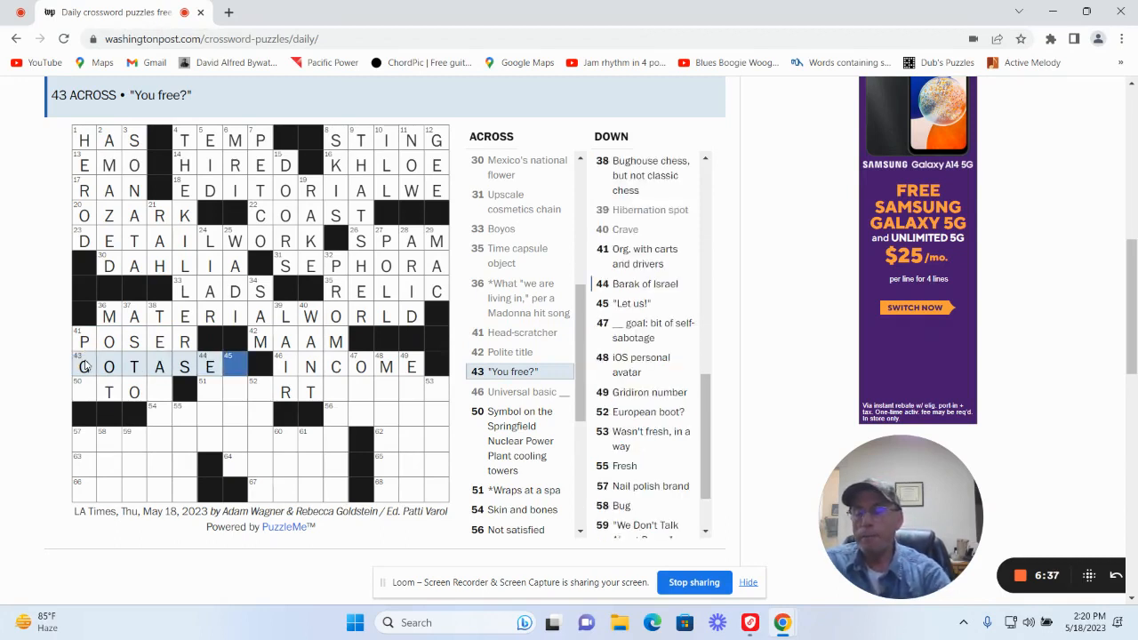
text(C)
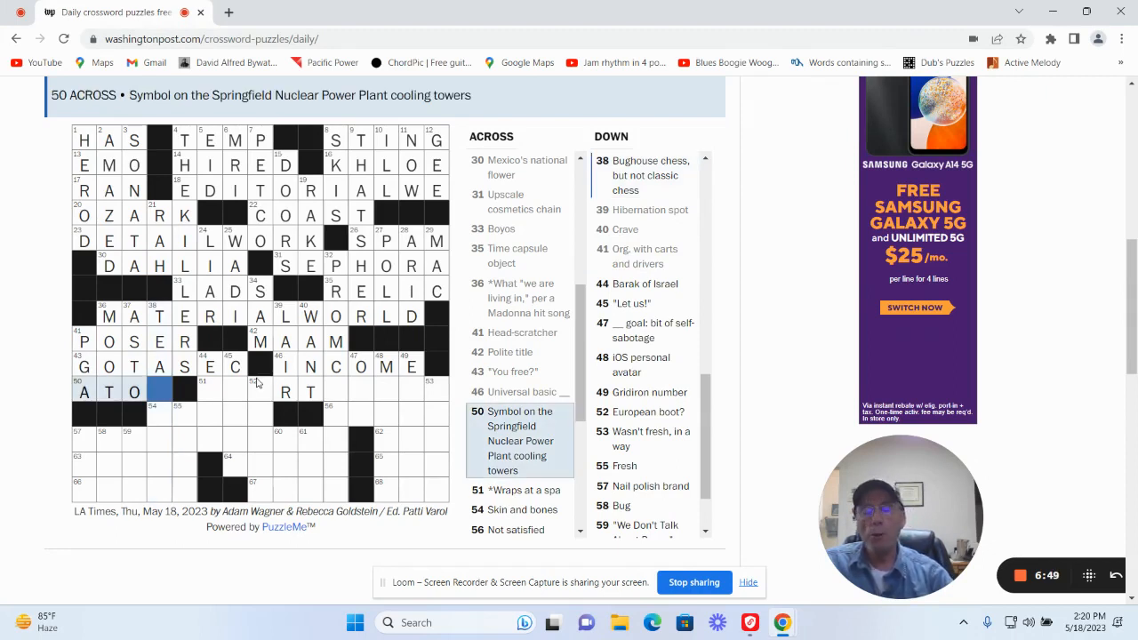
text(M)
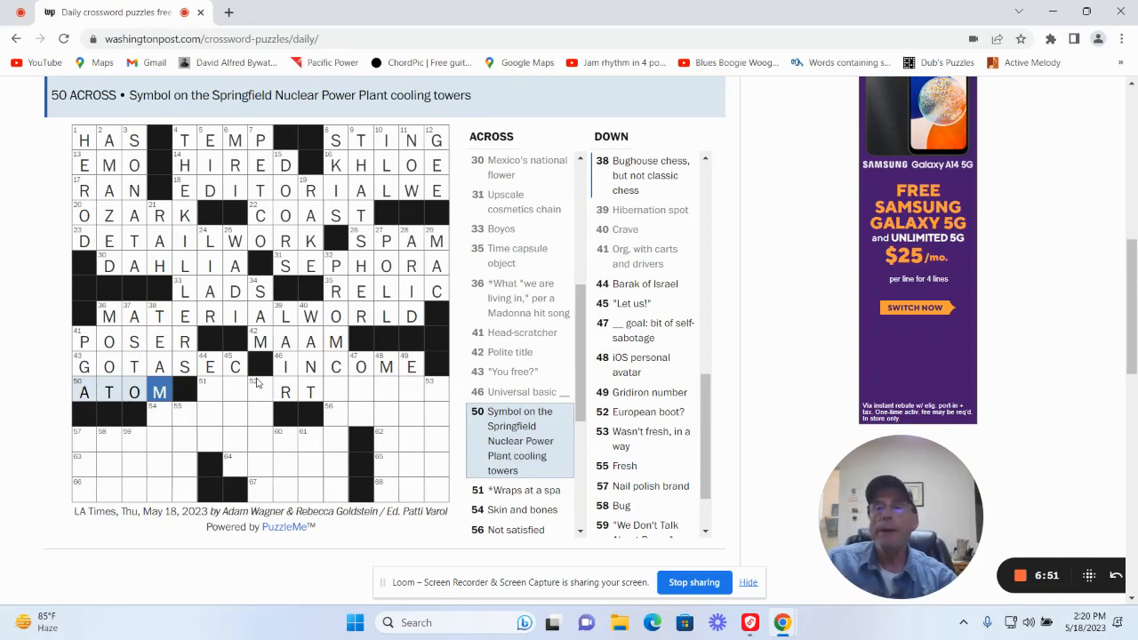
mouse_move(6, 375)
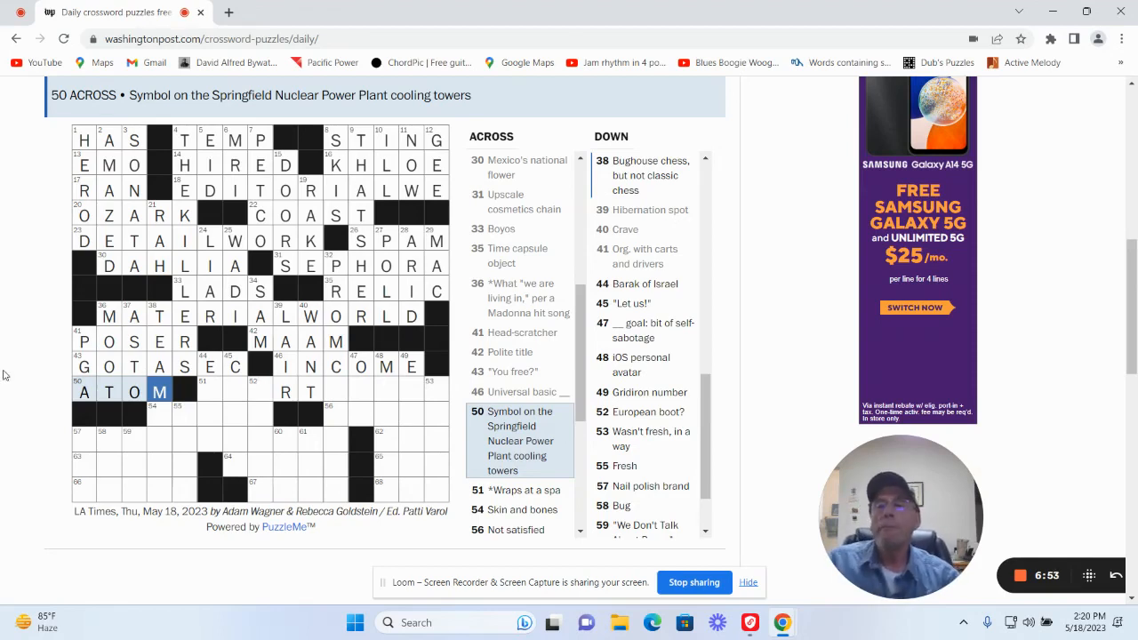
Add EHUD and ITALY down, complete GAUNT, and start 51 Across.
click(210, 391)
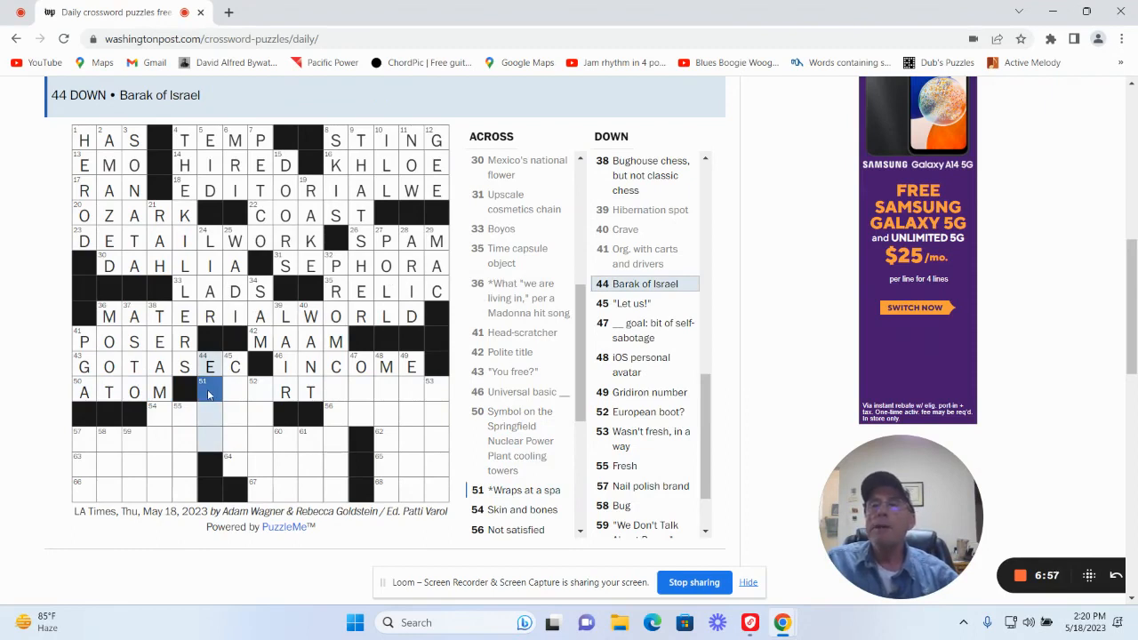
text(UD)
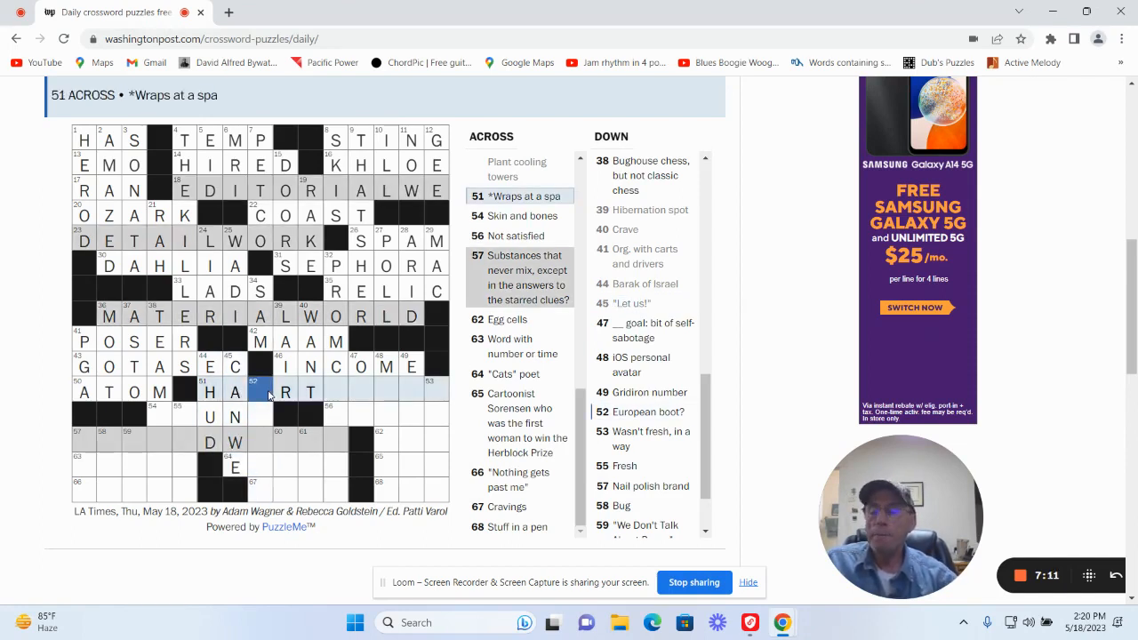
click(261, 392)
text(ITA)
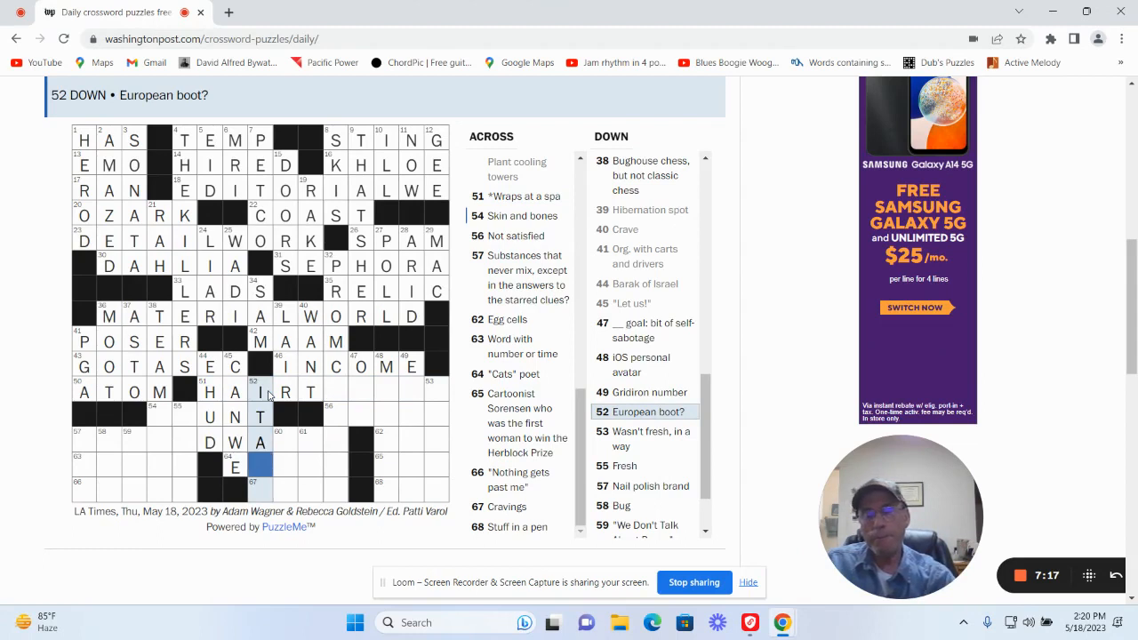
text(Y)
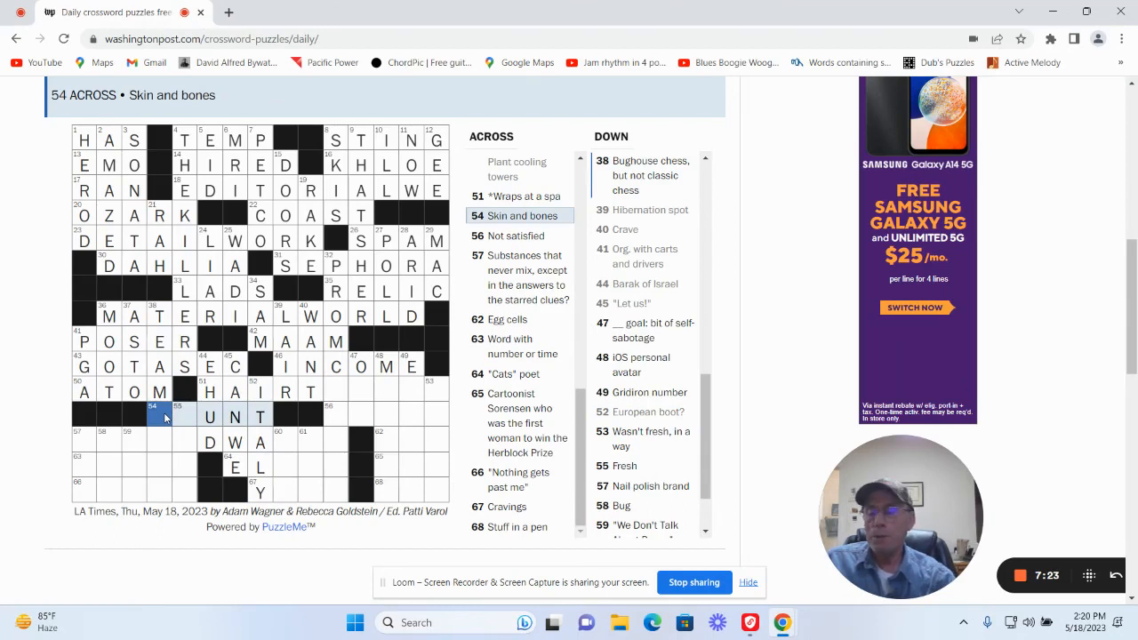
text(A)
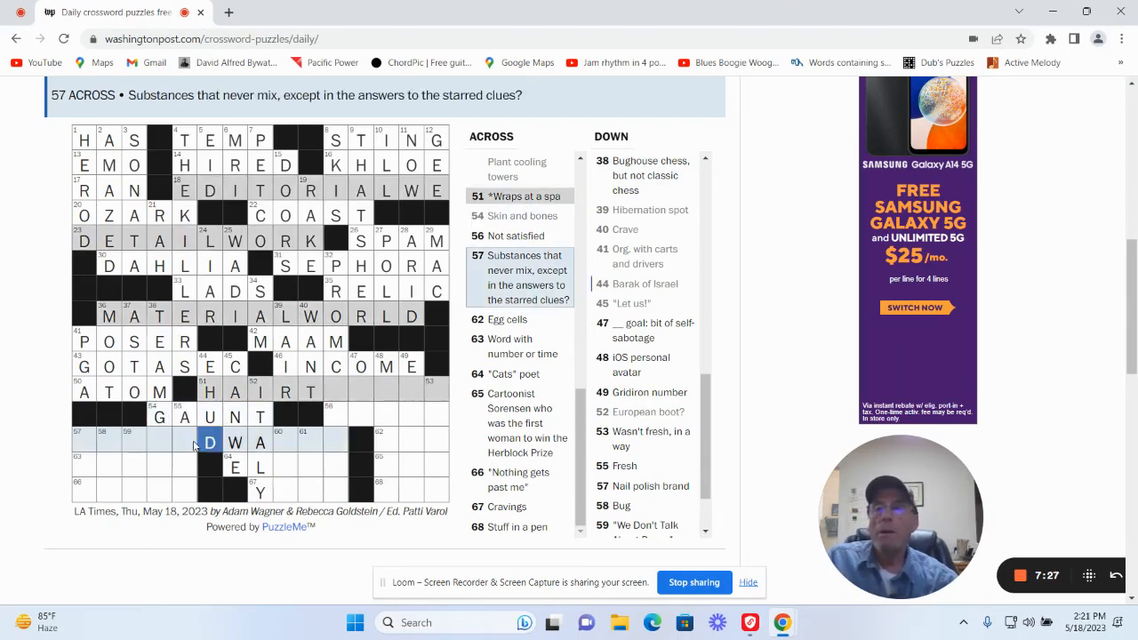
Enter OPI and NAG down in the bottom-left corner.
click(184, 442)
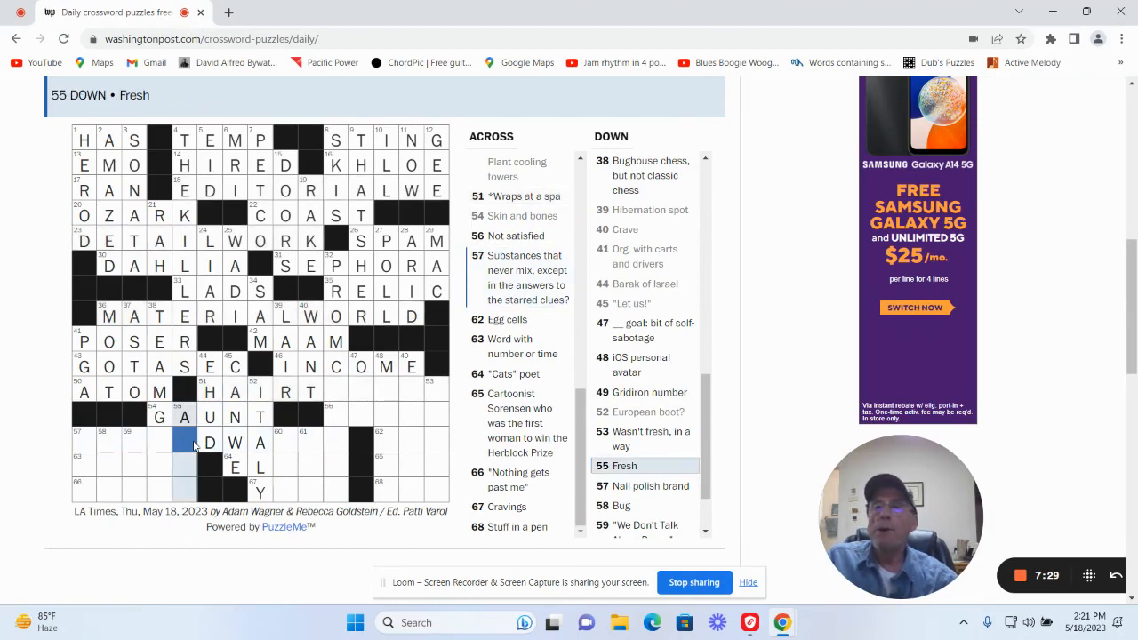
mouse_move(189, 486)
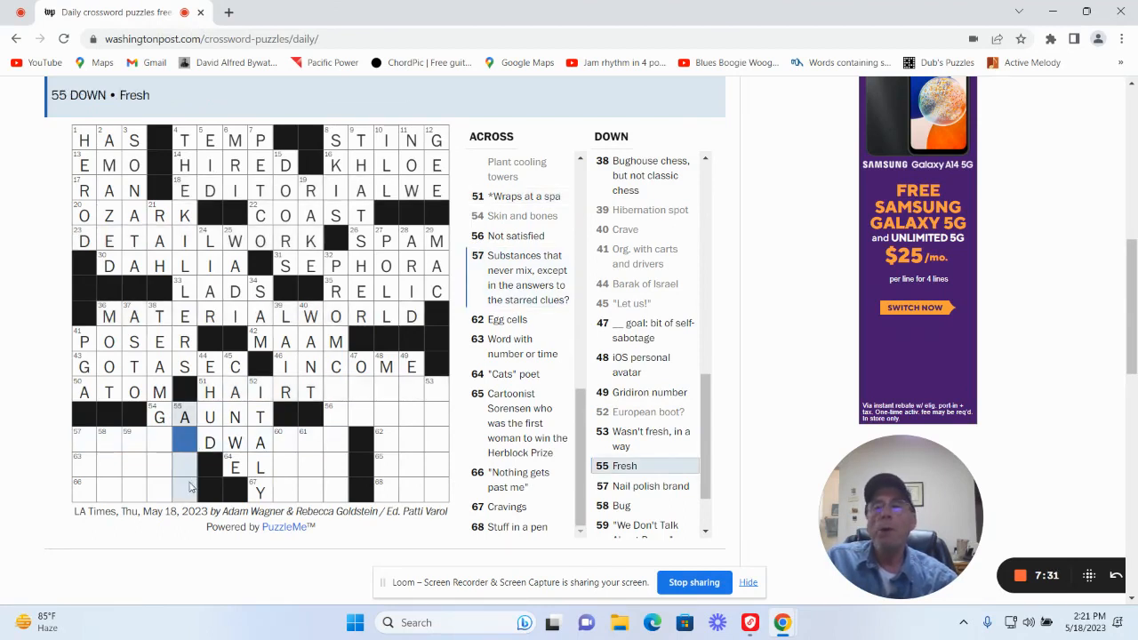
click(185, 490)
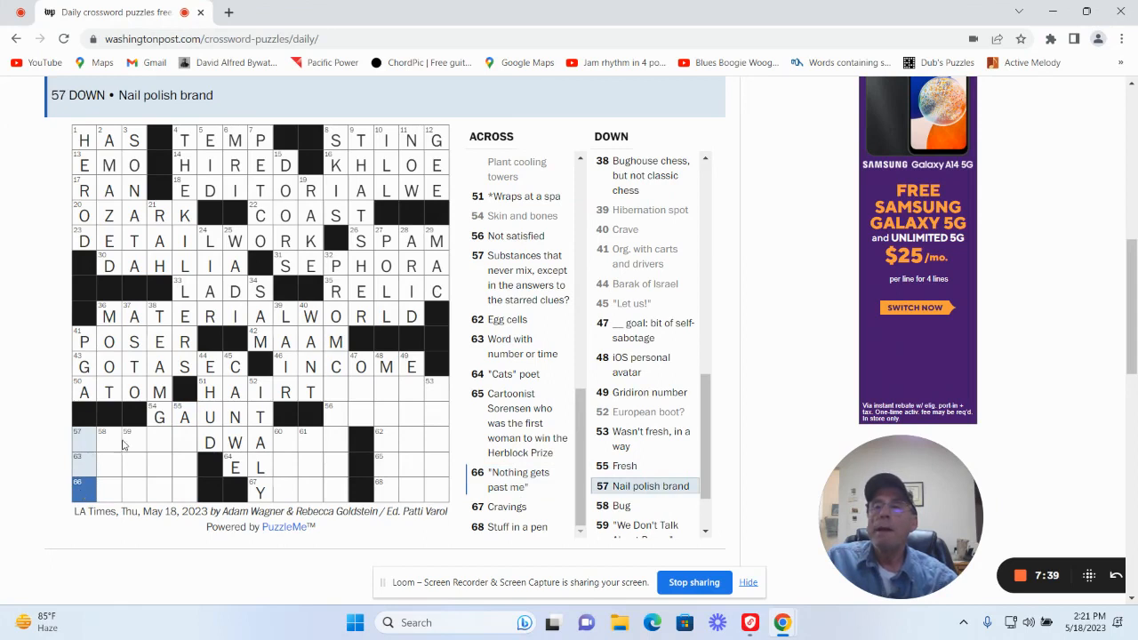
click(83, 439)
text(OX)
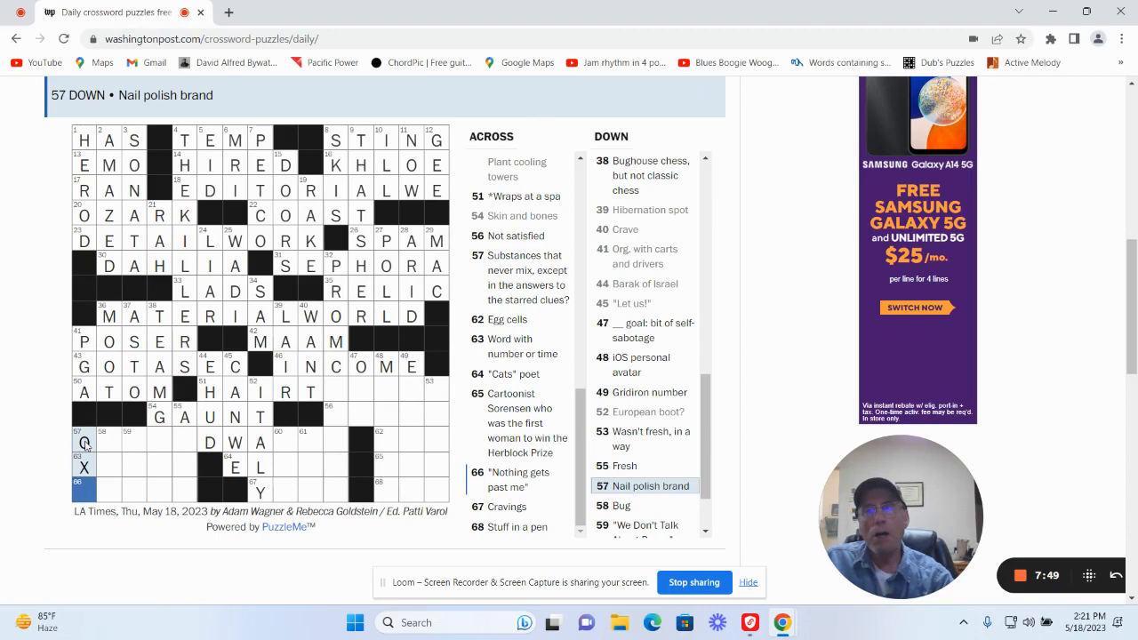
click(102, 442)
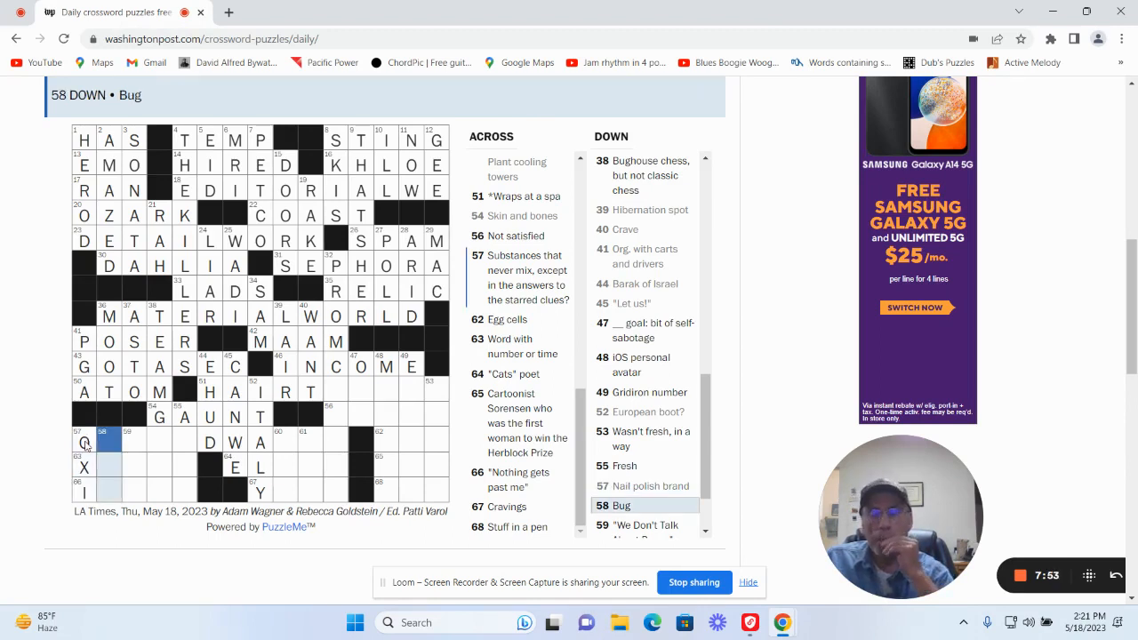
text(NA)
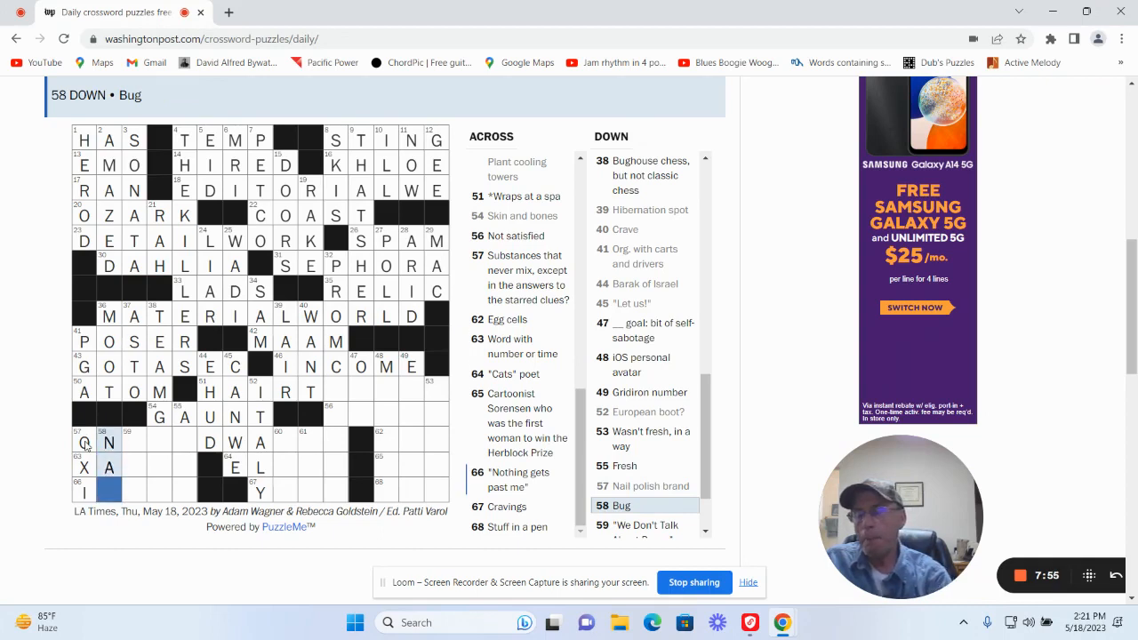
text(G)
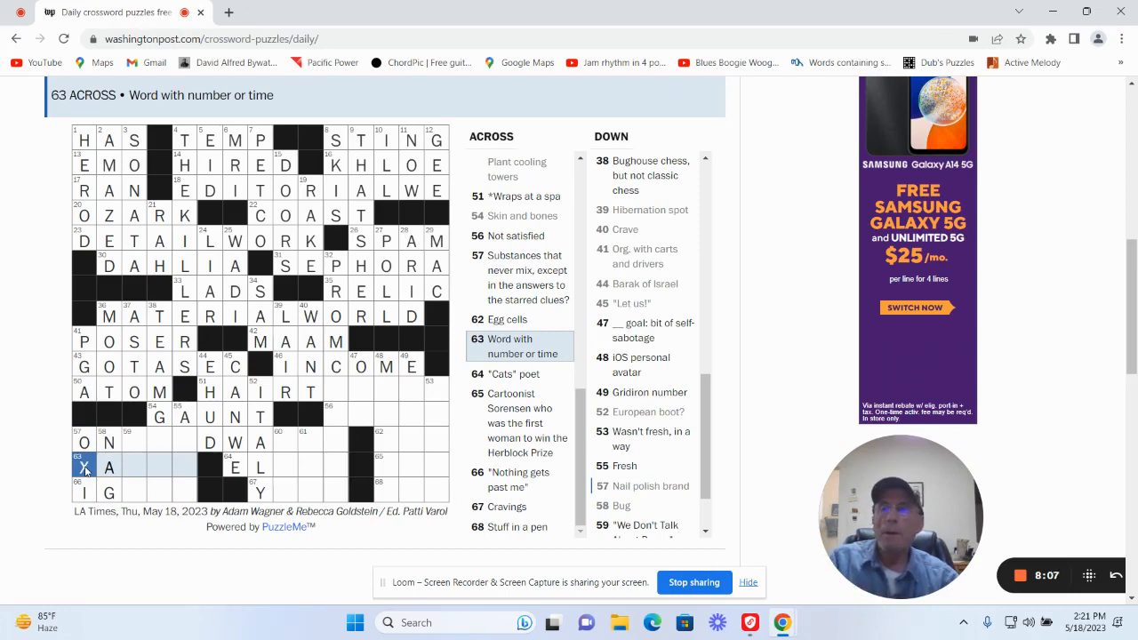
Review 63 Across, Word with number or time, and select a square in it.
click(133, 492)
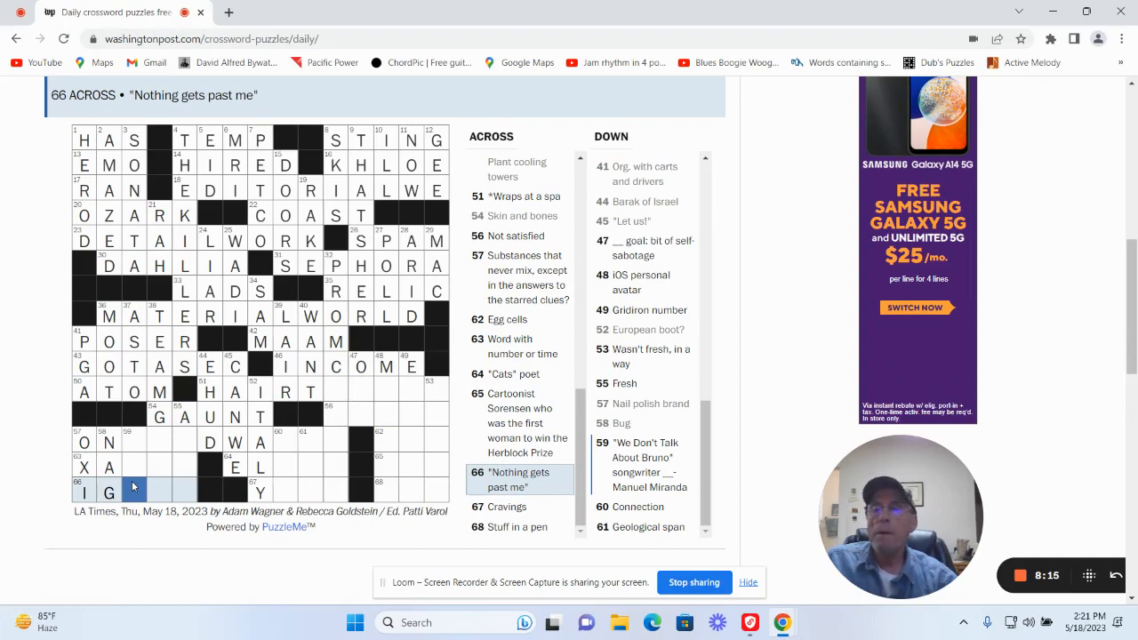
click(83, 466)
text(P)
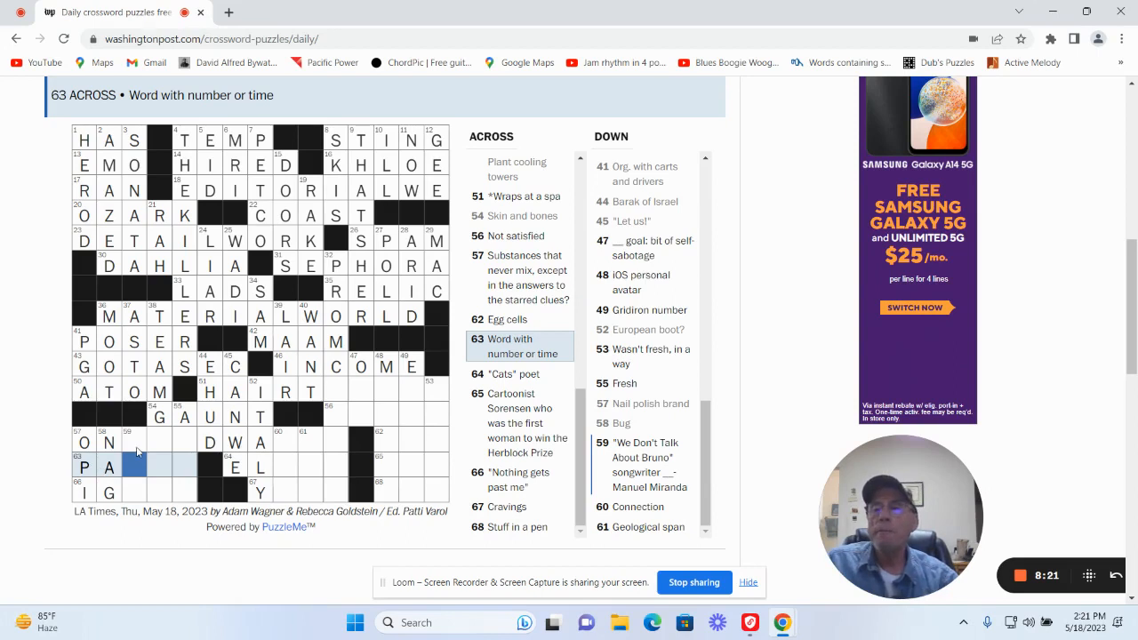
click(110, 442)
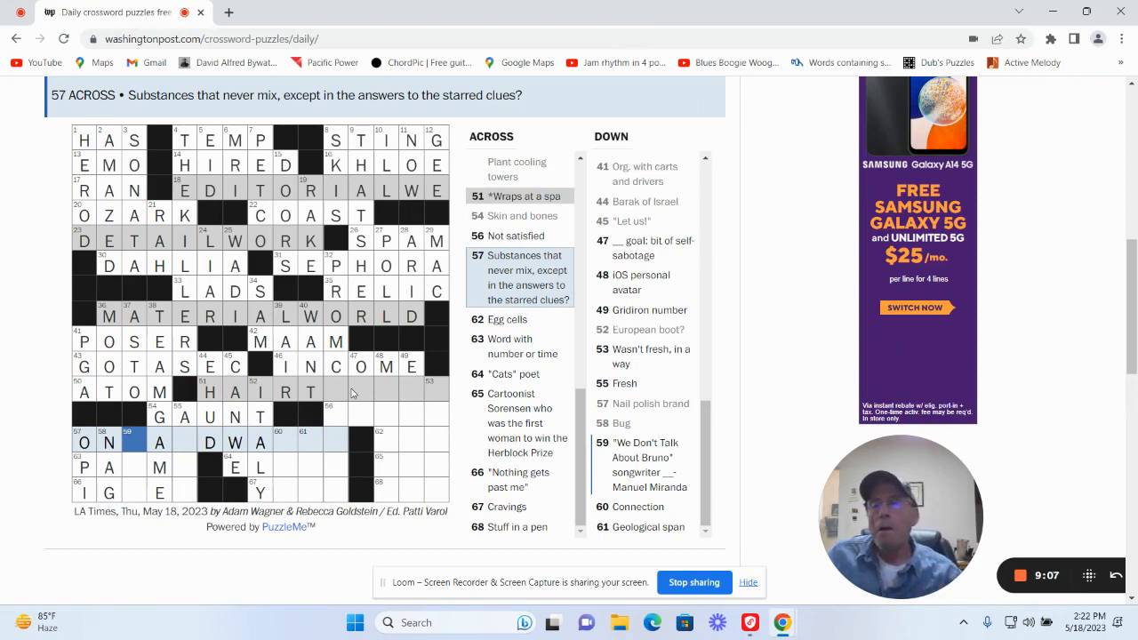
Fix 58 Down, complete OIL AND WATER at 57 Across, and add E and W in 55 Down.
click(109, 493)
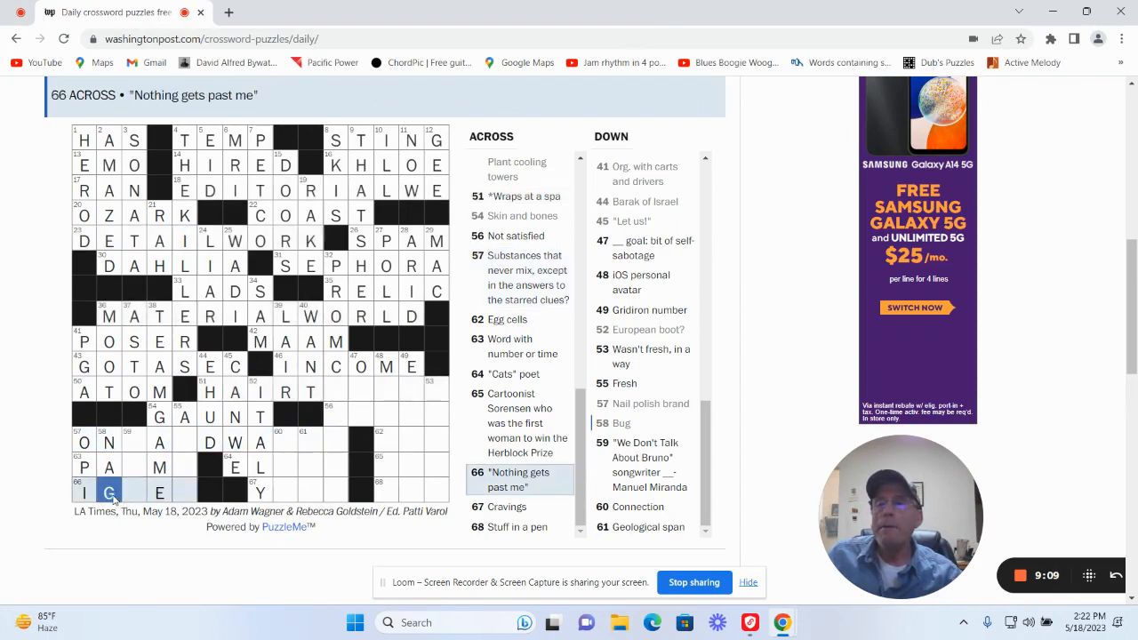
click(109, 441)
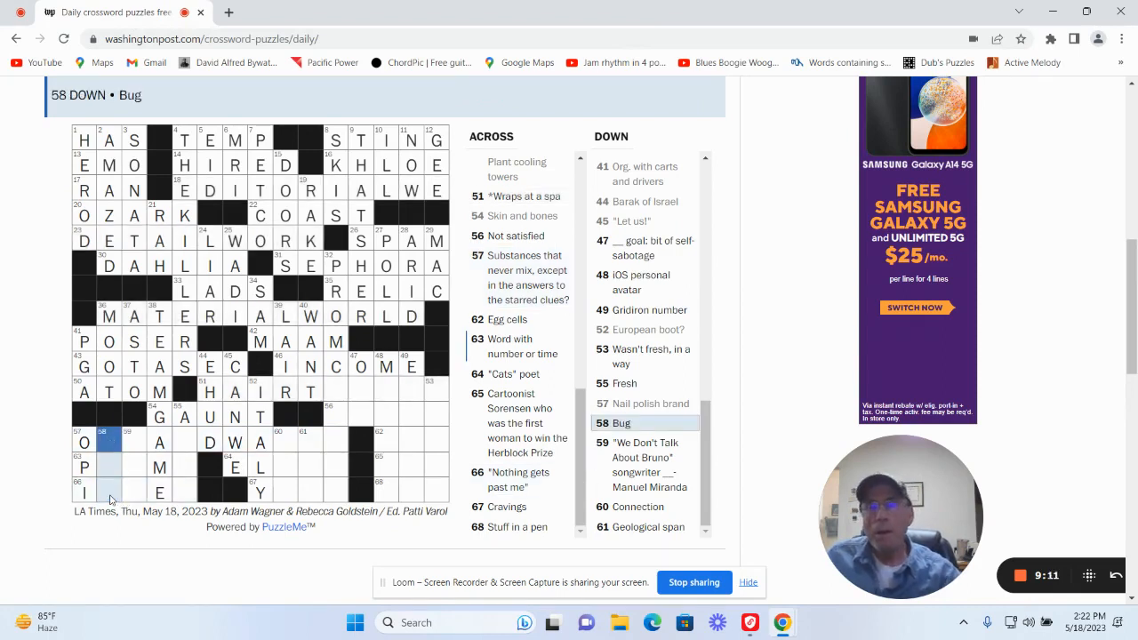
click(520, 277)
text(IL)
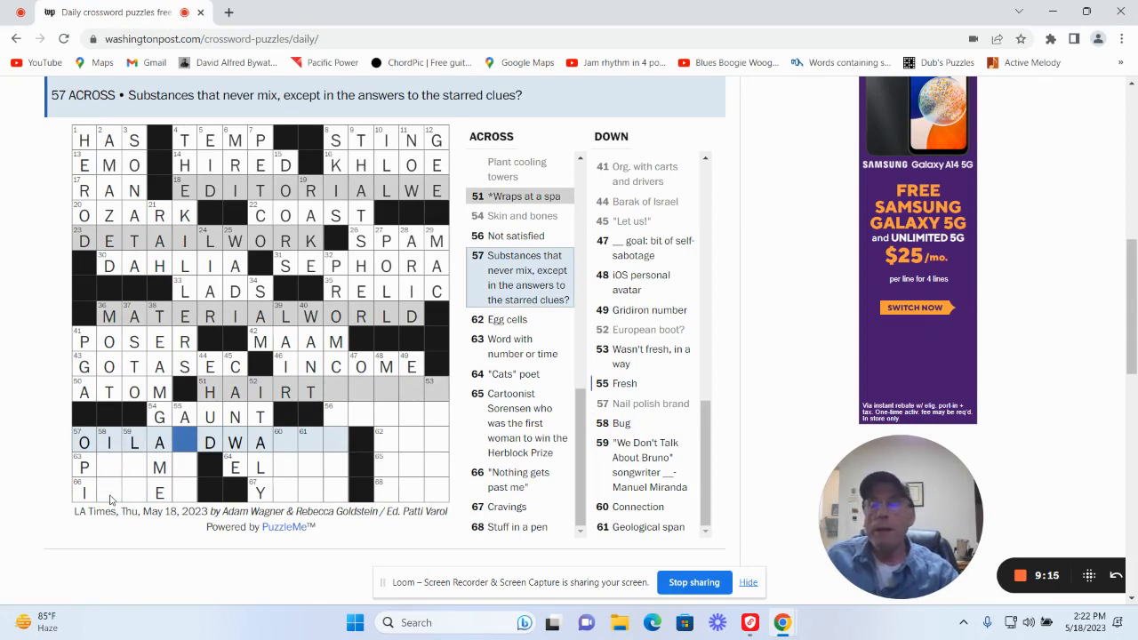
text(N)
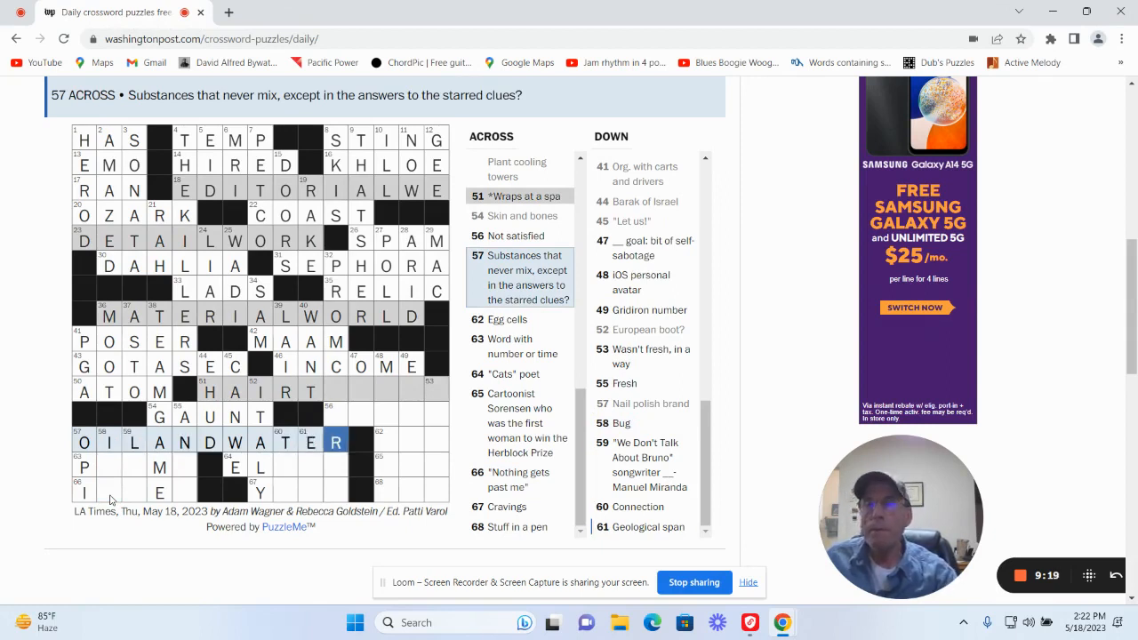
scroll(up, 3)
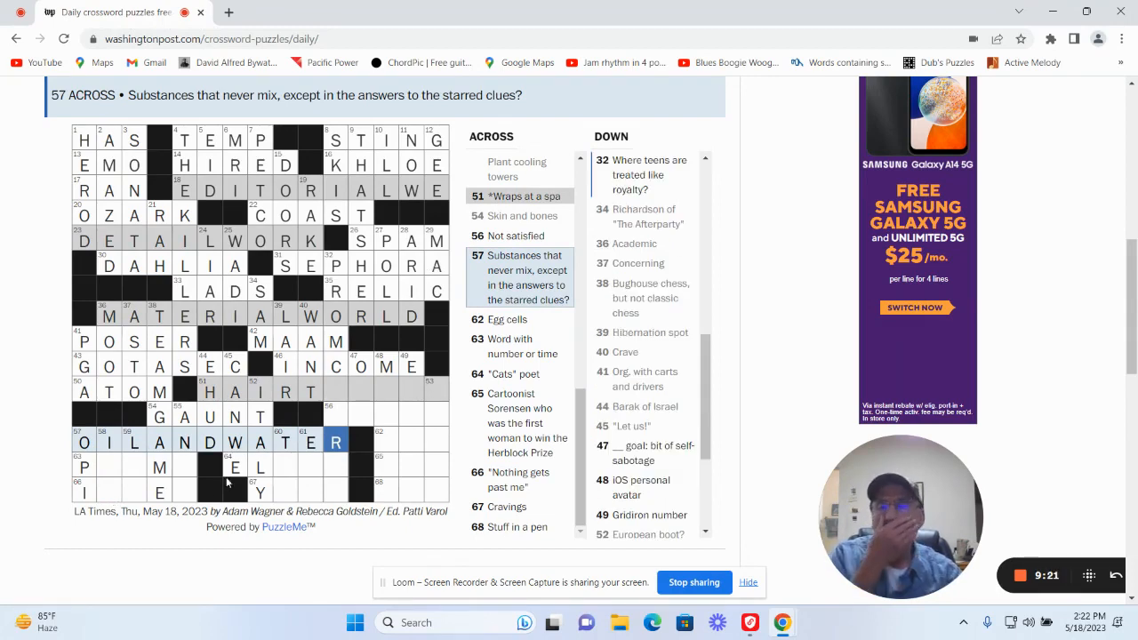
click(184, 466)
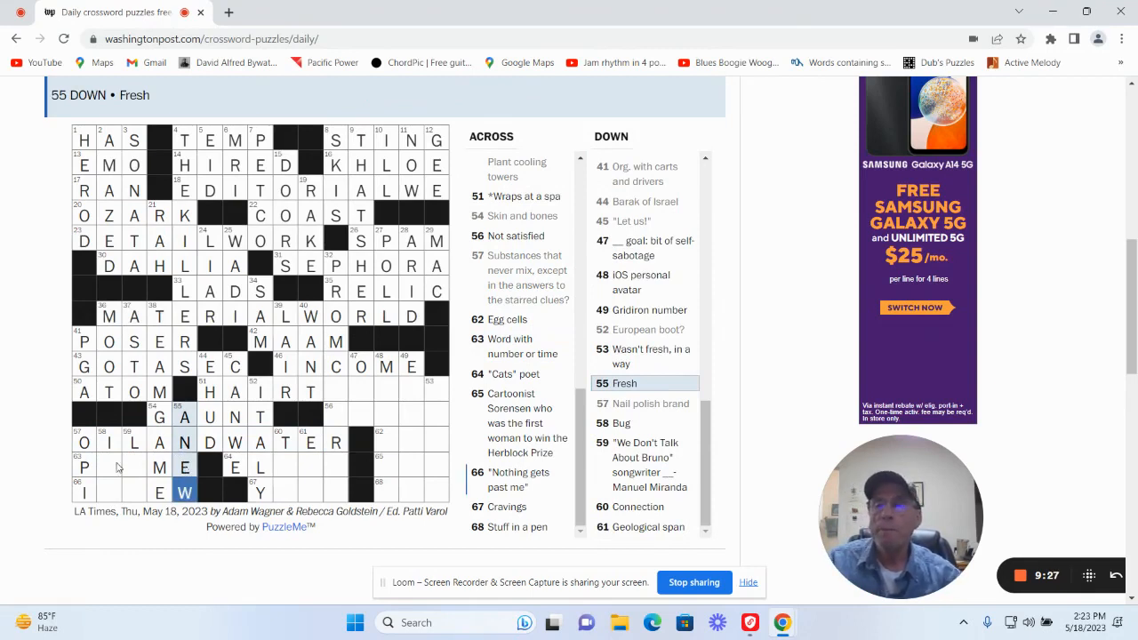
click(83, 467)
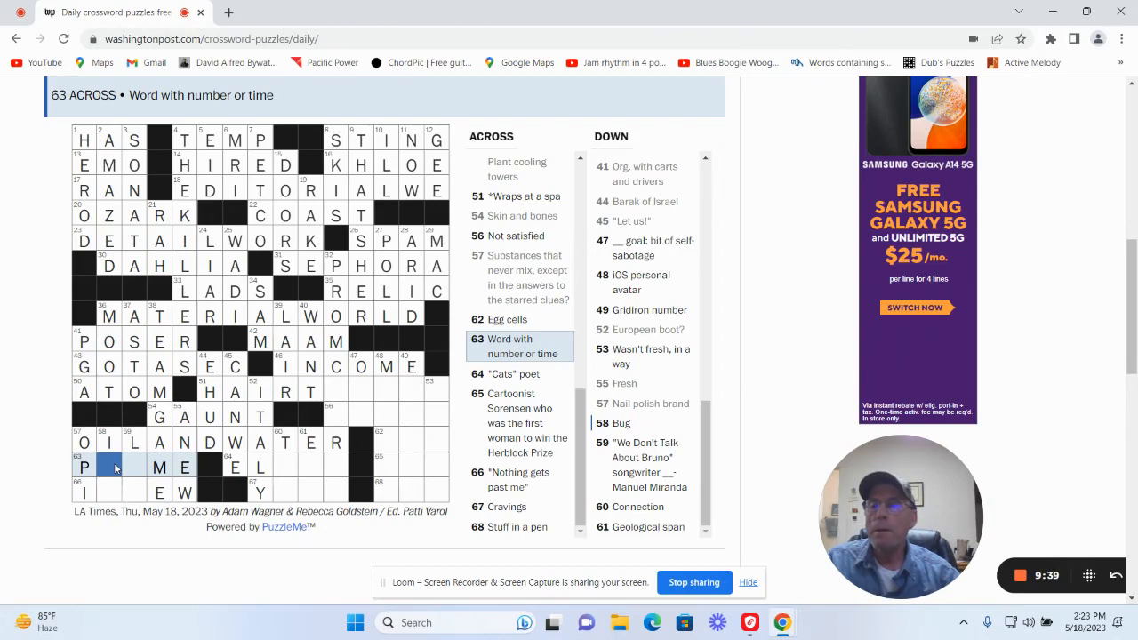
Fill I KNEW, PRIME, ELIOT and YENS along the bottom rows.
click(133, 466)
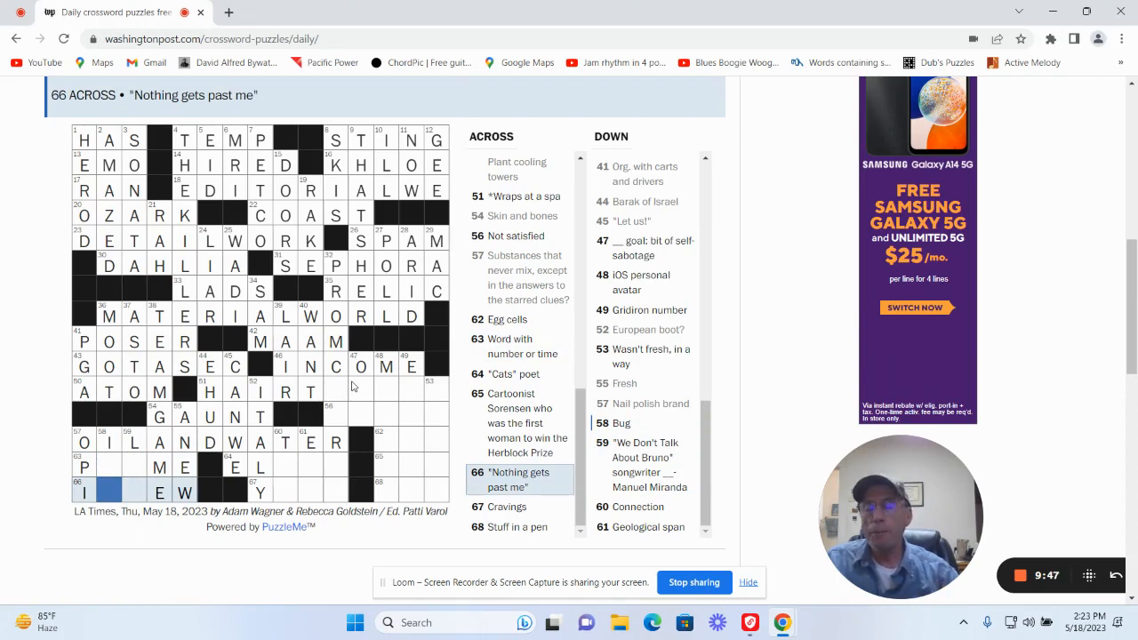
text(K)
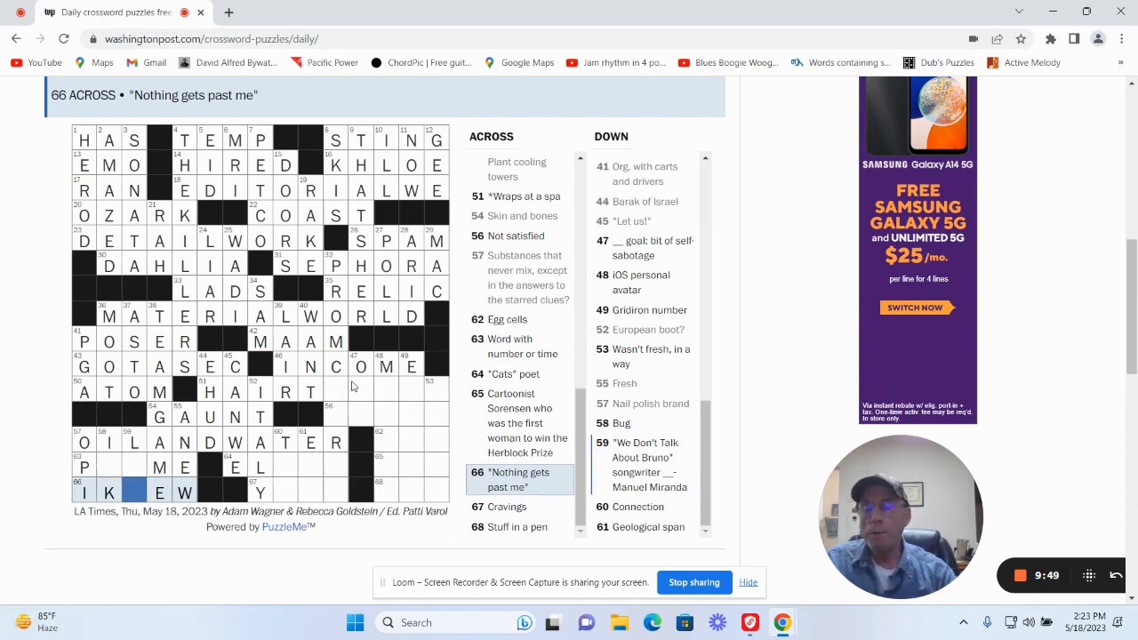
text(N)
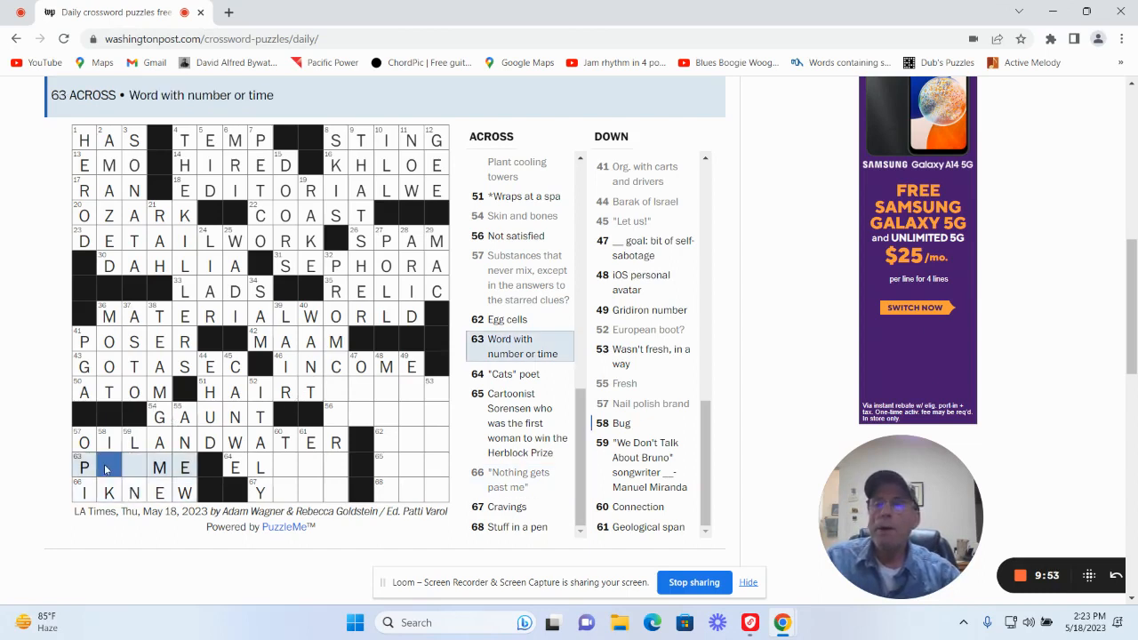
click(620, 423)
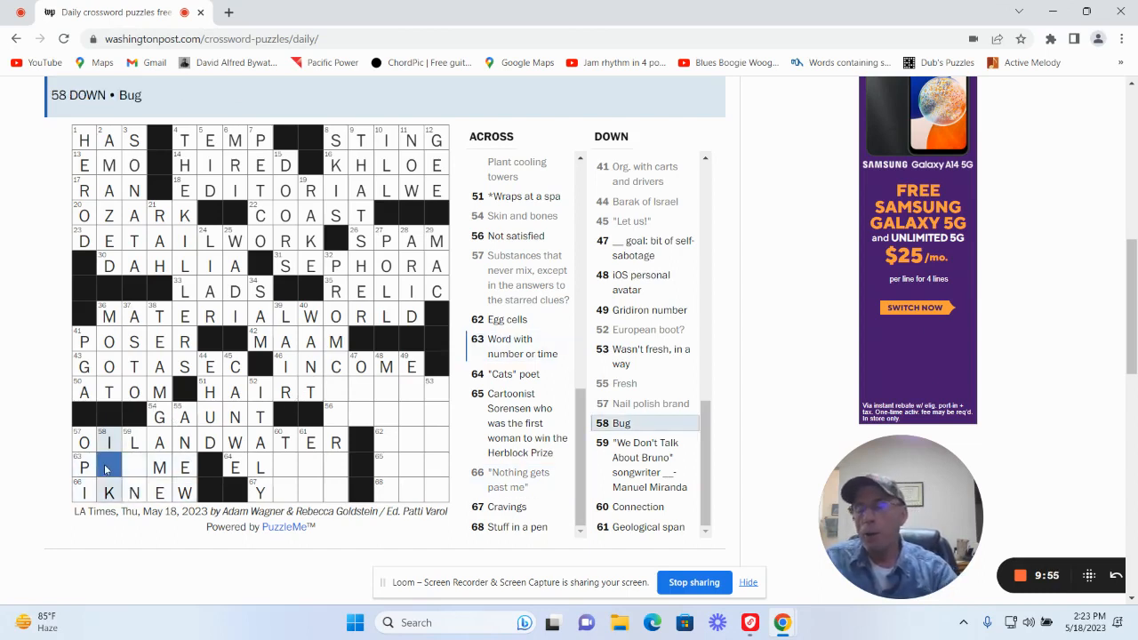
text(R)
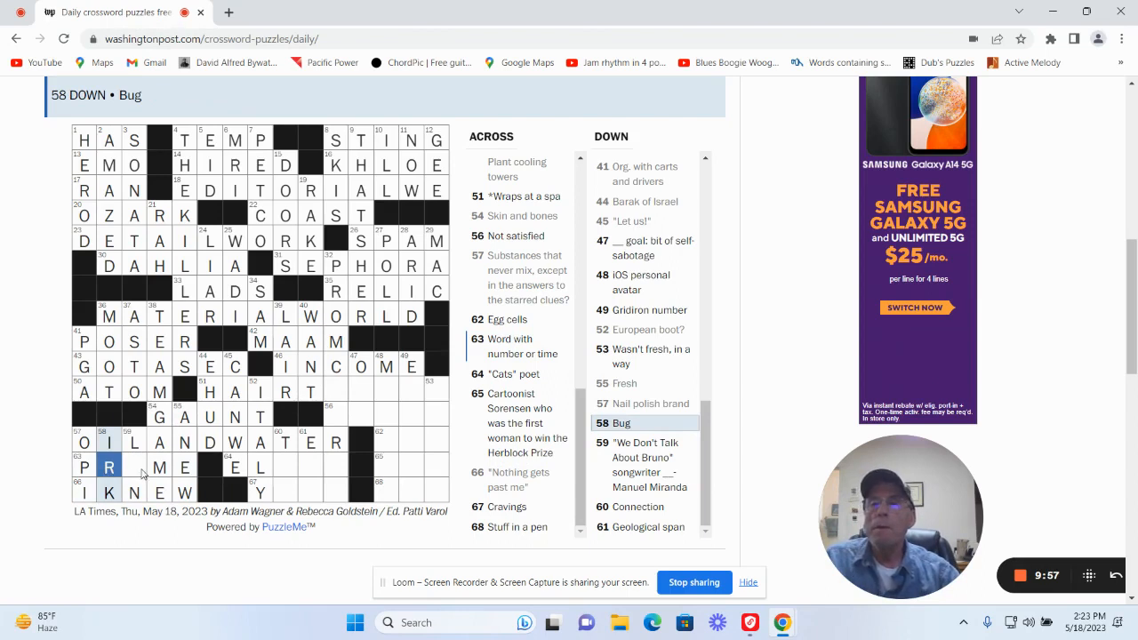
click(133, 467)
text(I)
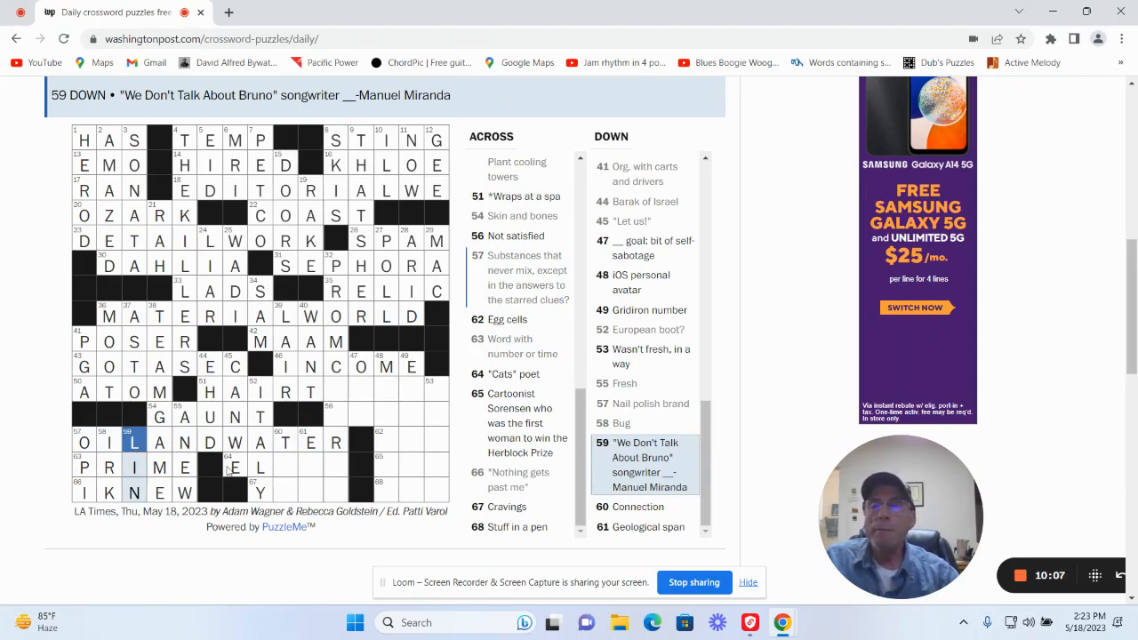
click(285, 467)
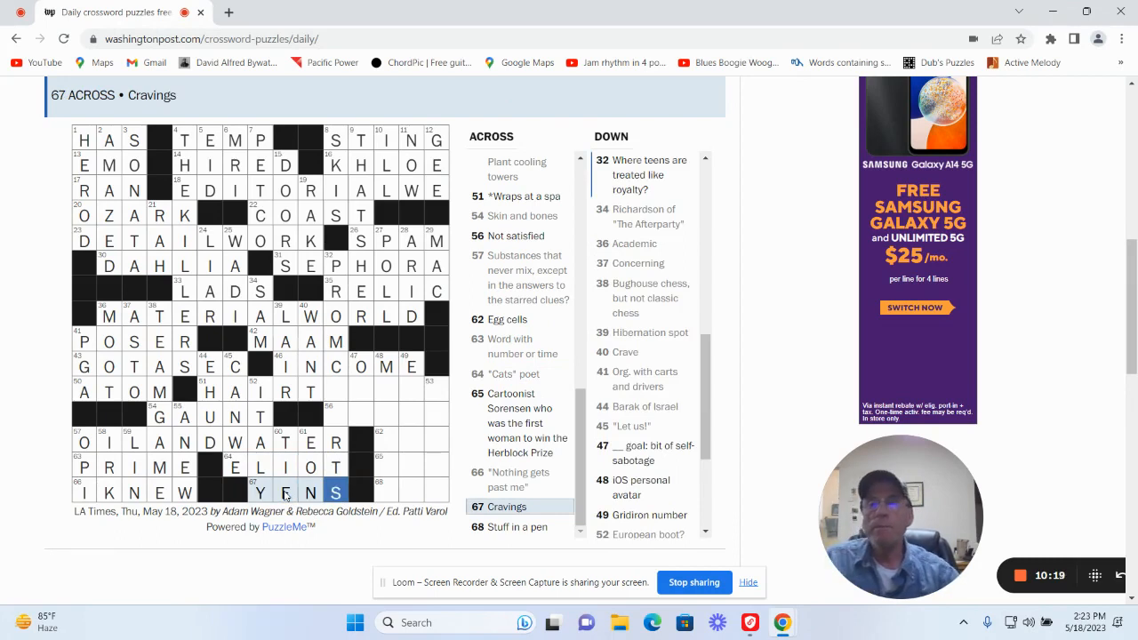
Enter letters in 51 Across, then add OVA at 62 Across and INK at 68 Across.
click(310, 443)
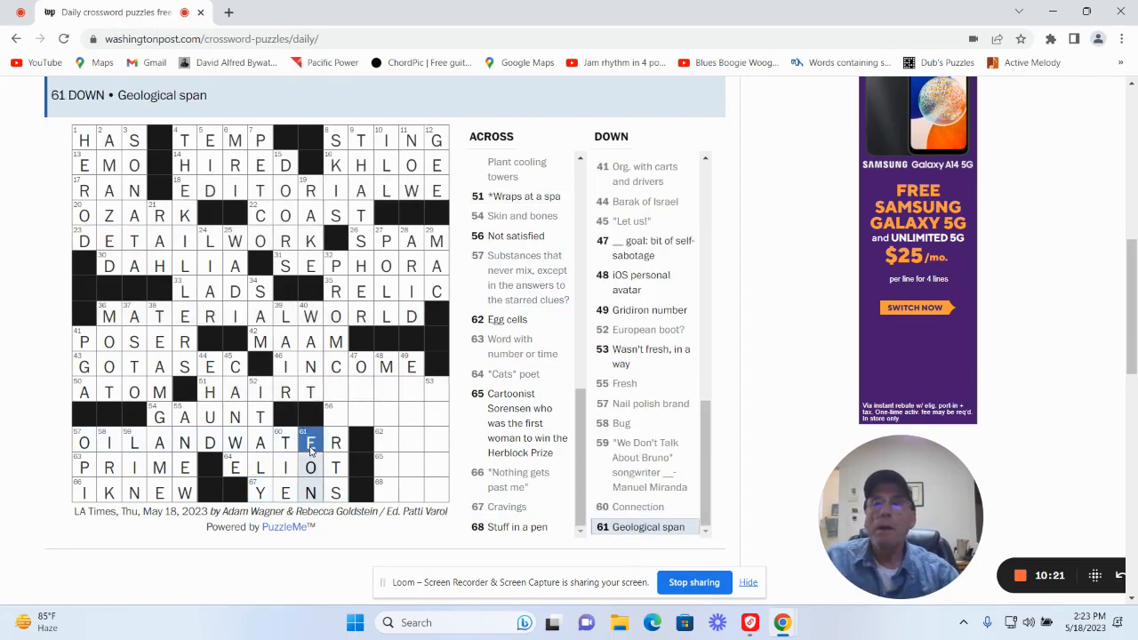
click(285, 443)
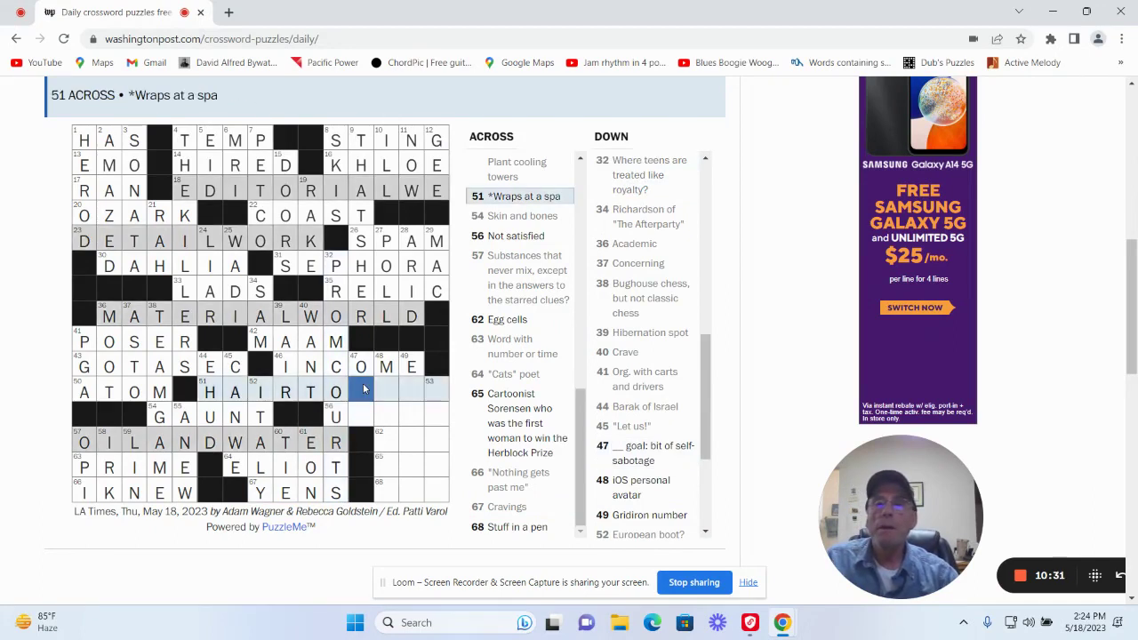
click(520, 276)
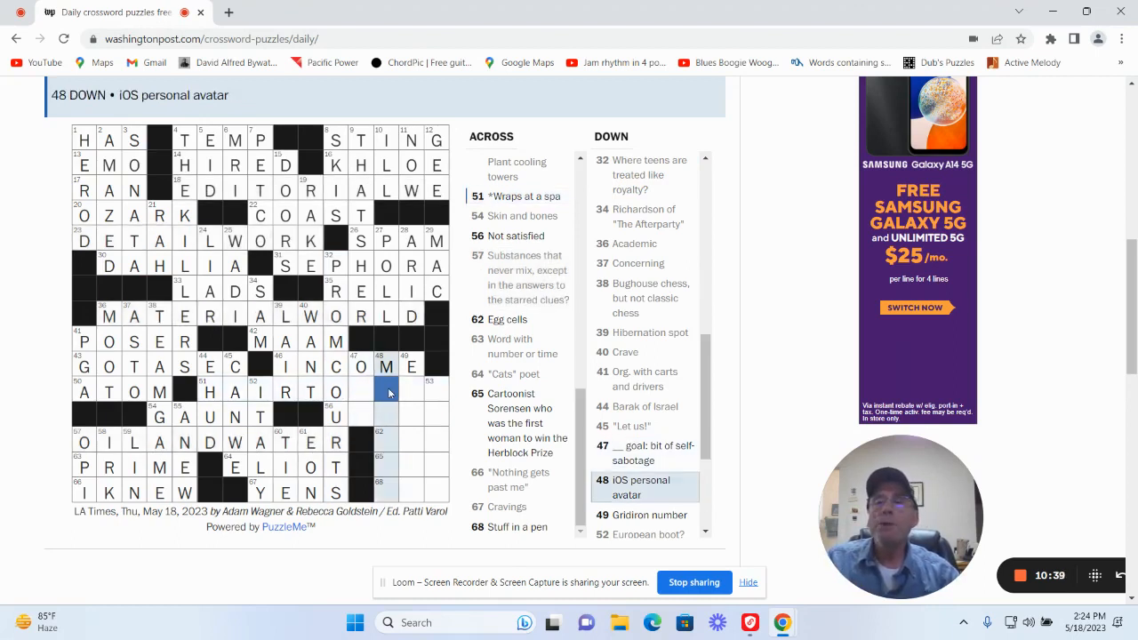
click(386, 391)
text(N)
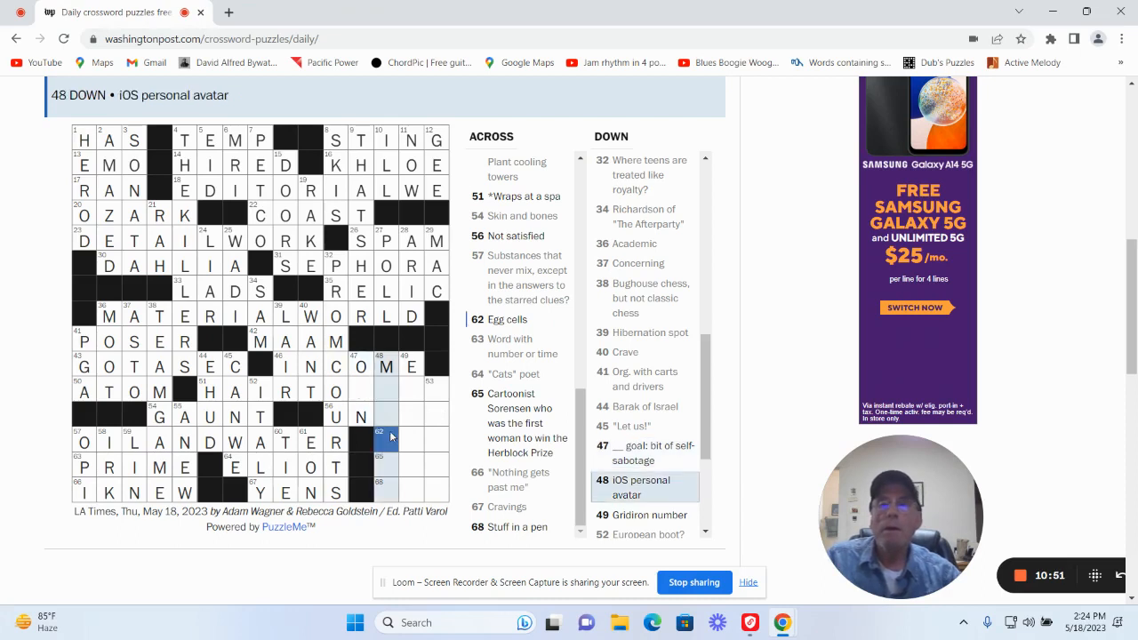
click(386, 438)
text(OVA)
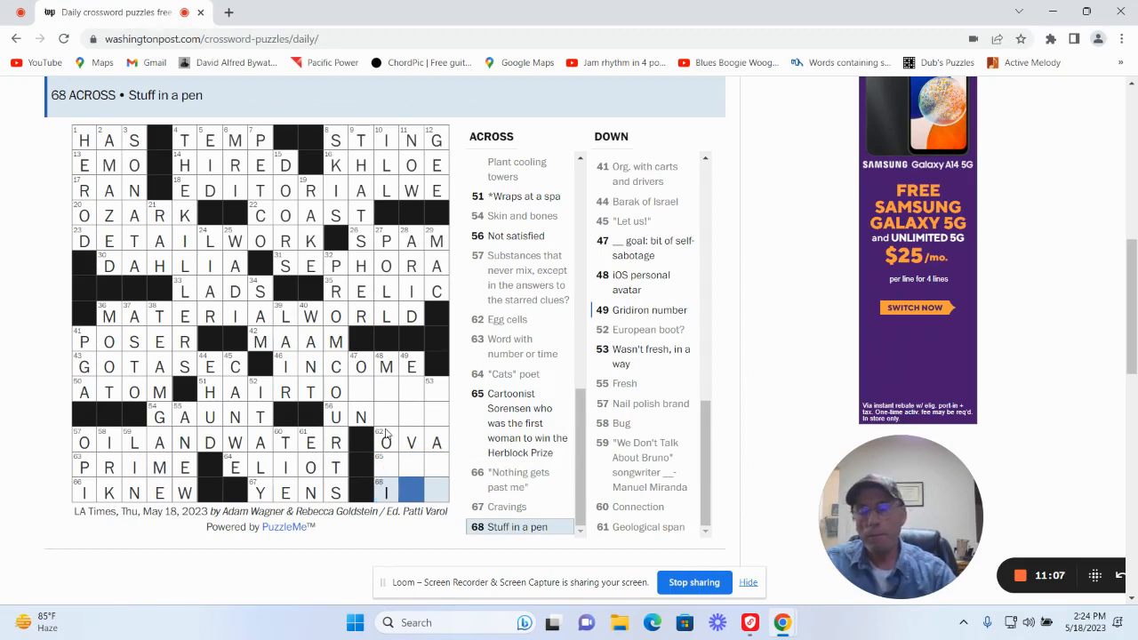
text(K)
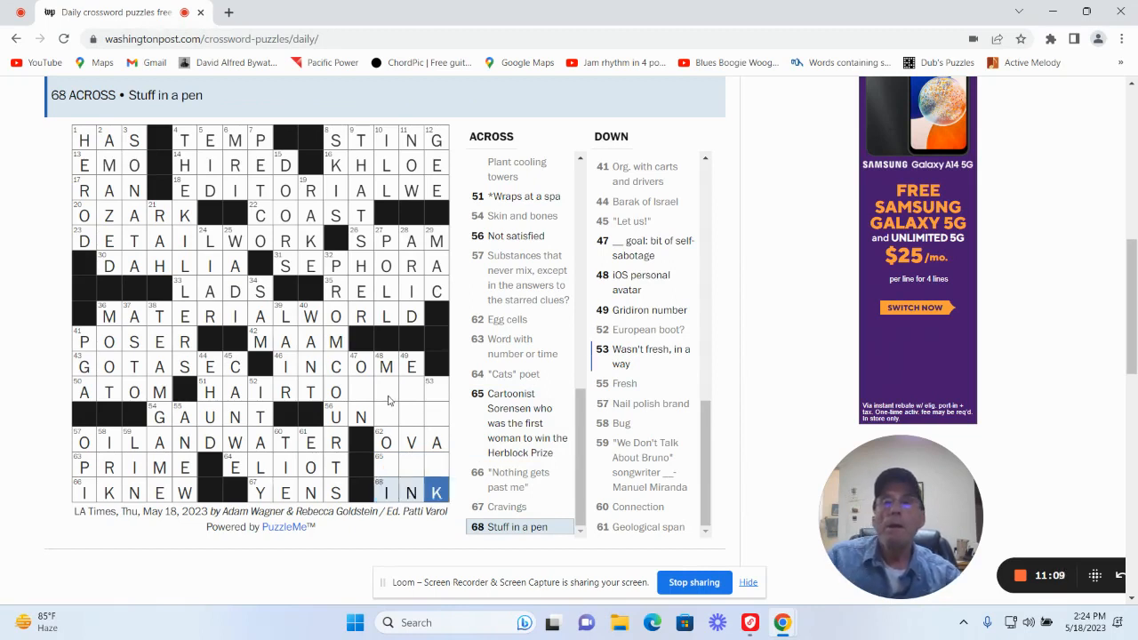
Fill known letters in 48 Down and 49 Down (Gridiron number) in the lower-right corner.
click(385, 389)
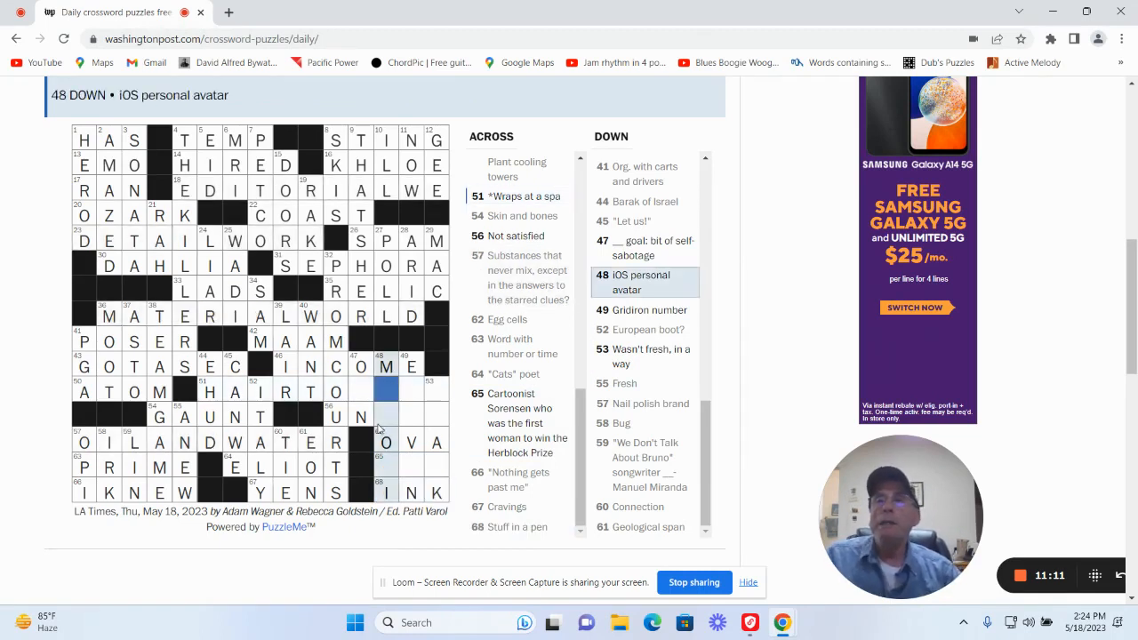
click(412, 391)
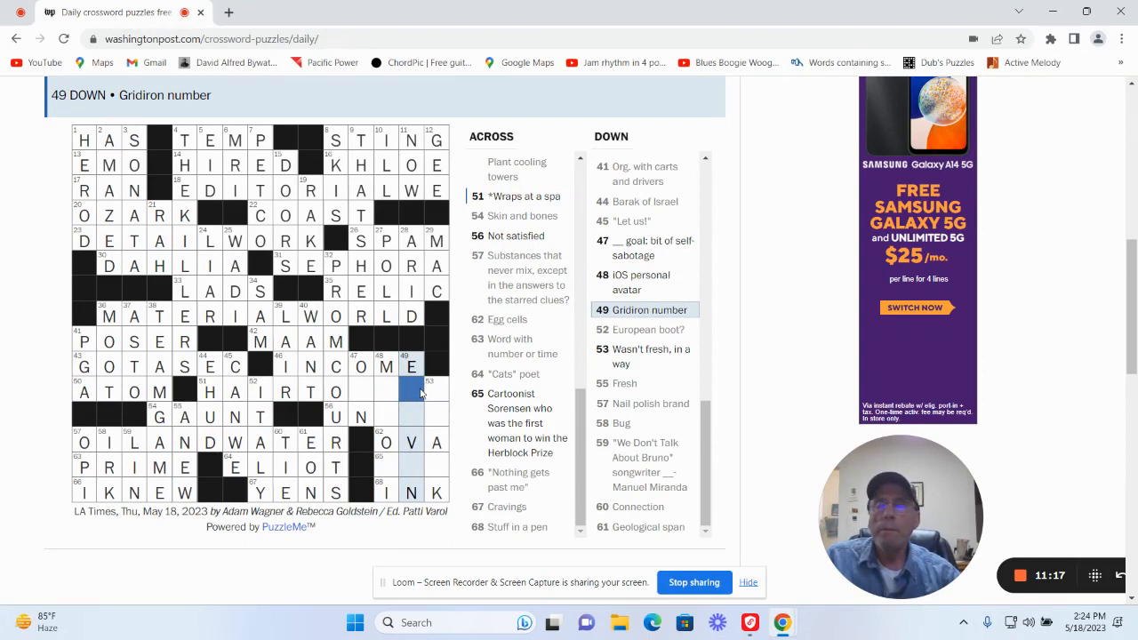
mouse_move(454, 395)
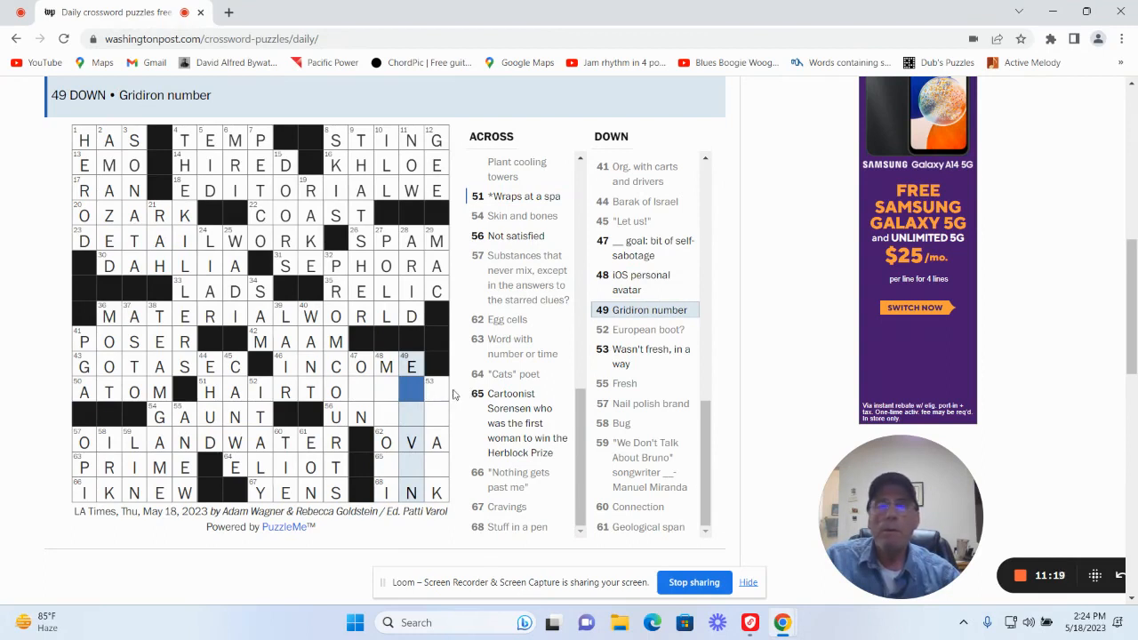
click(410, 392)
text(LEVE)
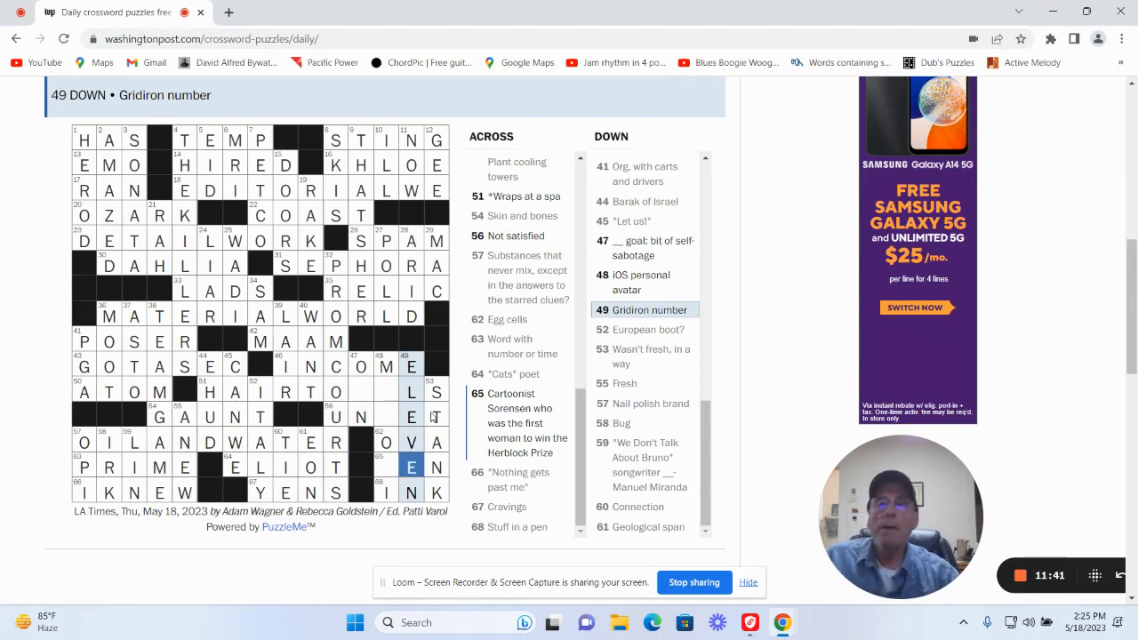
click(386, 391)
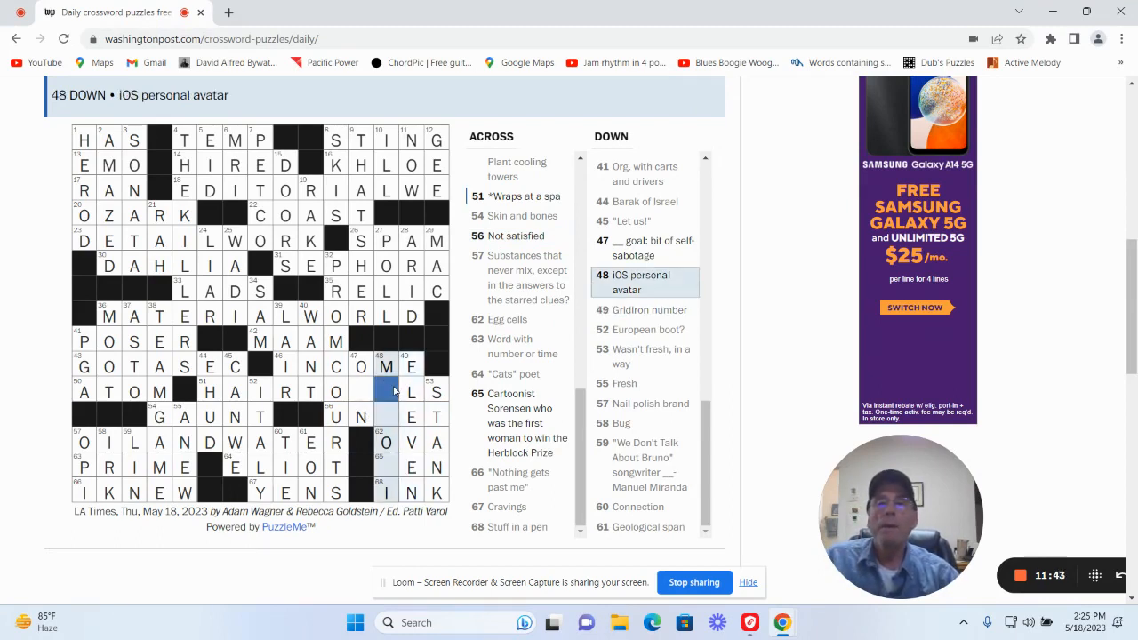
Fill the last squares, completing HAIR TOWELS, UNMET and MEMOJI in 12 minutes 20 seconds.
click(385, 467)
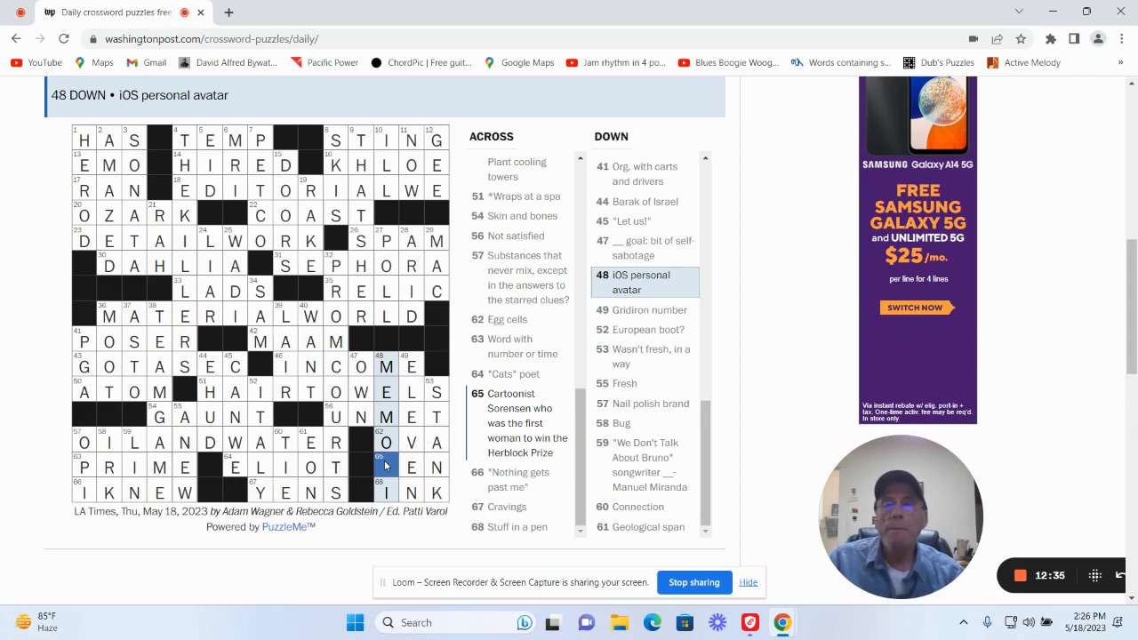
click(384, 466)
text(J)
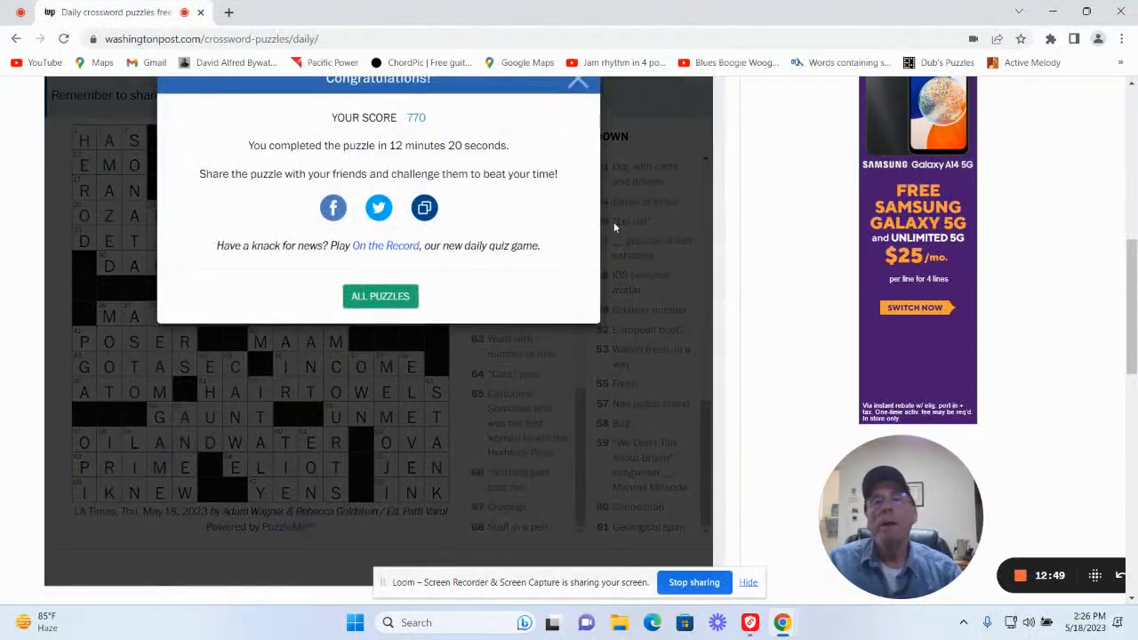
Dismiss the congratulations message and select 18 Across, EDITORIALWE, in the finished grid.
click(578, 82)
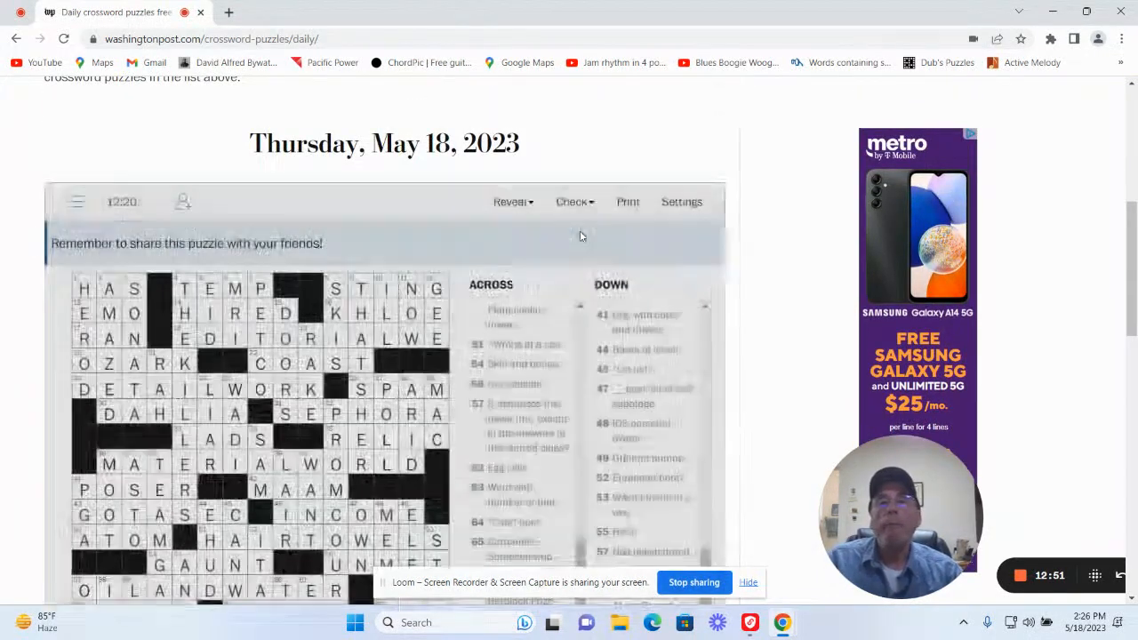
scroll(down, 3)
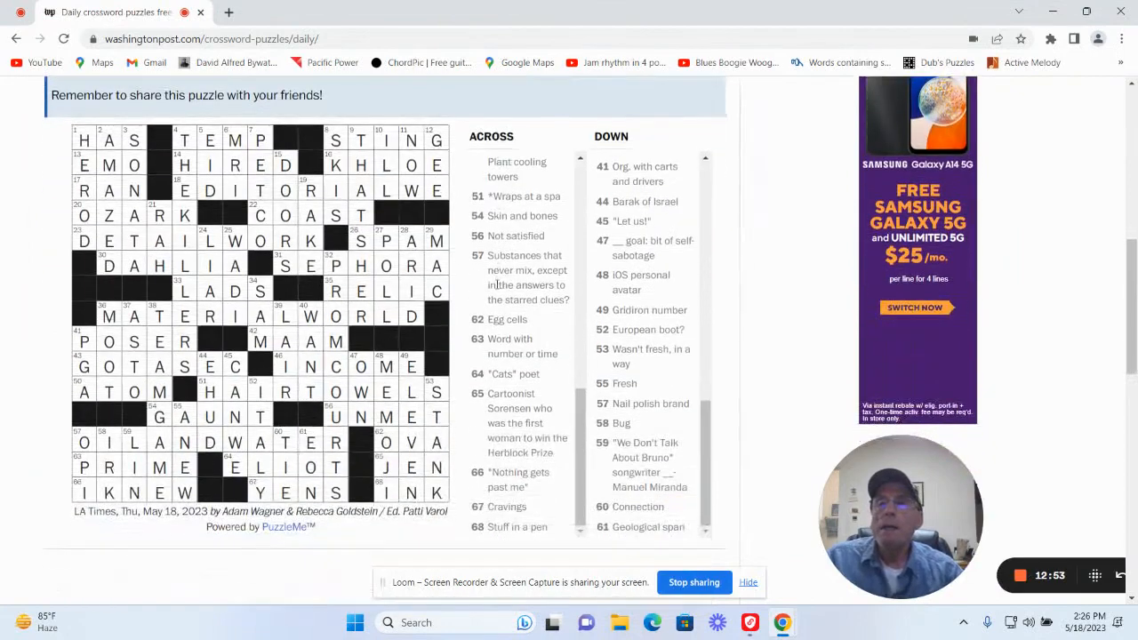
scroll(up, 3)
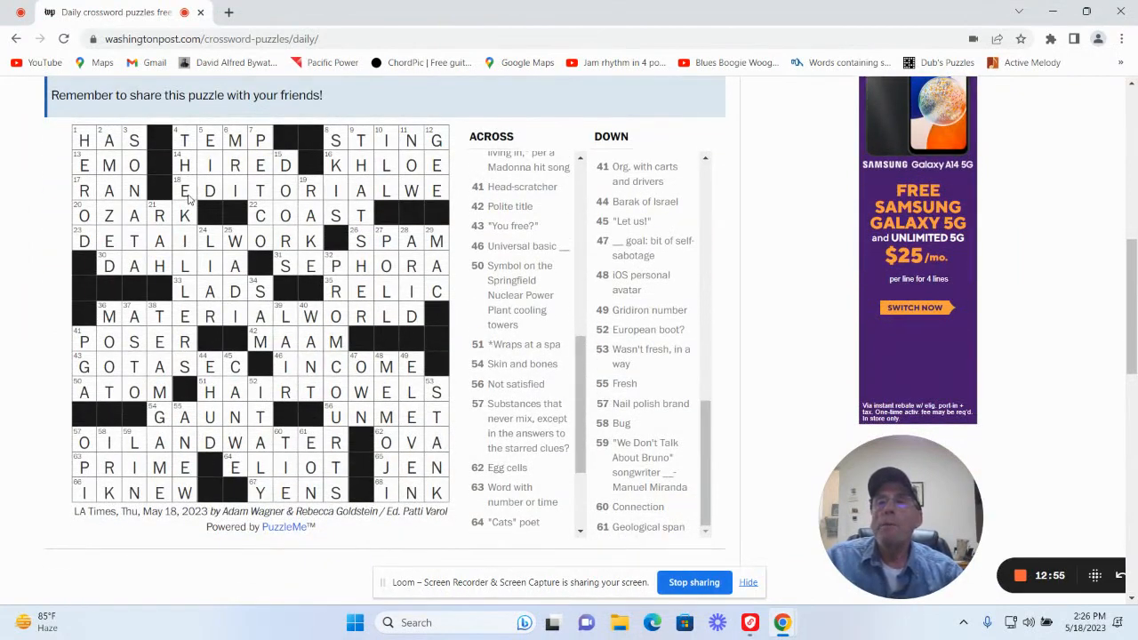
click(184, 190)
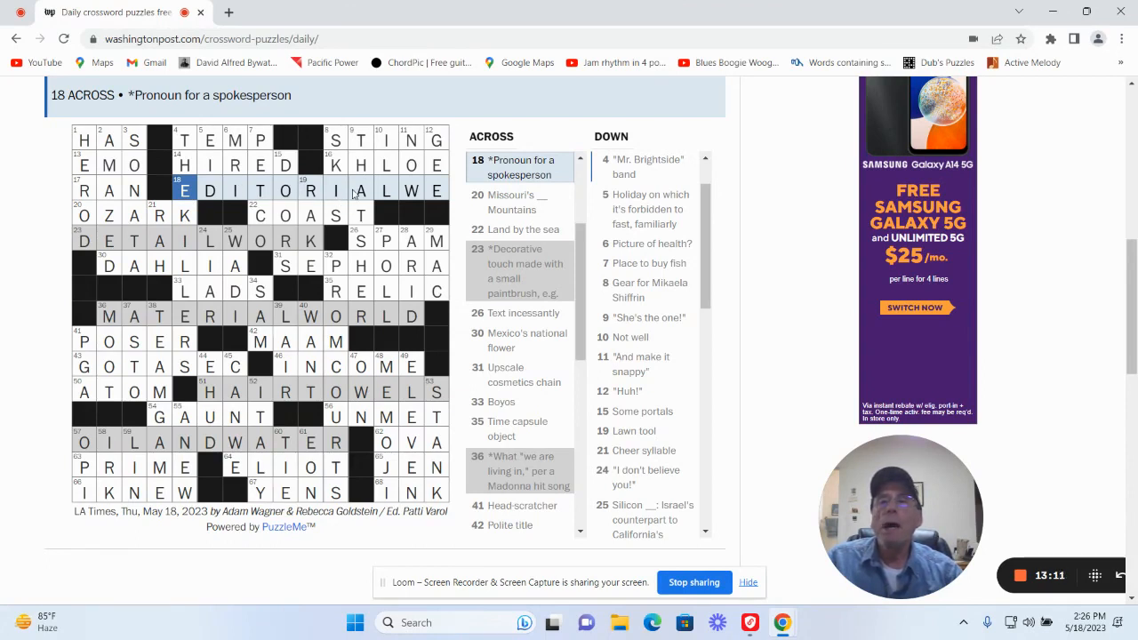
mouse_move(418, 191)
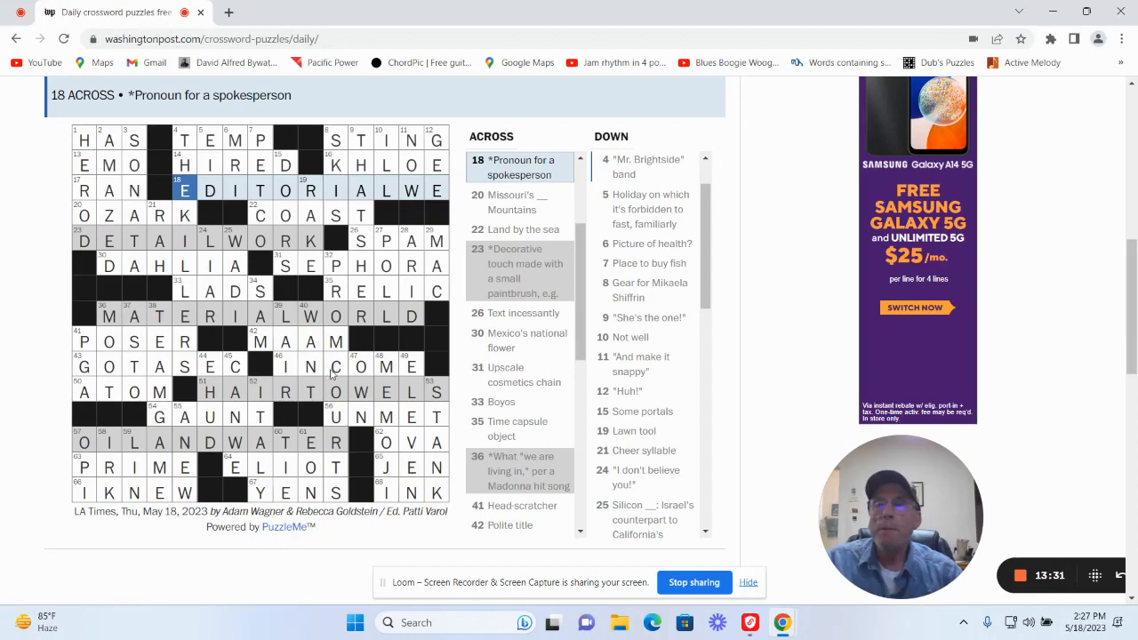
mouse_move(189, 442)
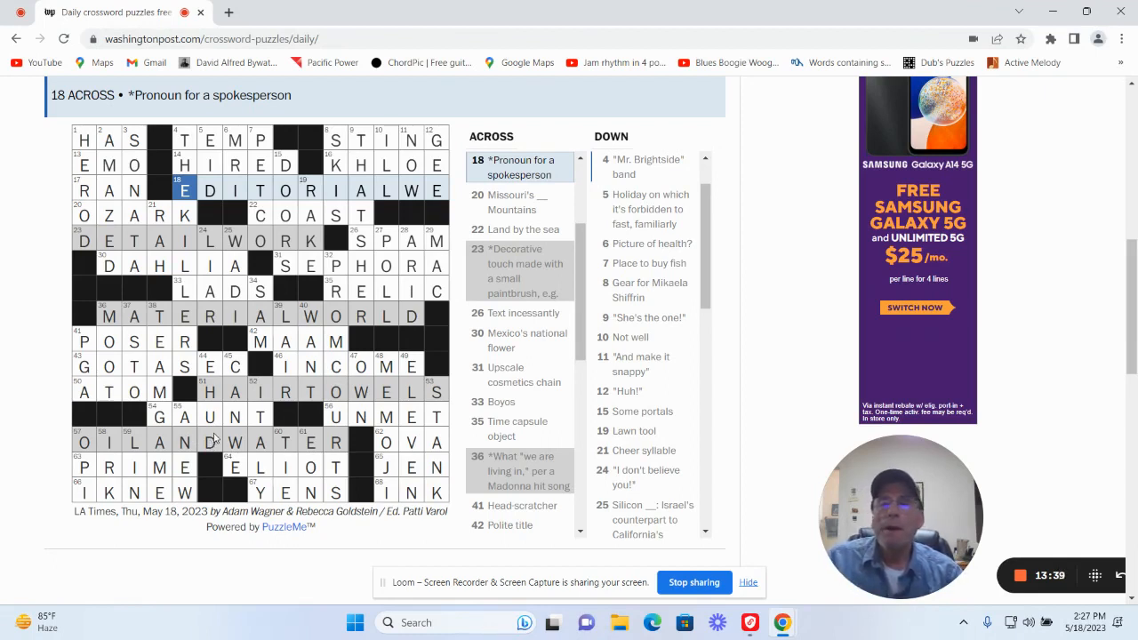
mouse_move(385, 356)
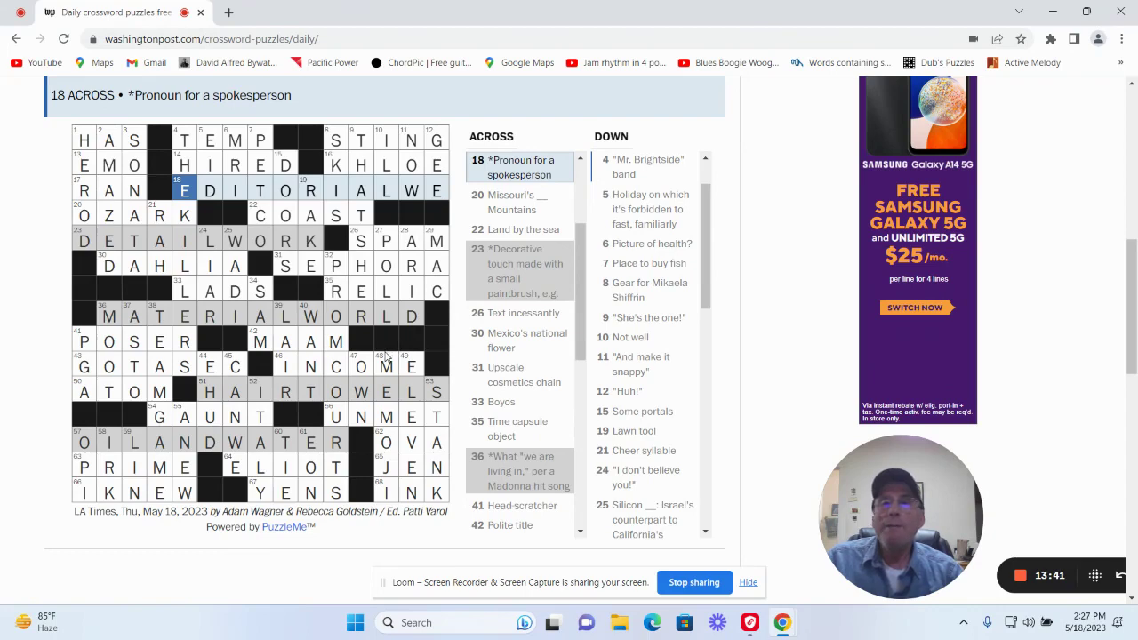
Review 48 Down MEMOJI, 4 Down, 16 Across KHLOE, 25 Down WADI and 51 Across HAIRTOWELS.
click(385, 366)
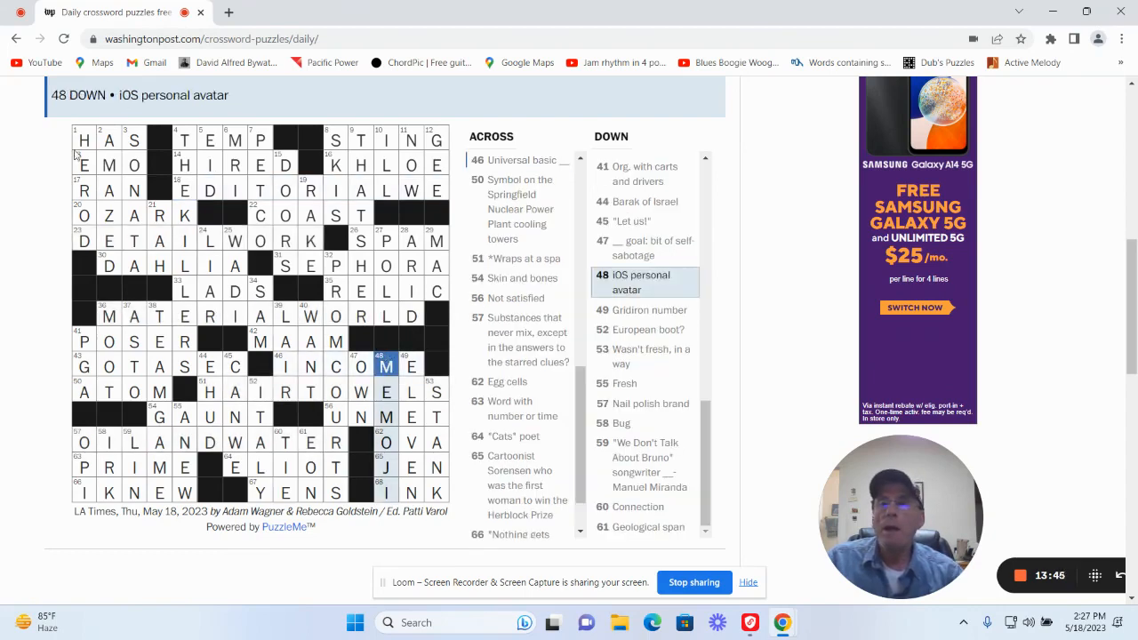
click(184, 139)
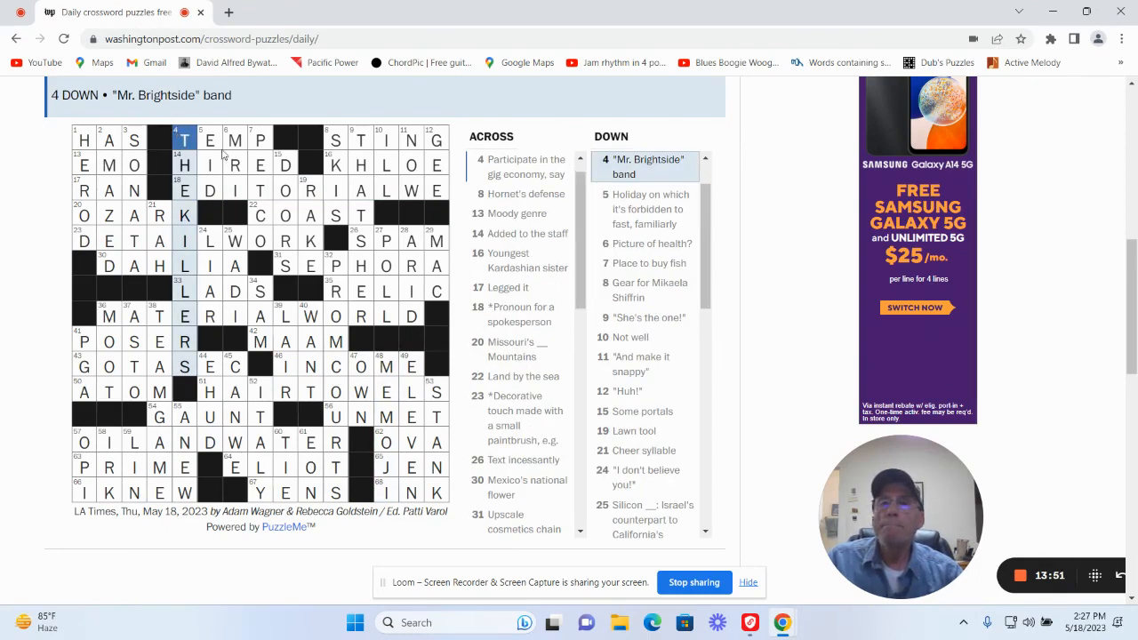
click(336, 165)
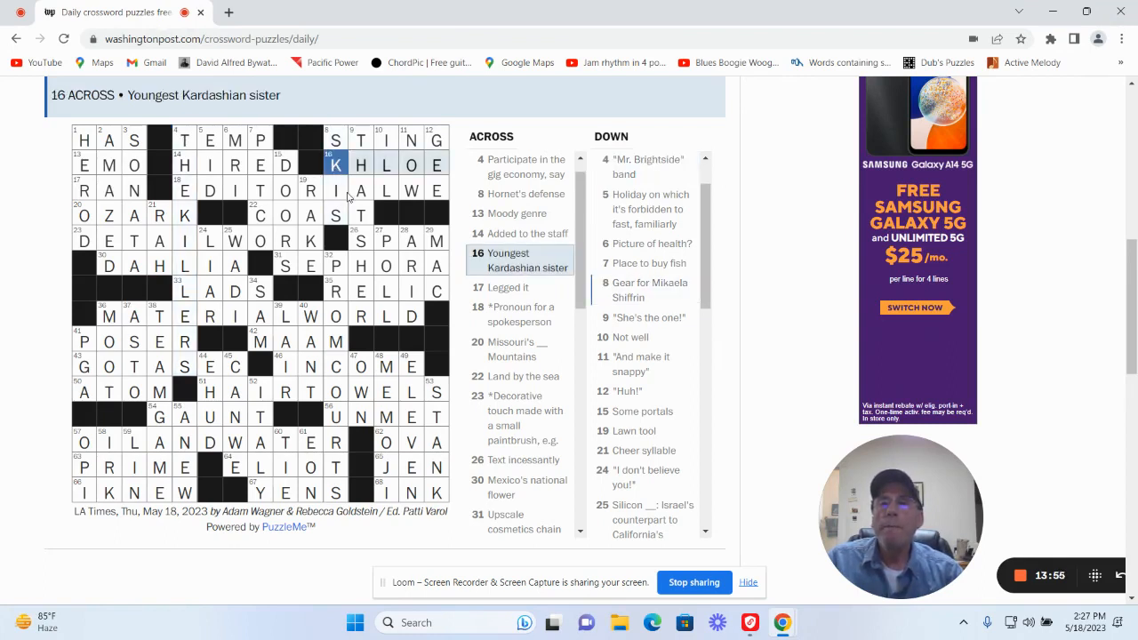
click(285, 265)
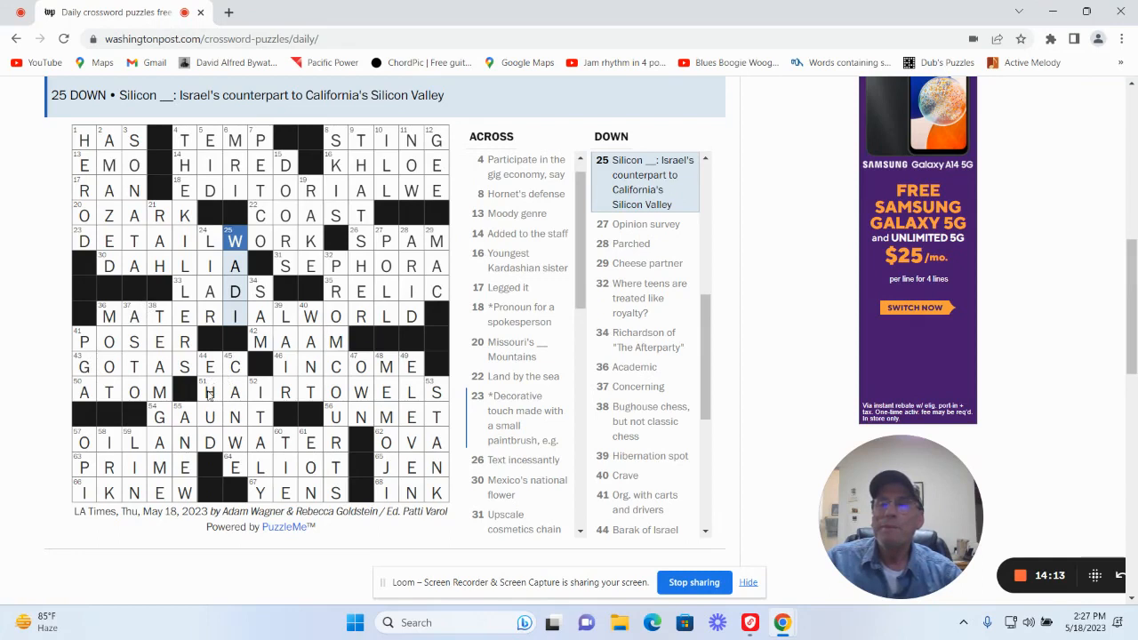
click(211, 393)
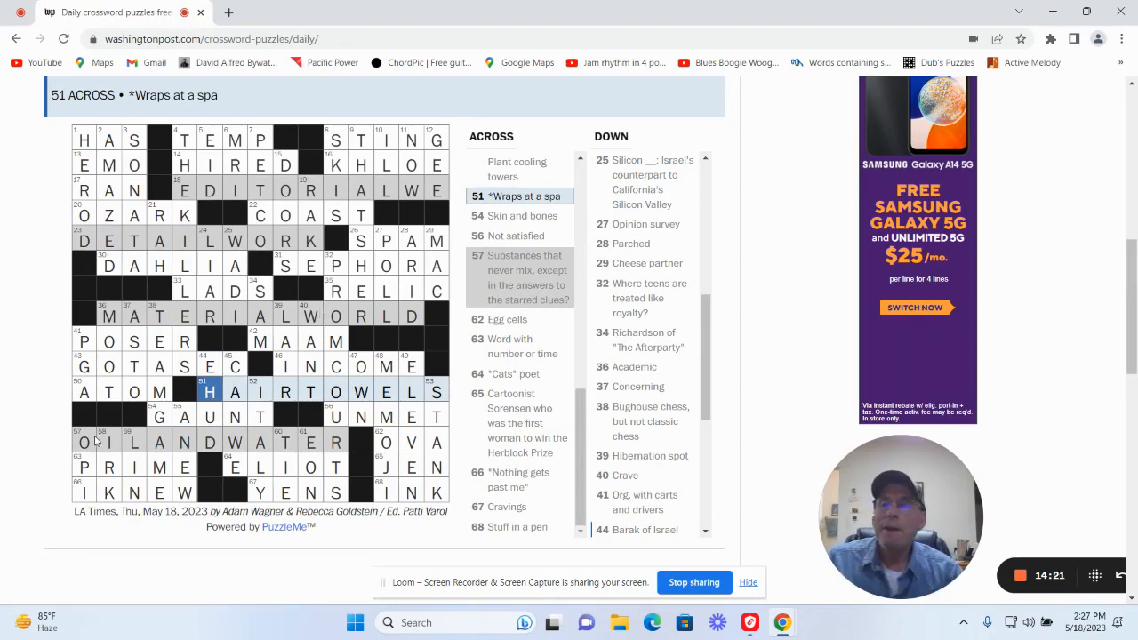
Review OPI (57 Down), LIN (59 Down), JEN (65 Across), SAM (34 Down), then 7 Down.
click(84, 442)
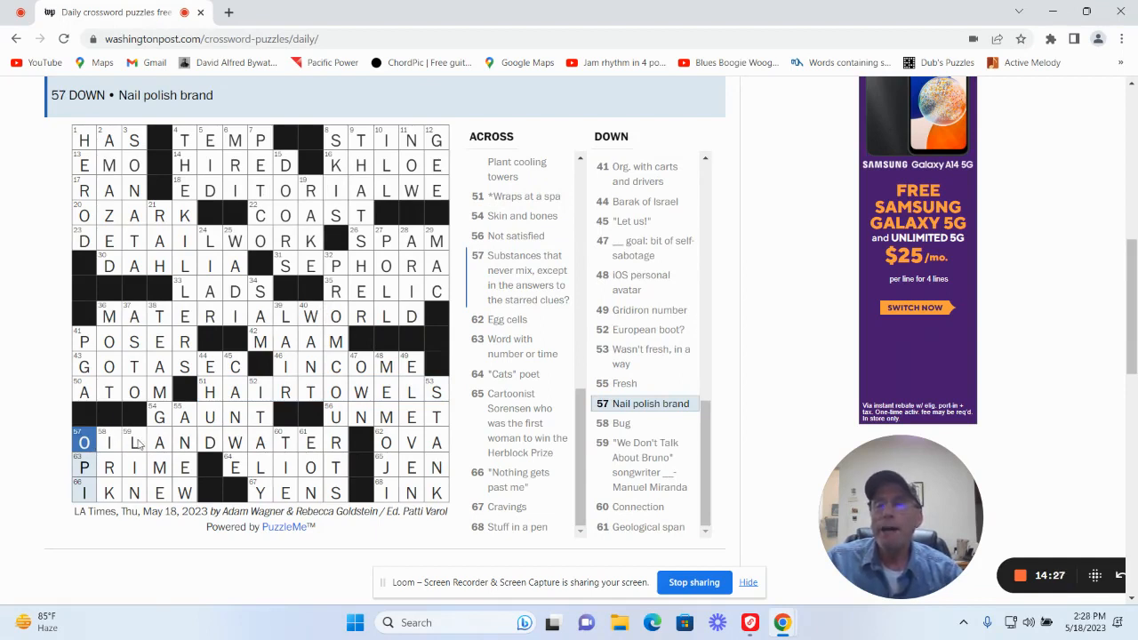
click(133, 442)
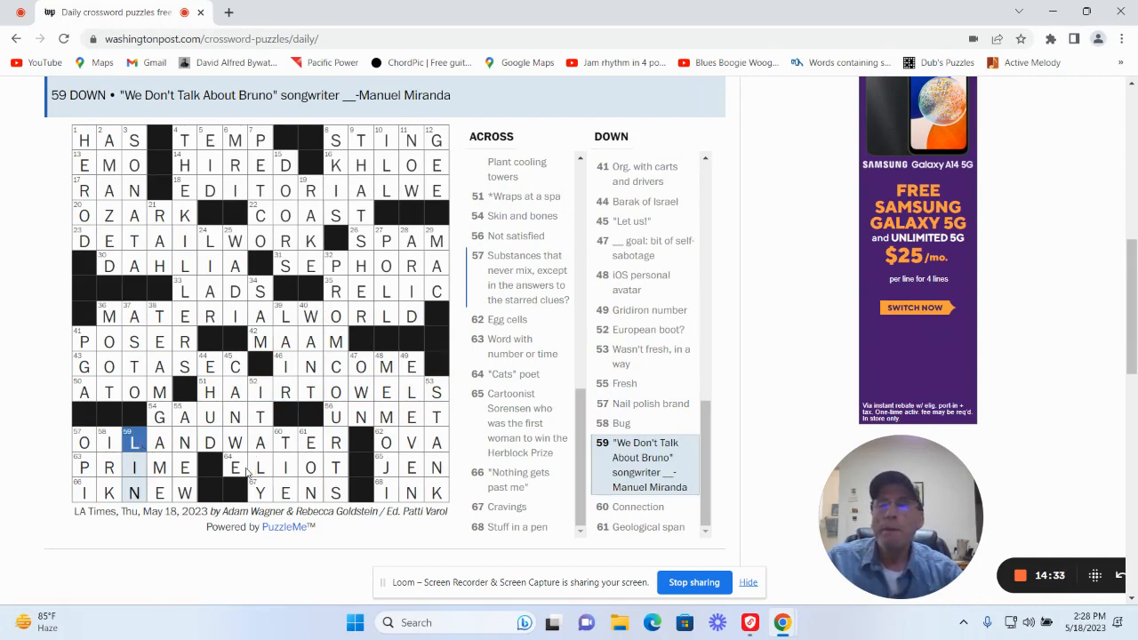
click(233, 467)
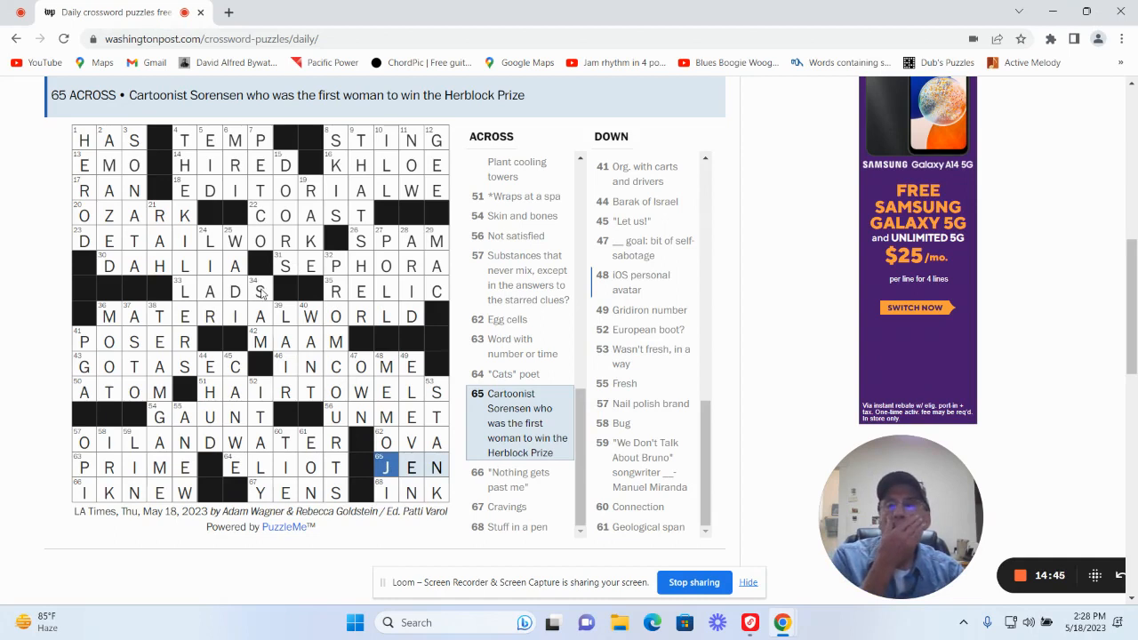
click(261, 292)
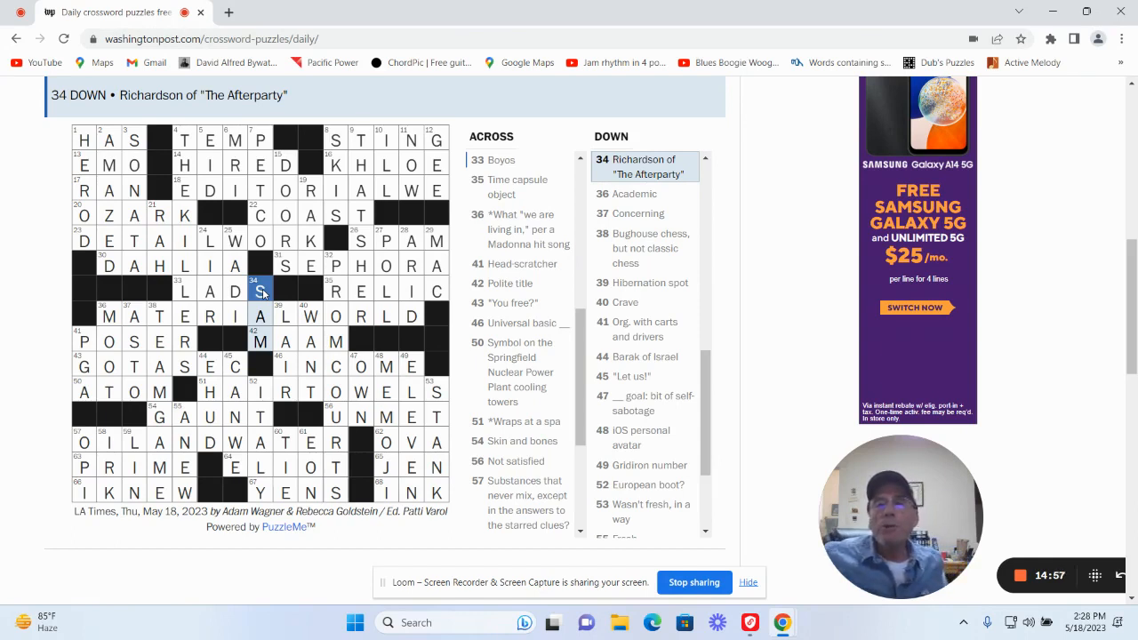
mouse_move(228, 274)
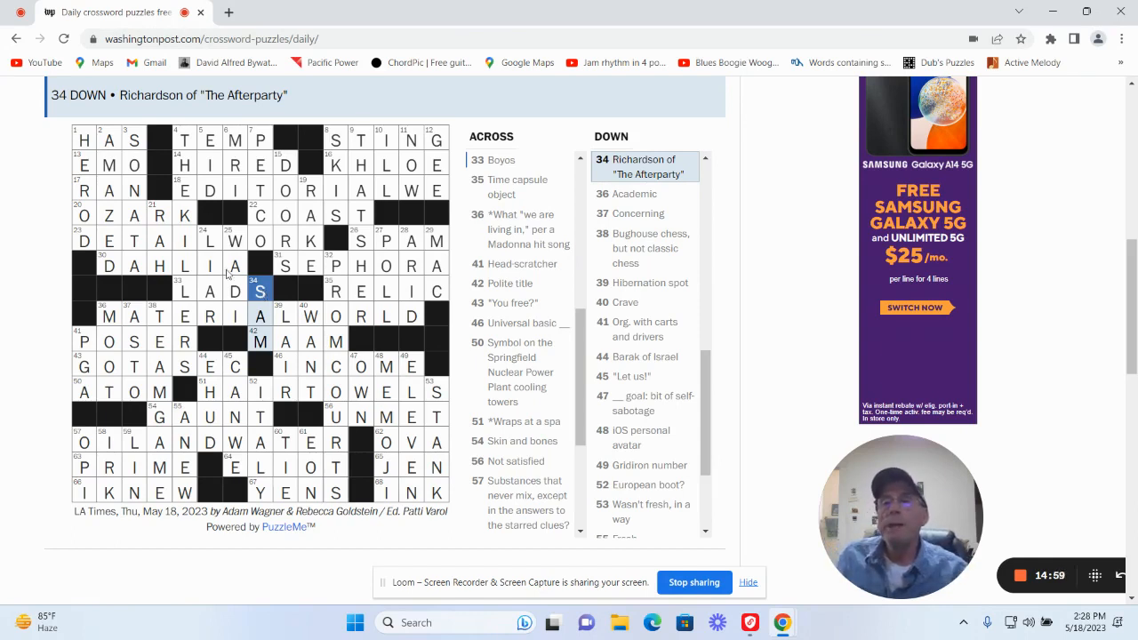
click(261, 140)
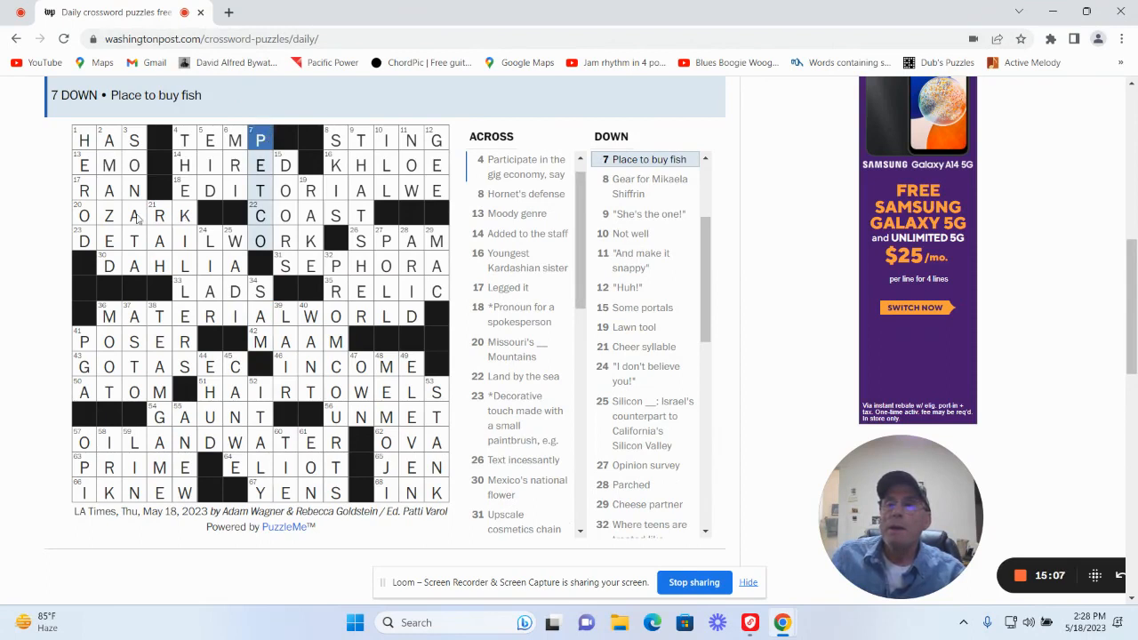
Check 30 Across DAHLIA, then 44 Down EHUD for Barak of Israel.
click(110, 264)
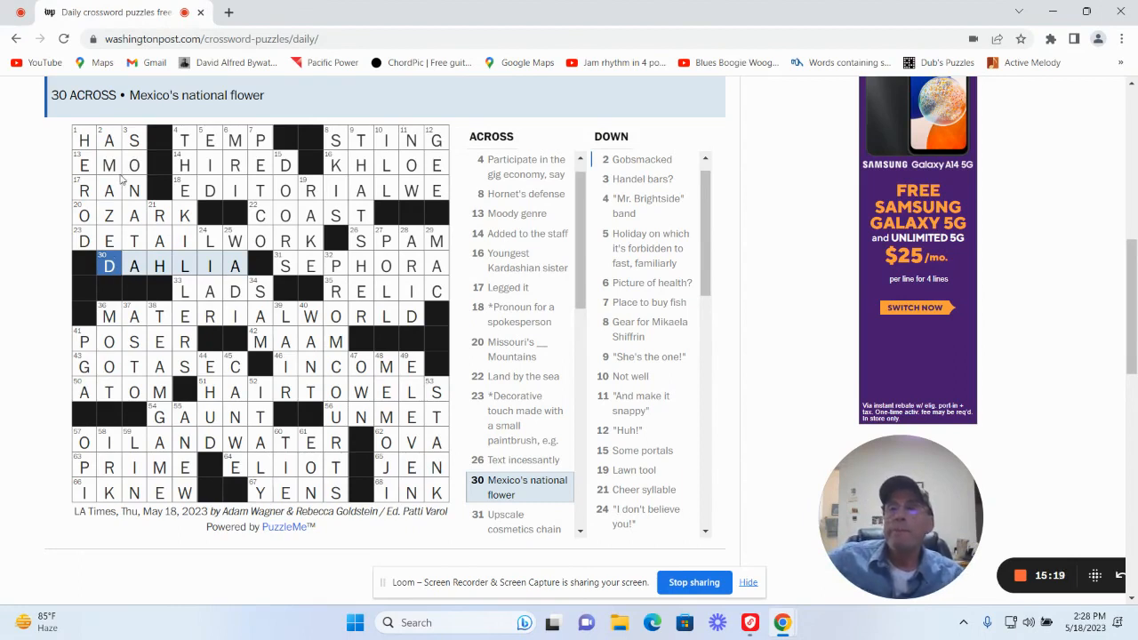
mouse_move(270, 255)
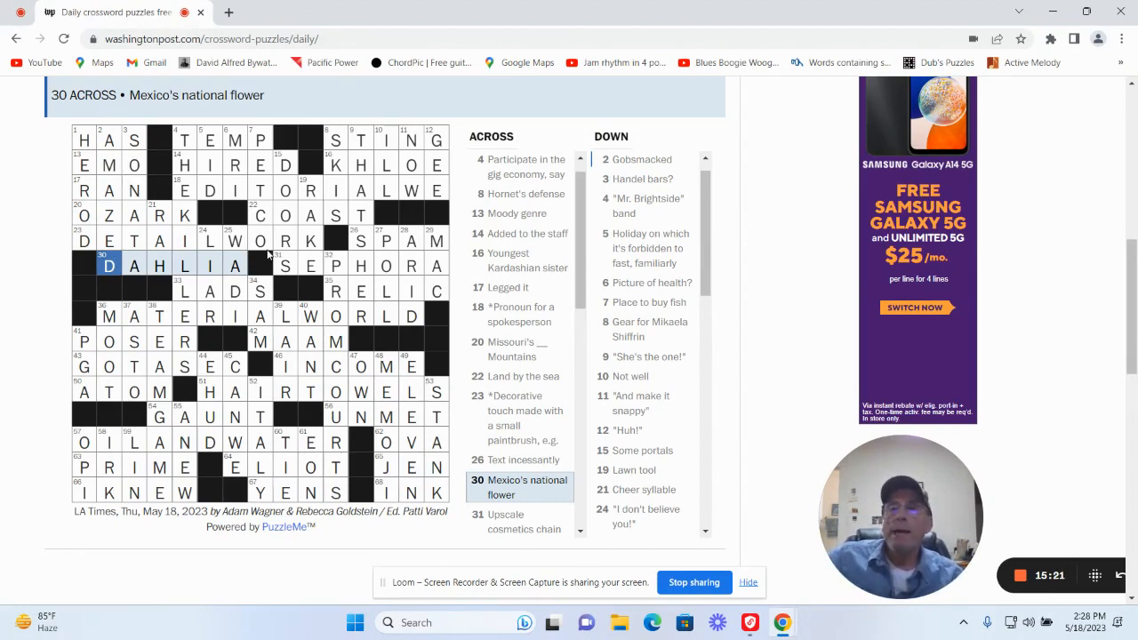
mouse_move(276, 330)
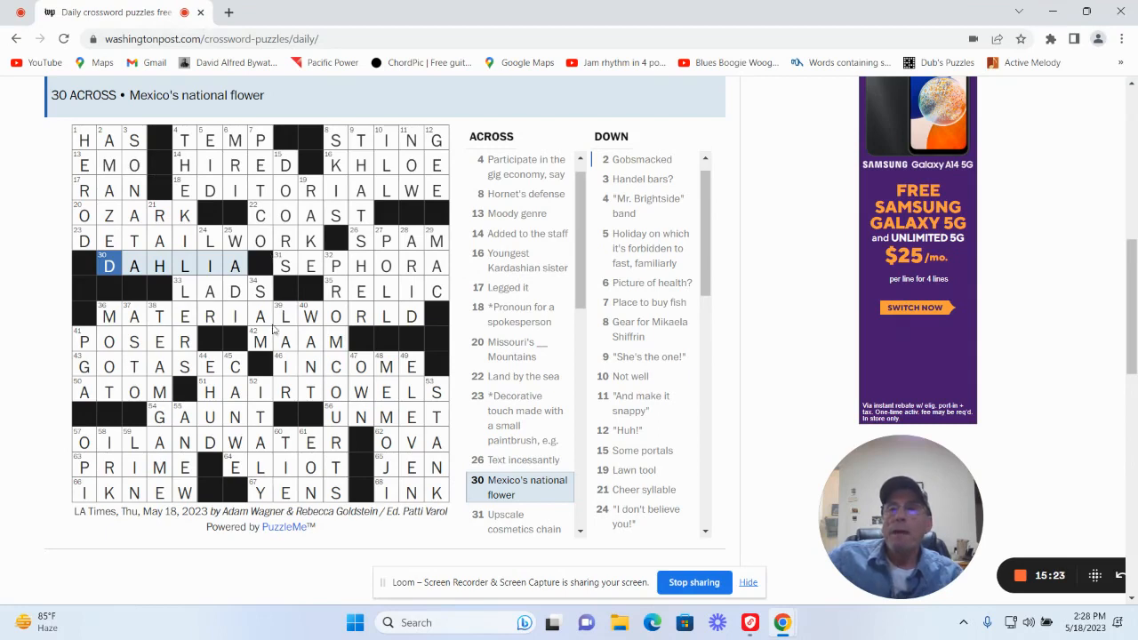
mouse_move(214, 359)
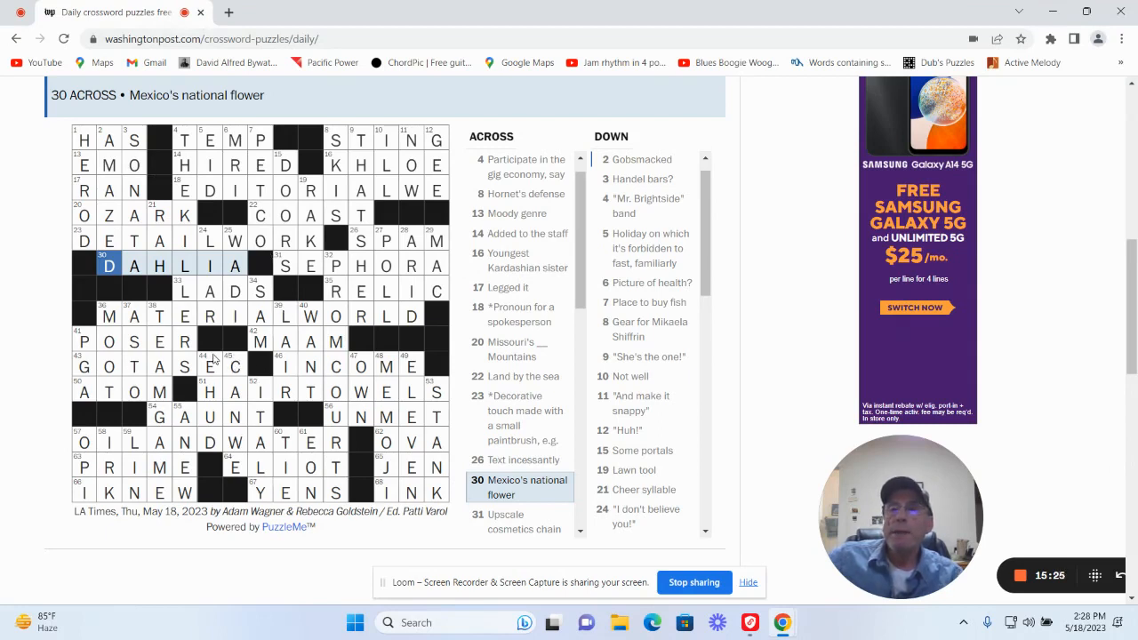
click(209, 367)
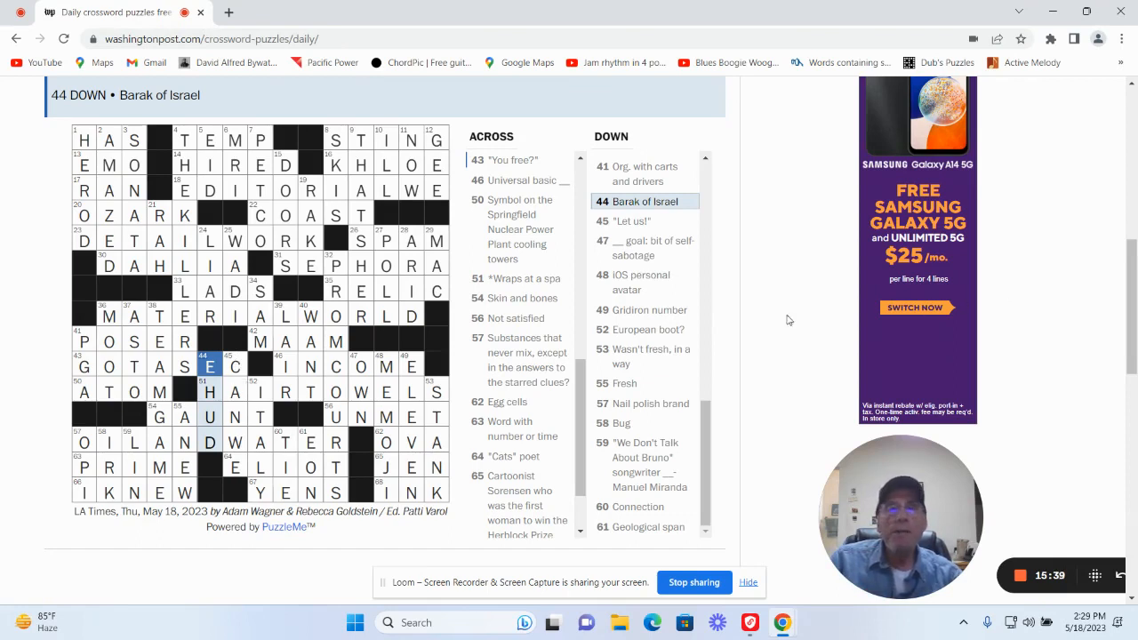
mouse_move(721, 318)
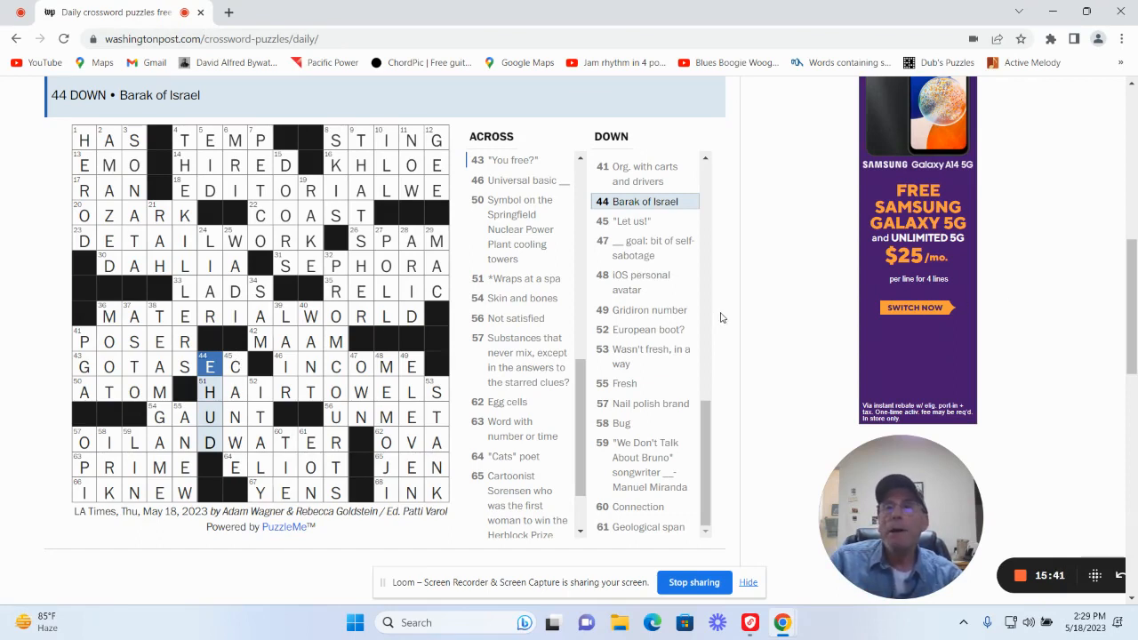